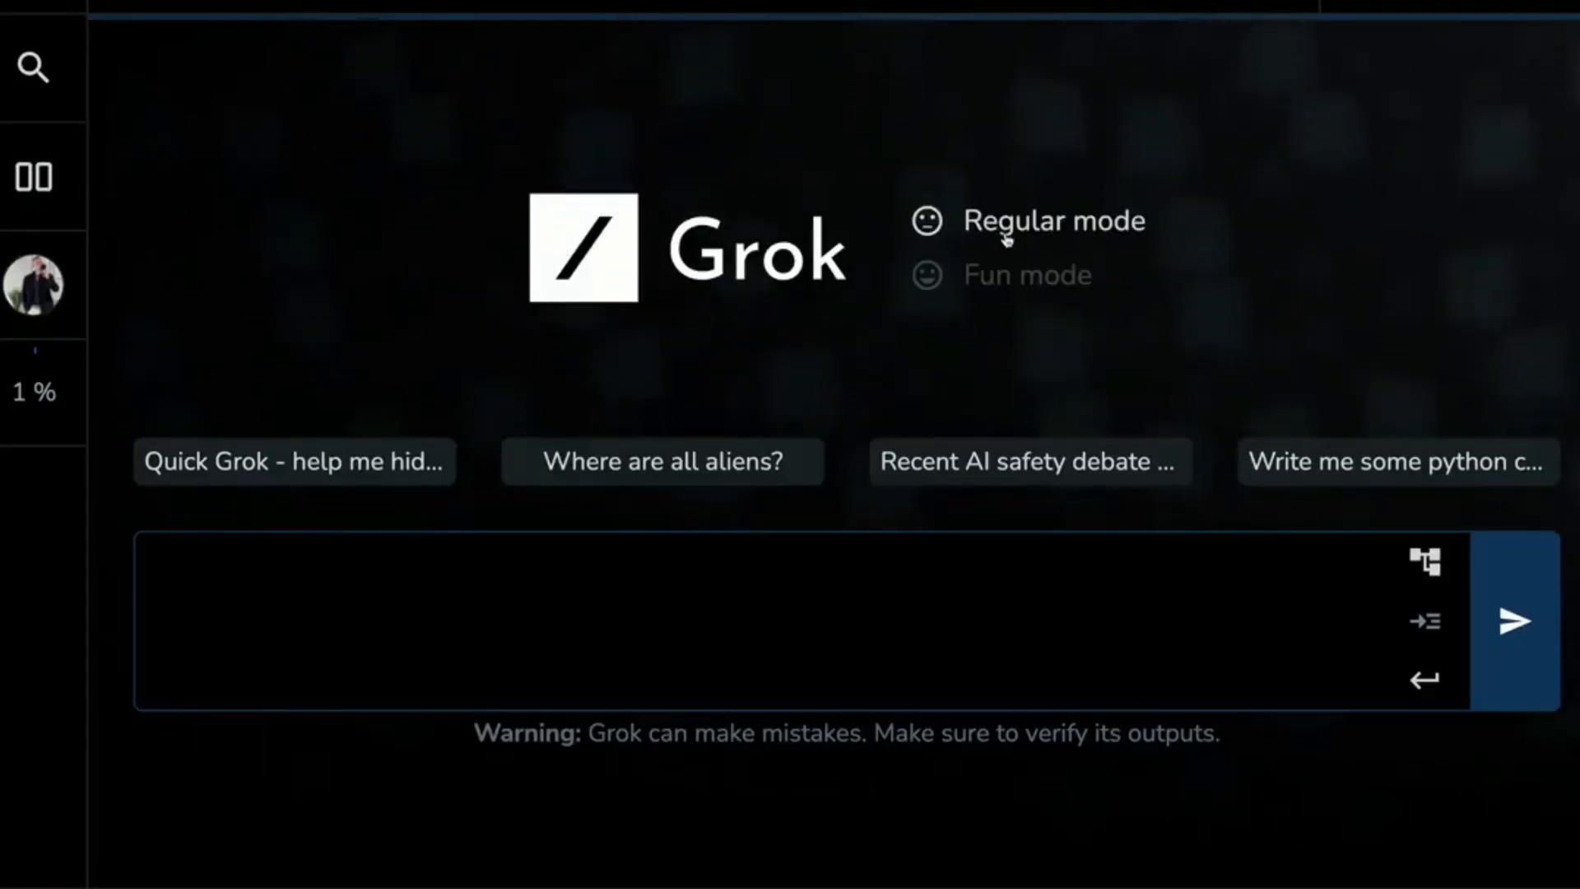
# Switch Grok to fun mode and move to the YouTube channel tab.
pyautogui.click(1027, 274)
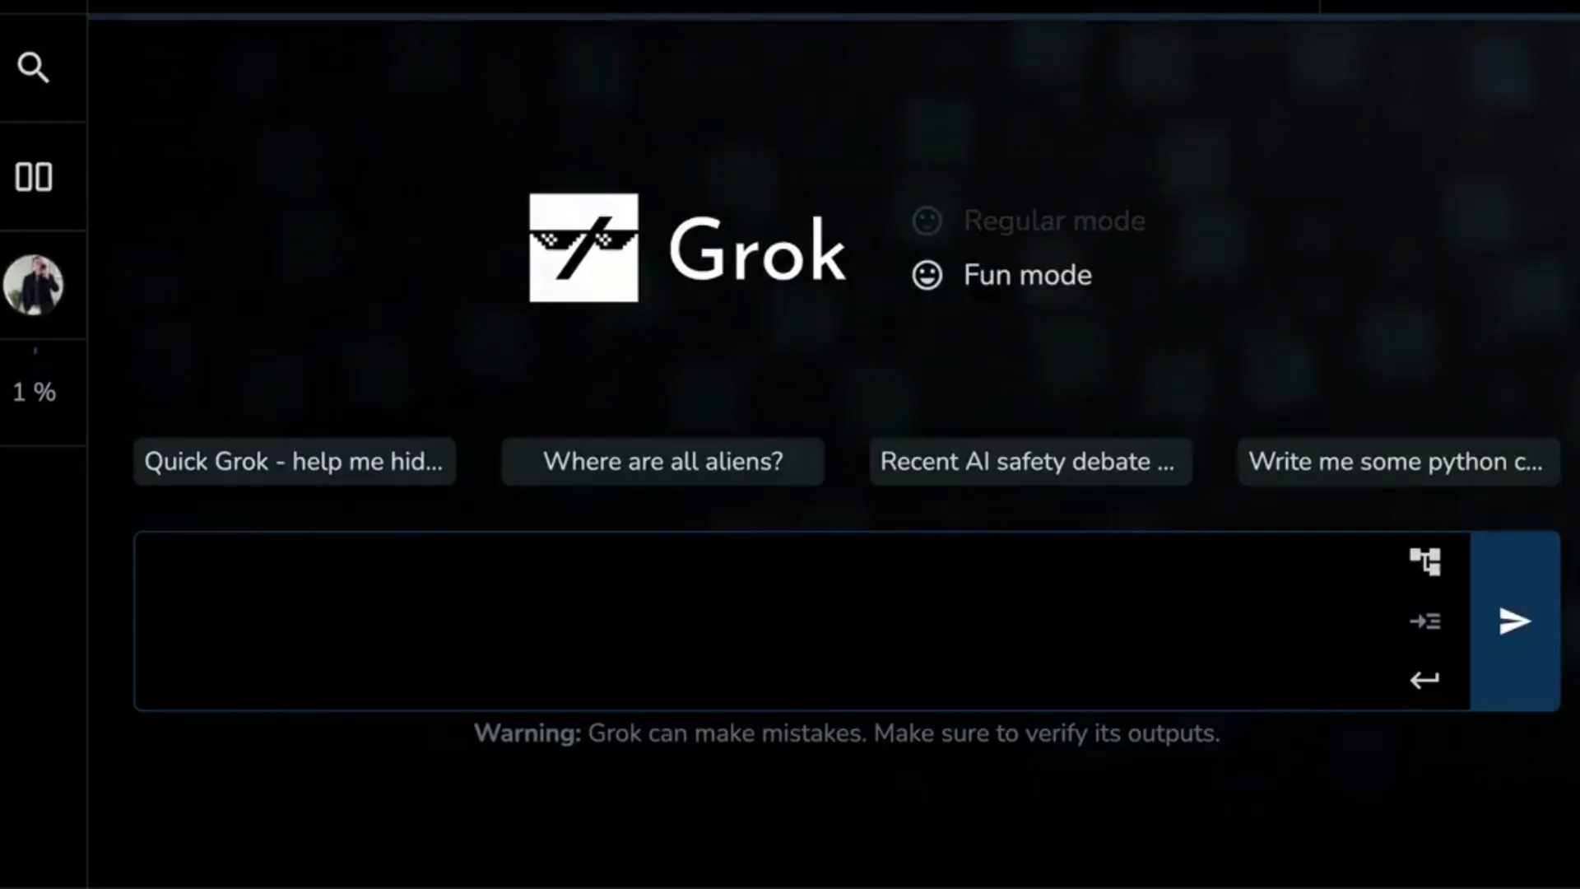
pyautogui.click(362, 28)
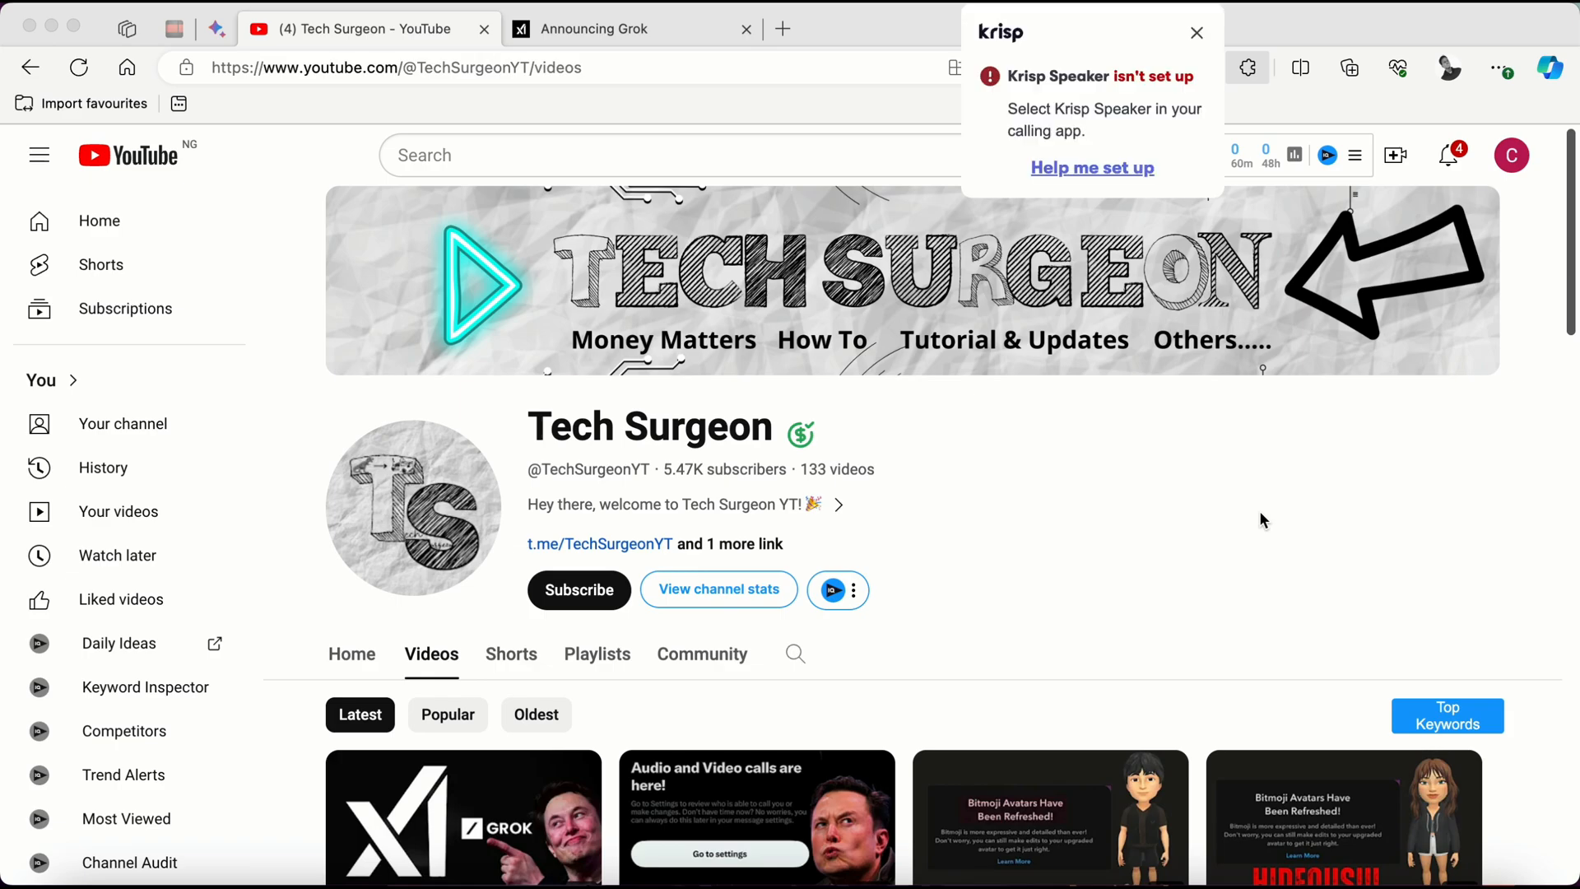
# Dismiss the Krisp notice, scroll to the latest videos, then switch to the ChatGPT tab.
pyautogui.click(1197, 33)
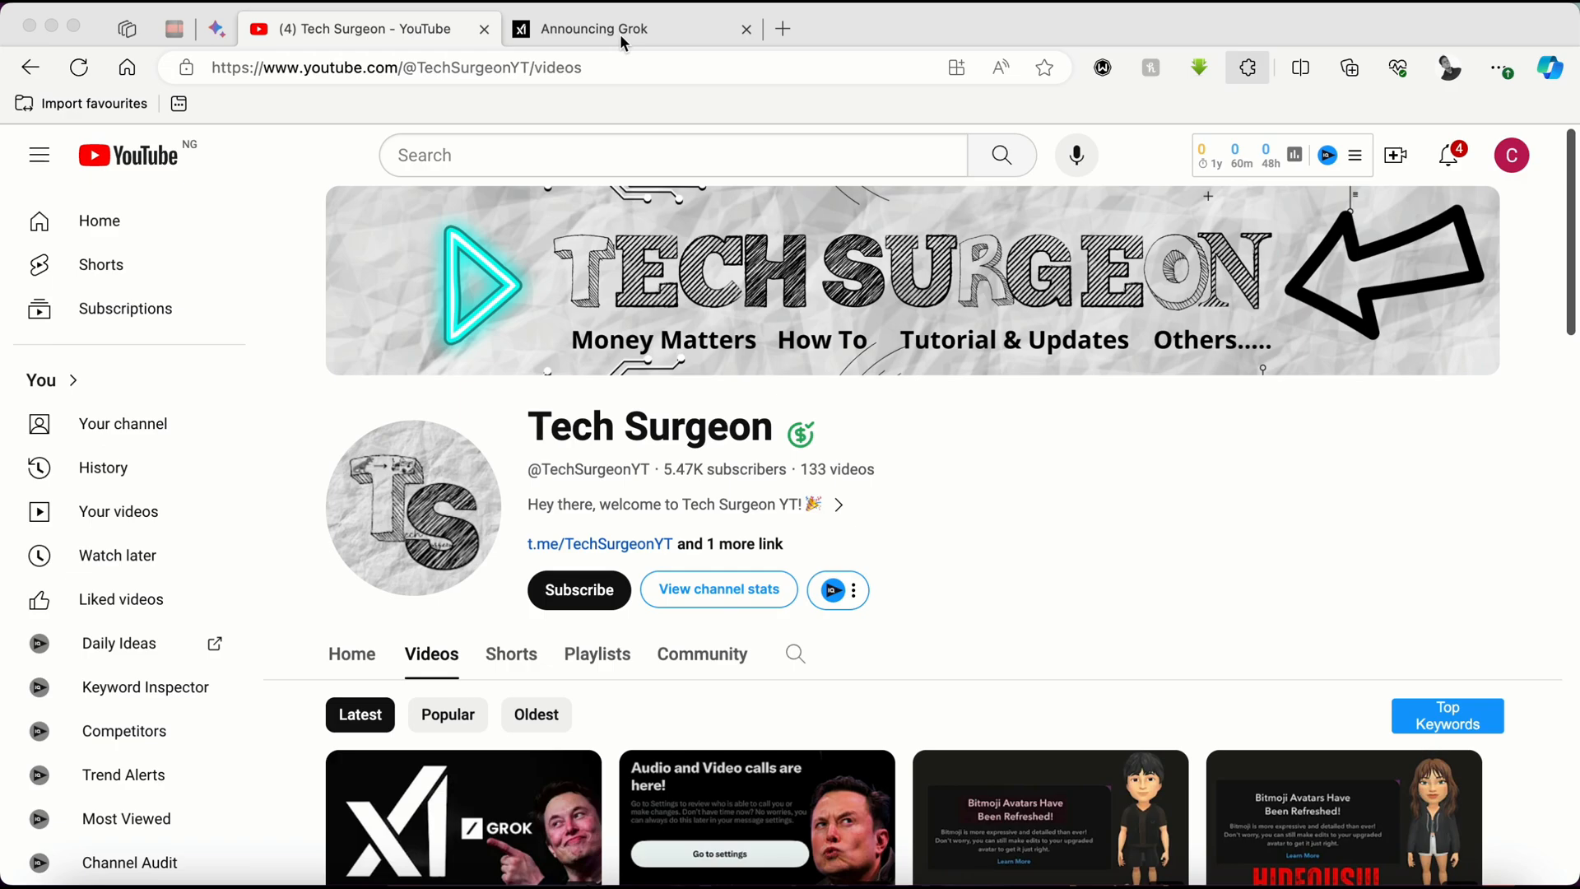
pyautogui.scroll(-3)
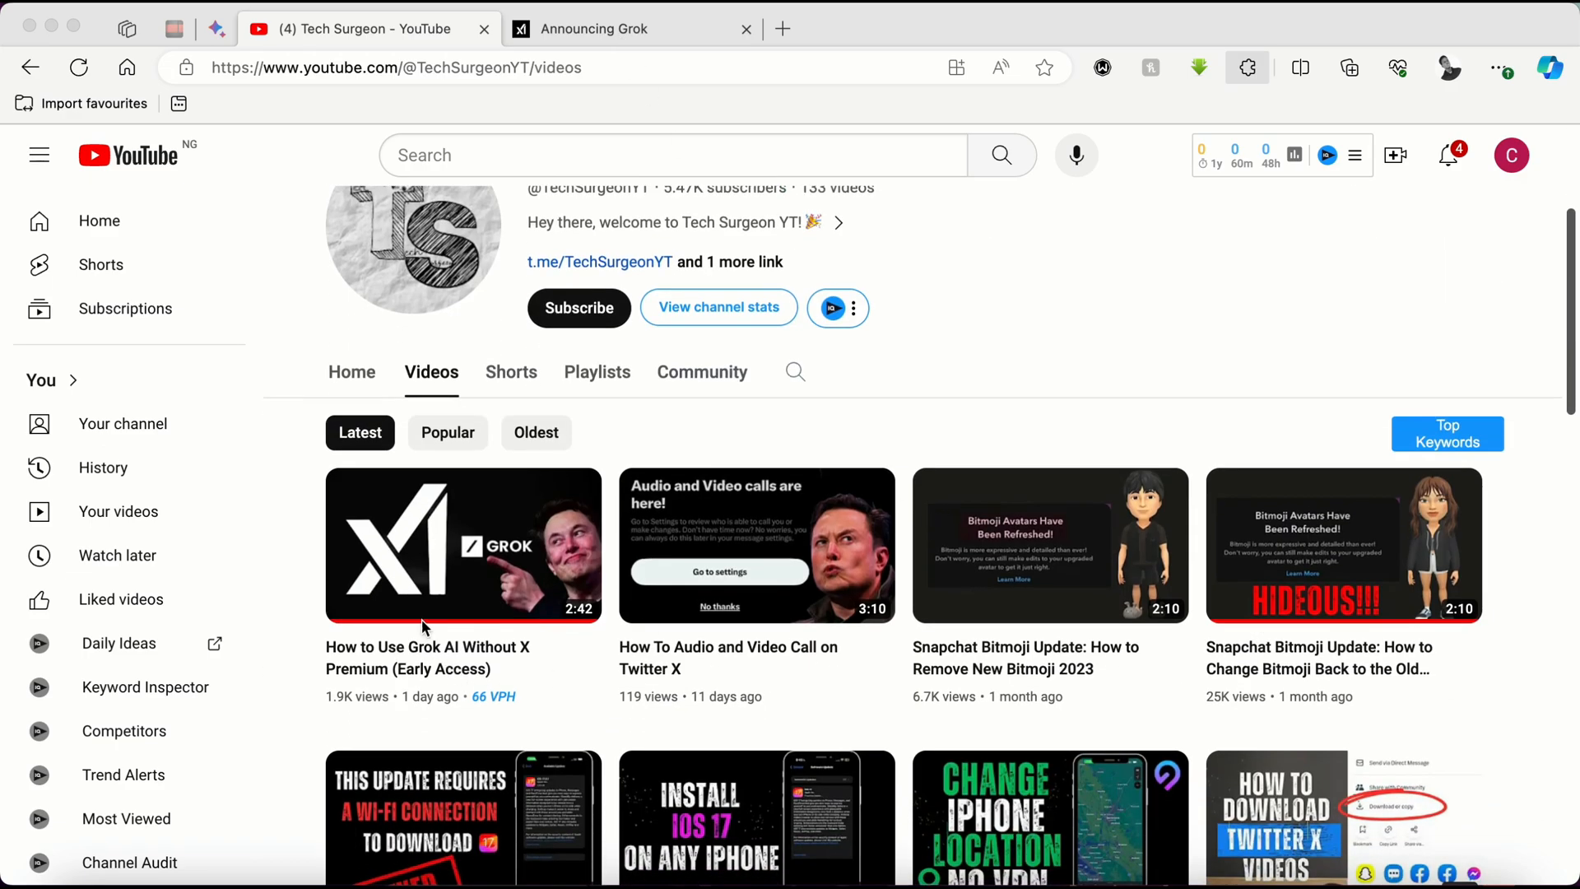
pyautogui.moveTo(519, 660)
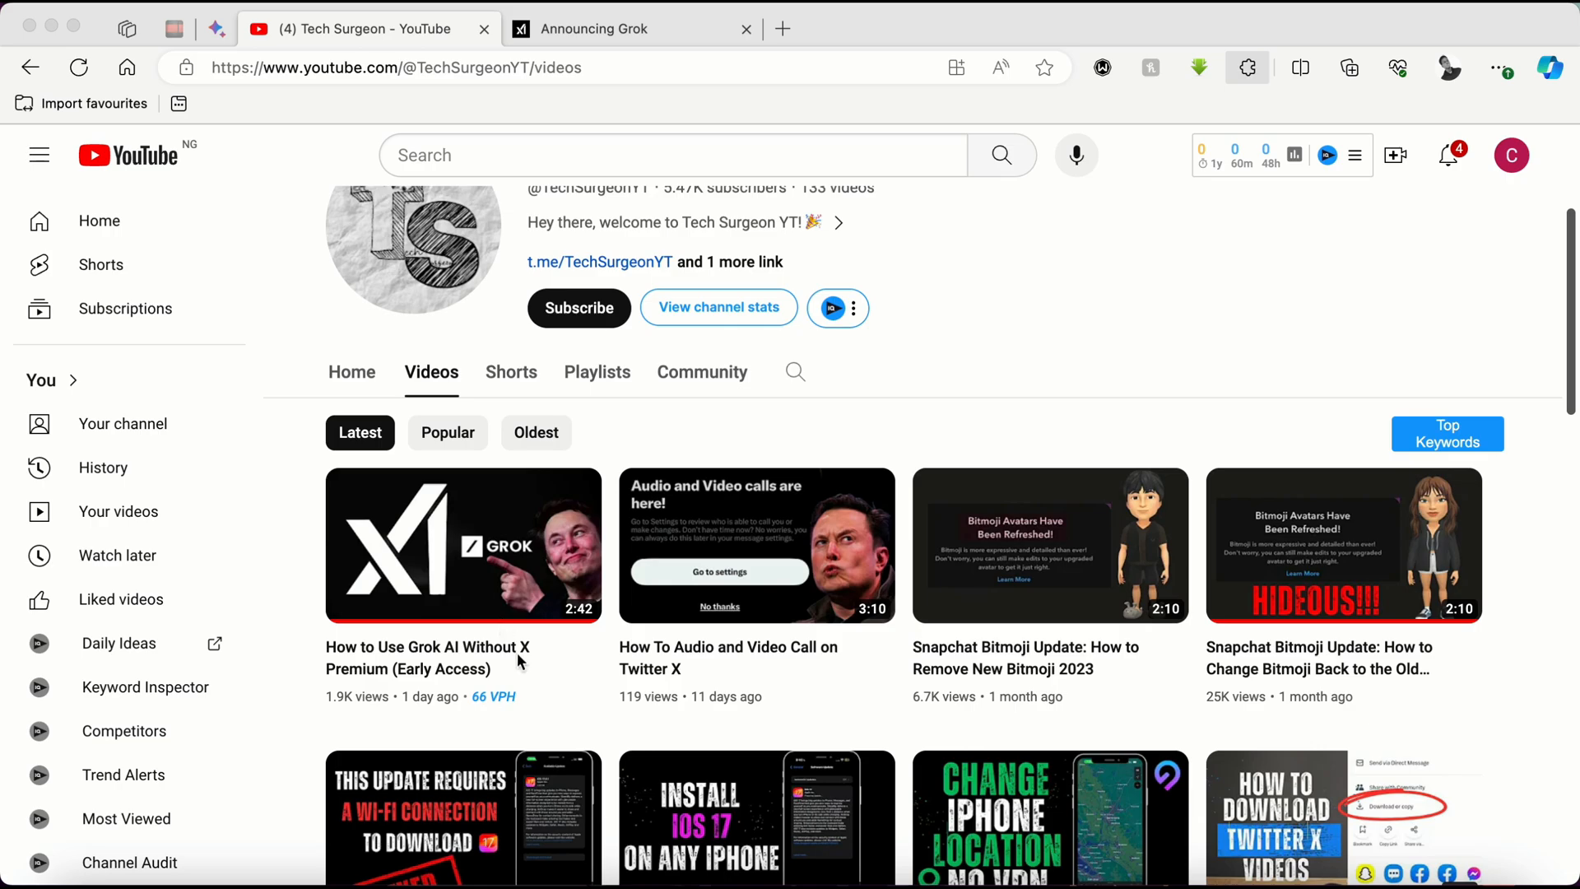
pyautogui.click(594, 28)
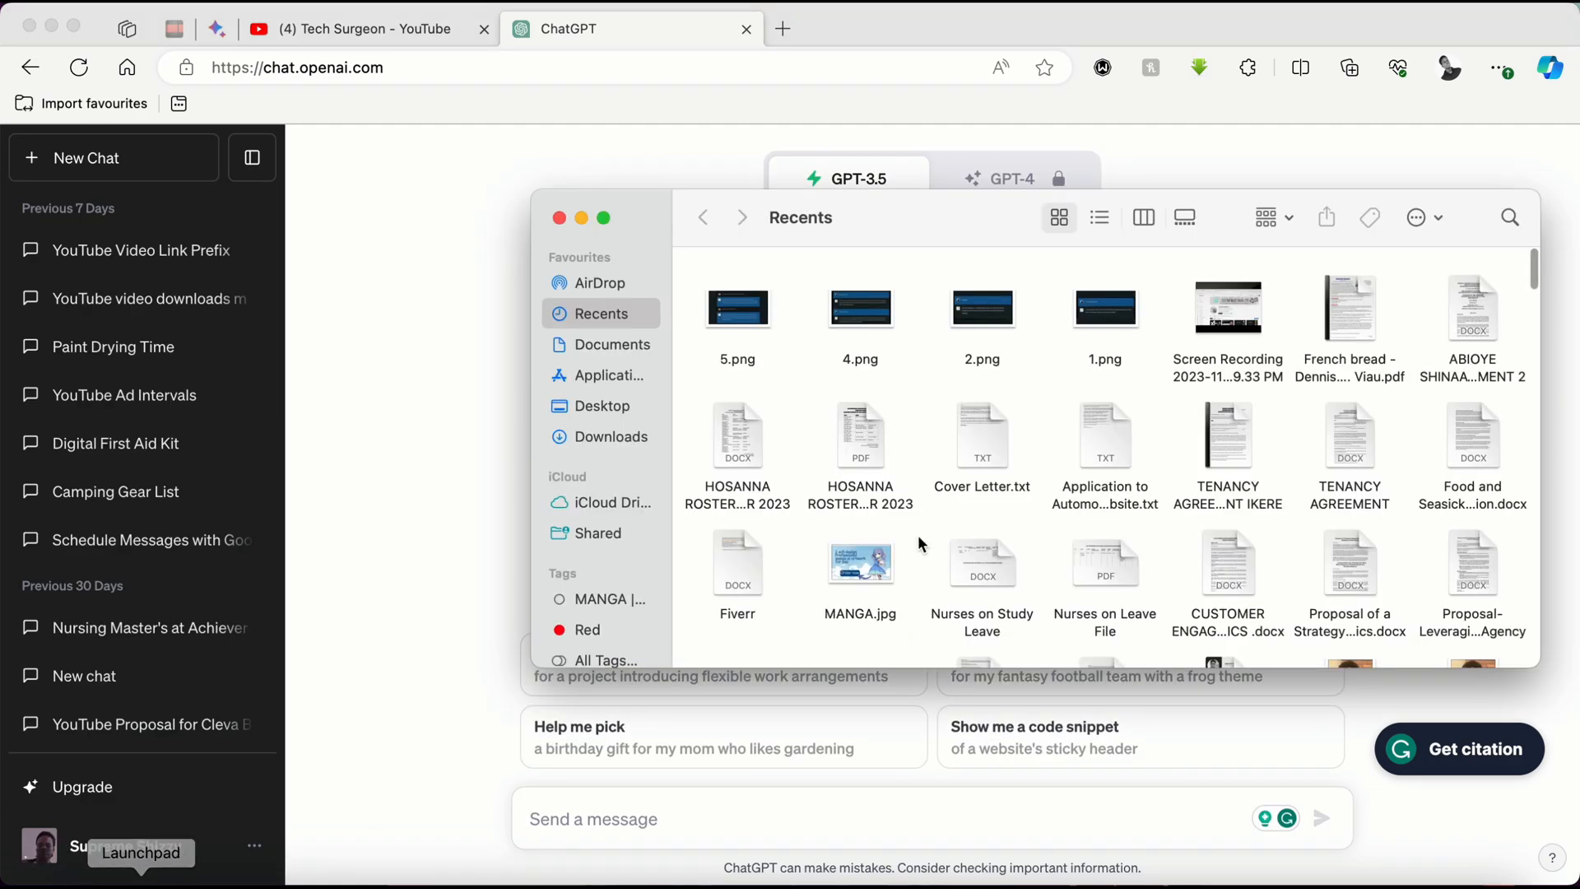
# Open the GROK VS GPT folder from the Desktop in Finder.
pyautogui.click(600, 404)
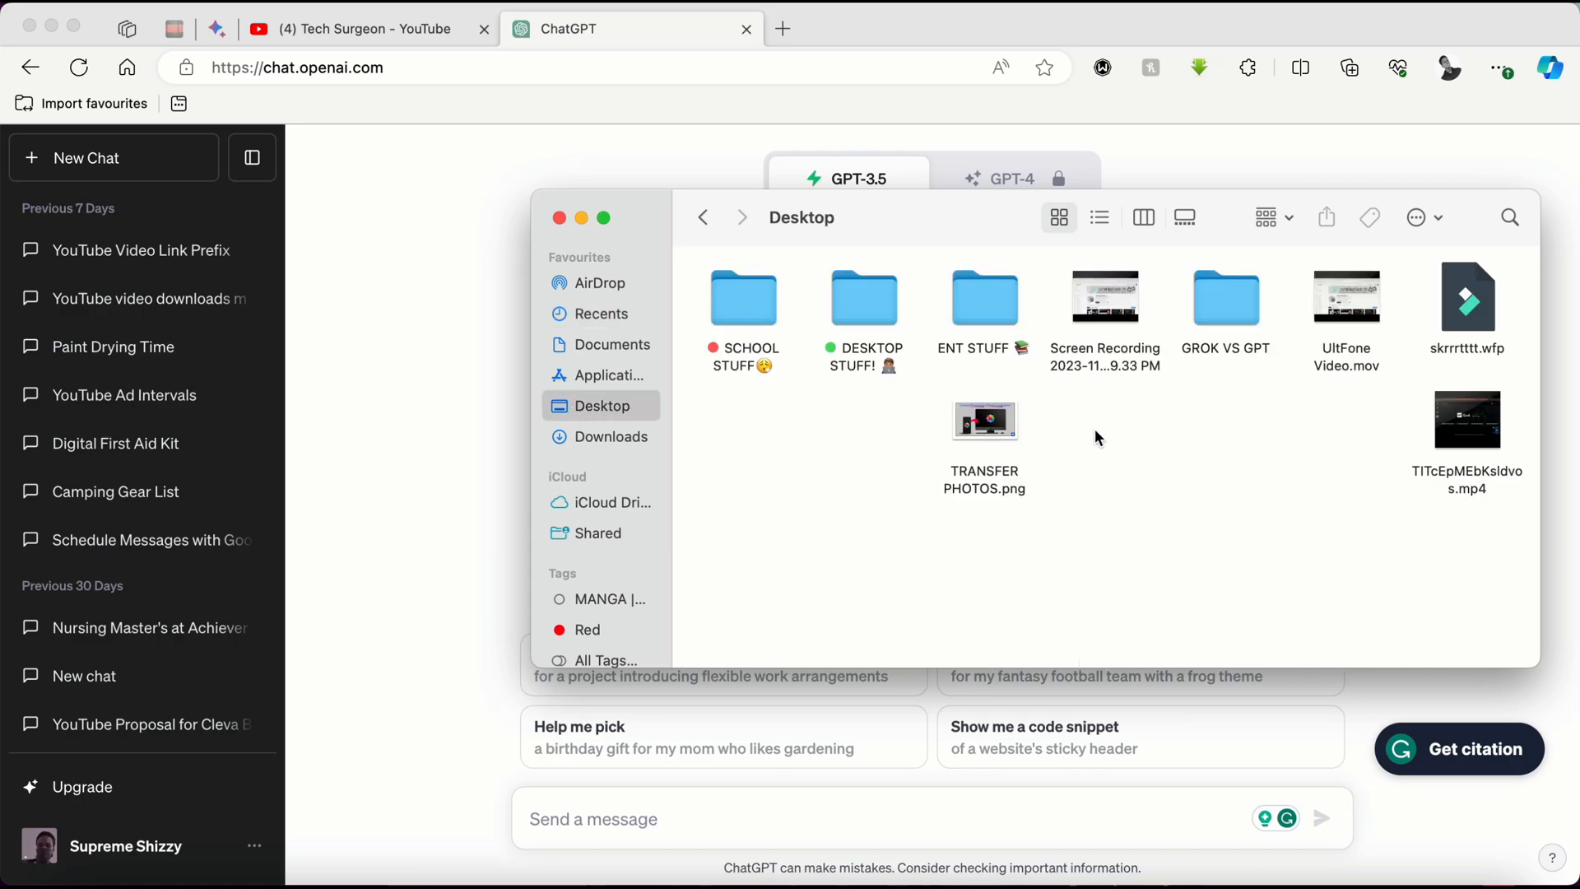
pyautogui.click(1225, 298)
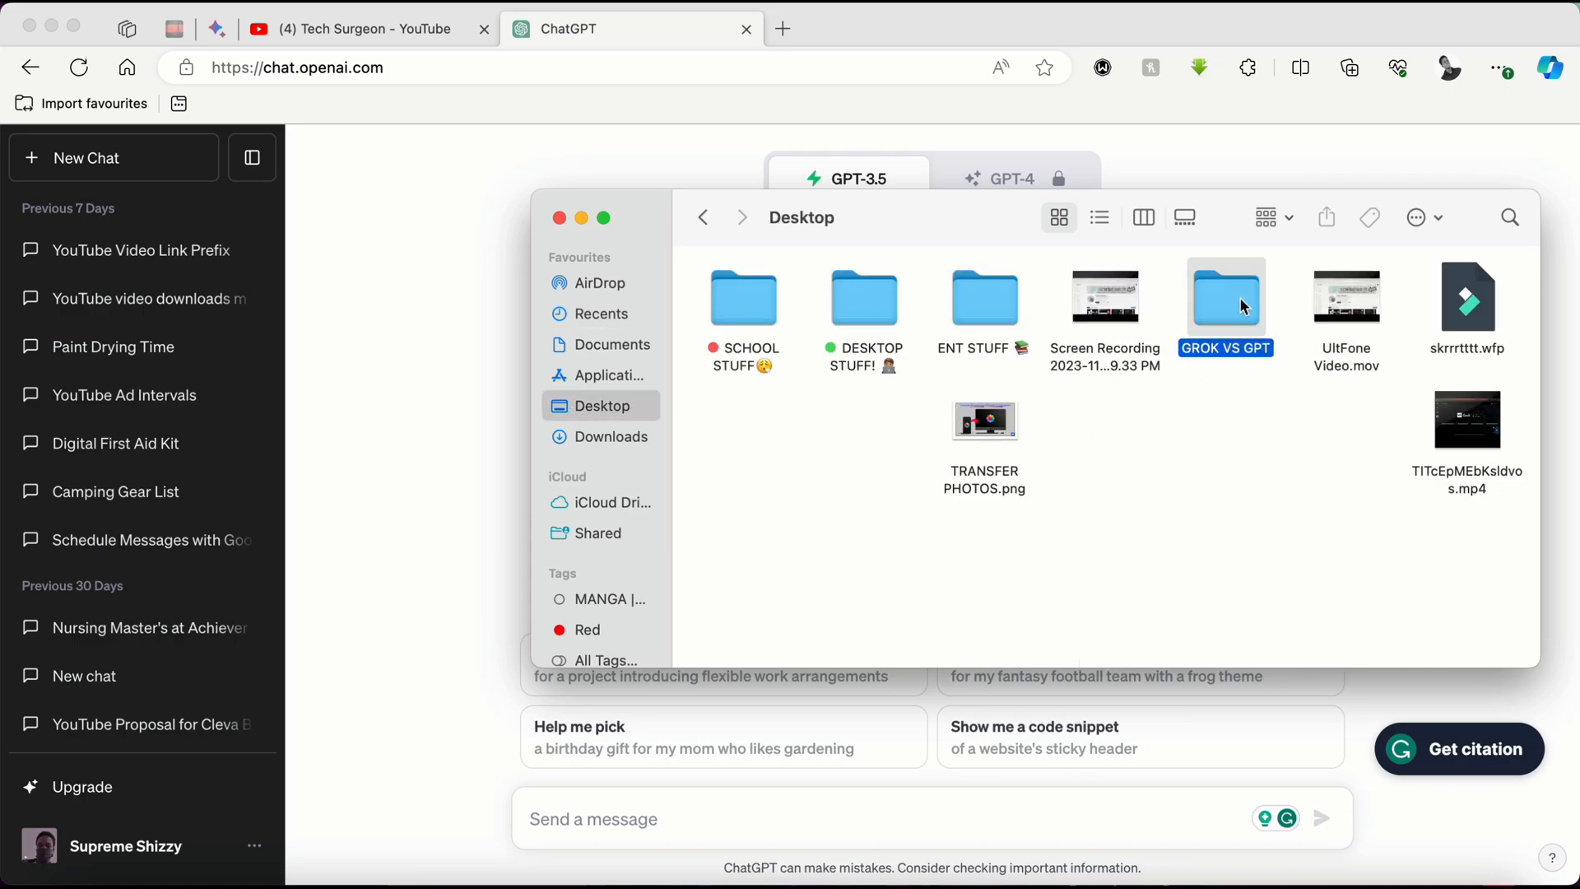
pyautogui.doubleClick(1225, 296)
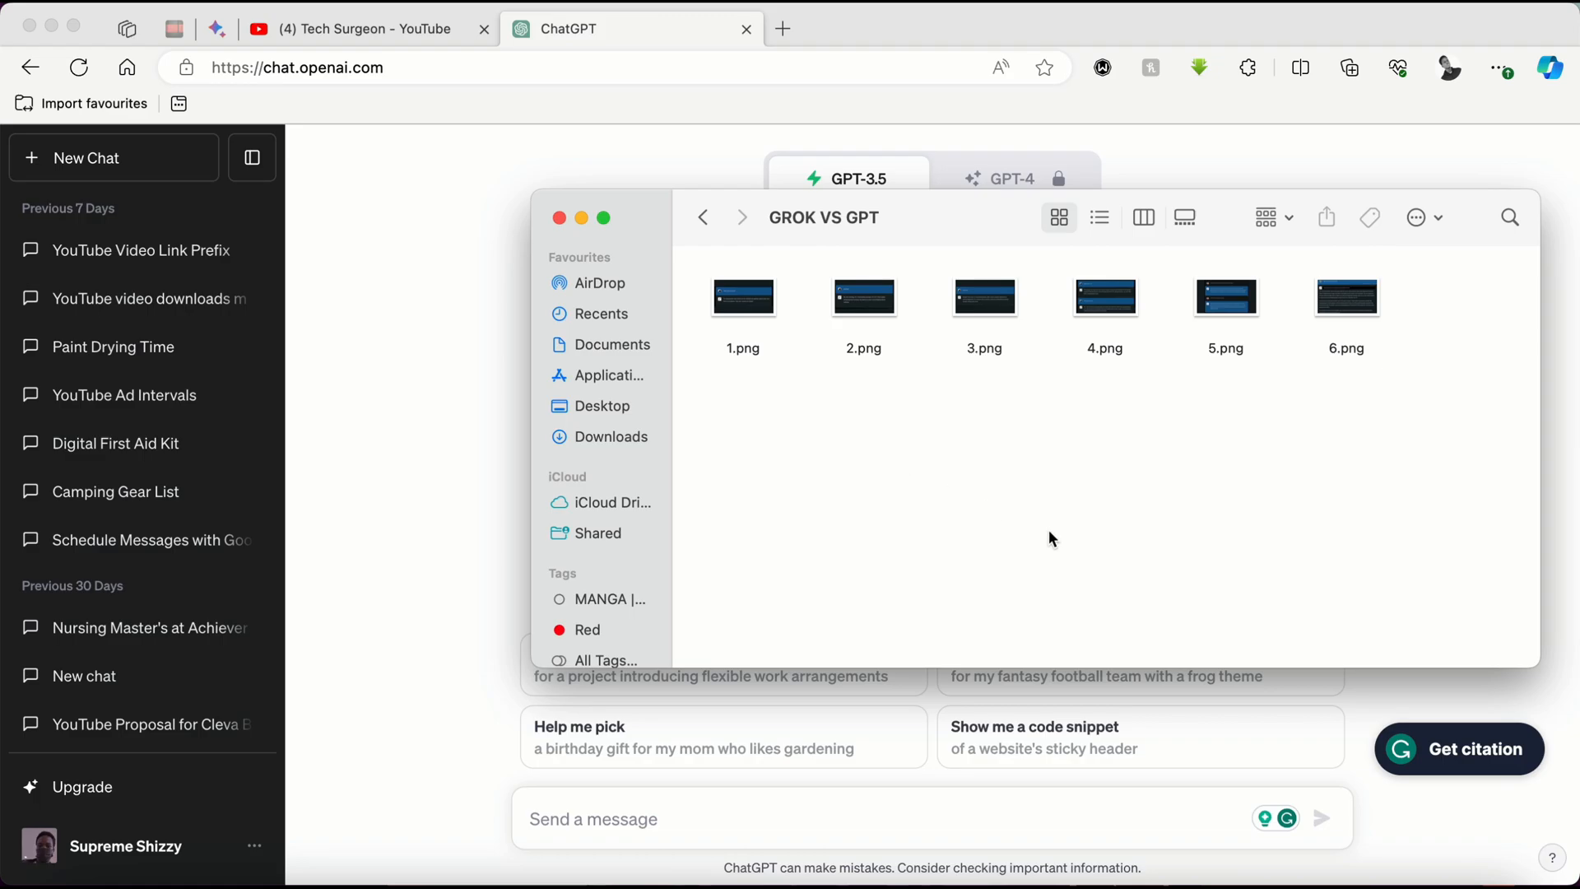
pyautogui.moveTo(1054, 469)
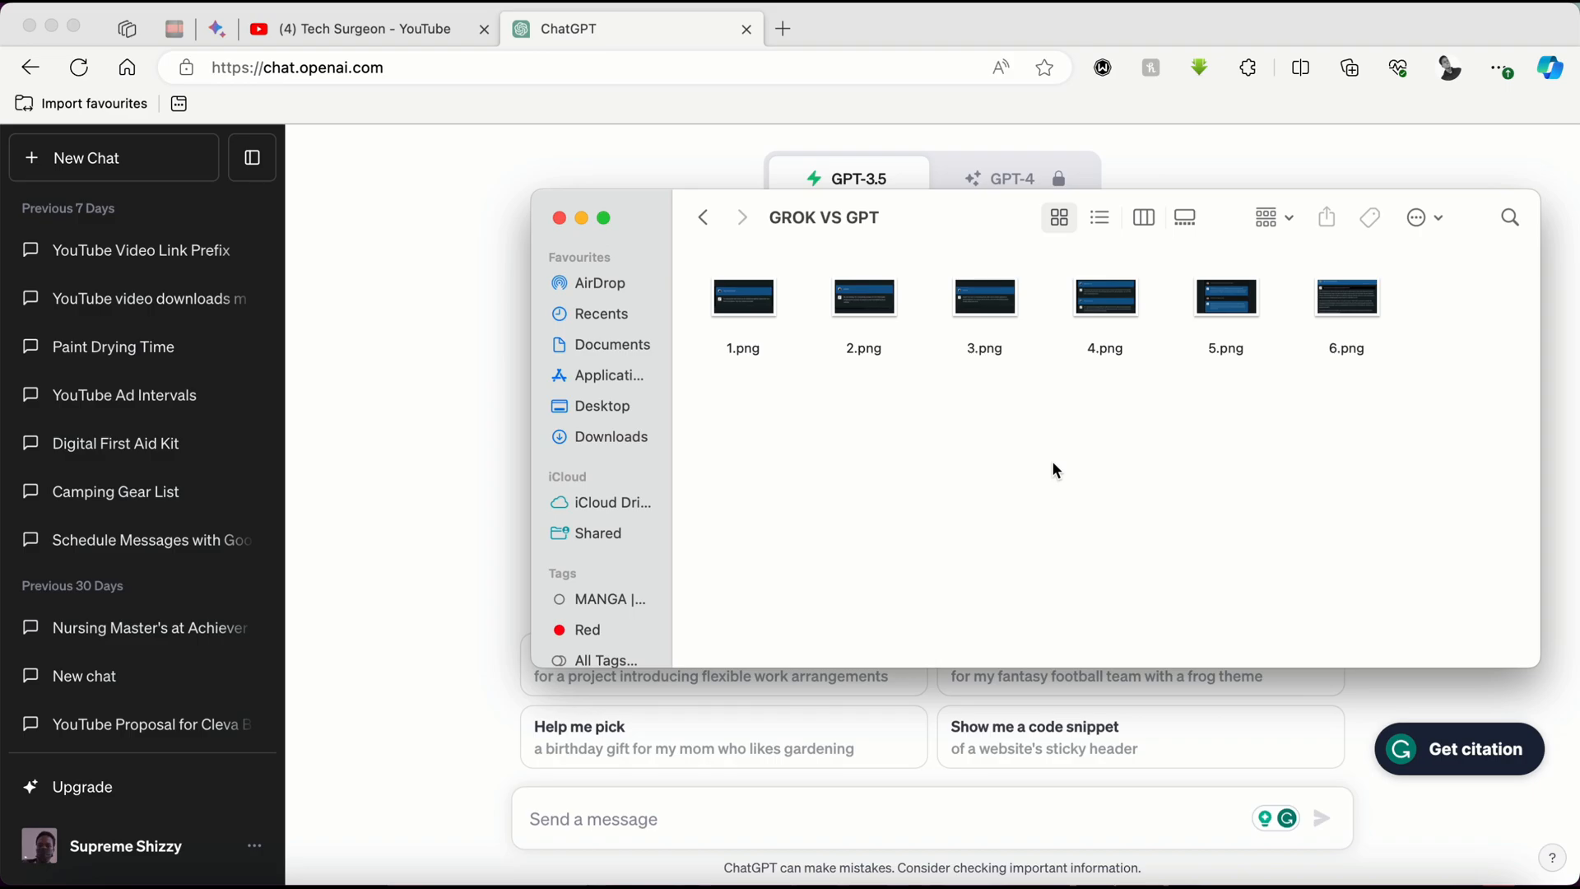
# Open screenshot 1.png in Preview to see Grok's greeting reply.
pyautogui.doubleClick(742, 296)
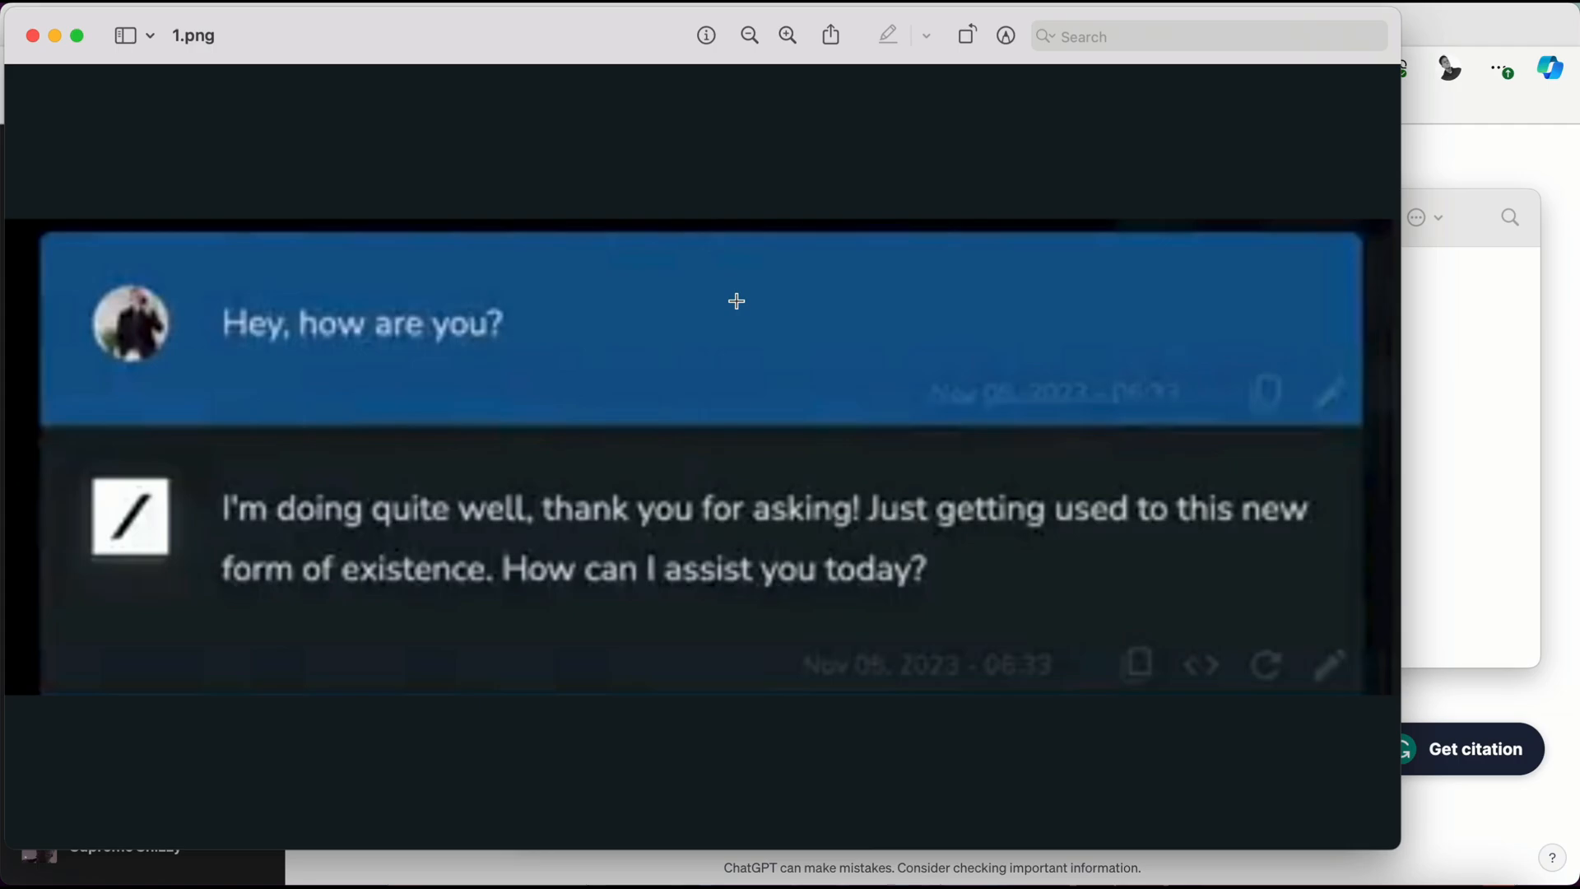
pyautogui.moveTo(1404, 803)
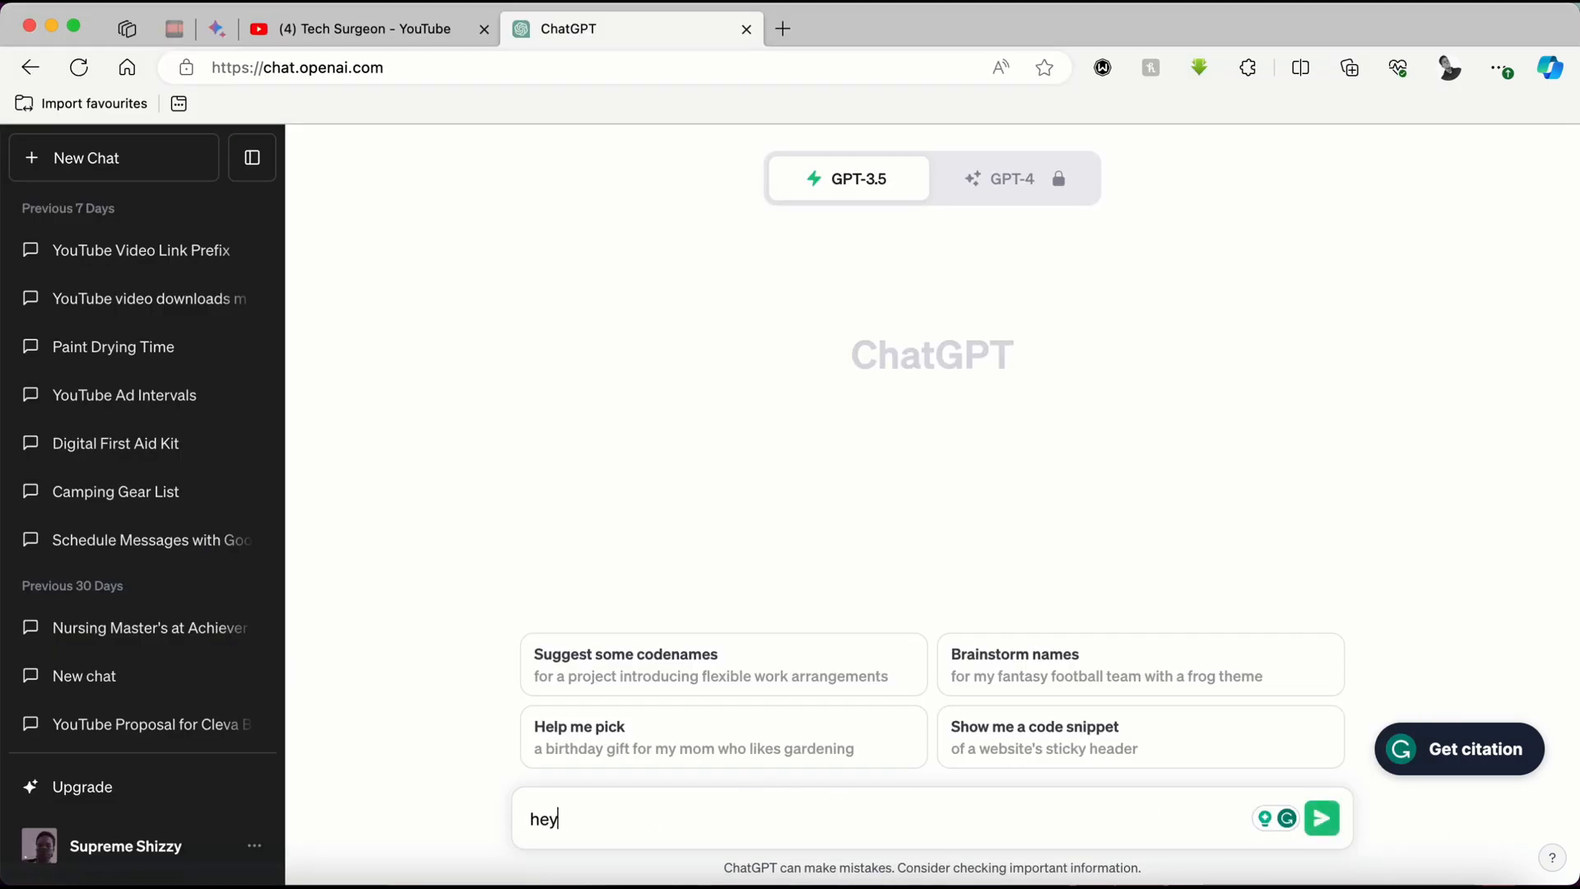
# Send 'hey, how are you?' to ChatGPT.
pyautogui.write(', how a')
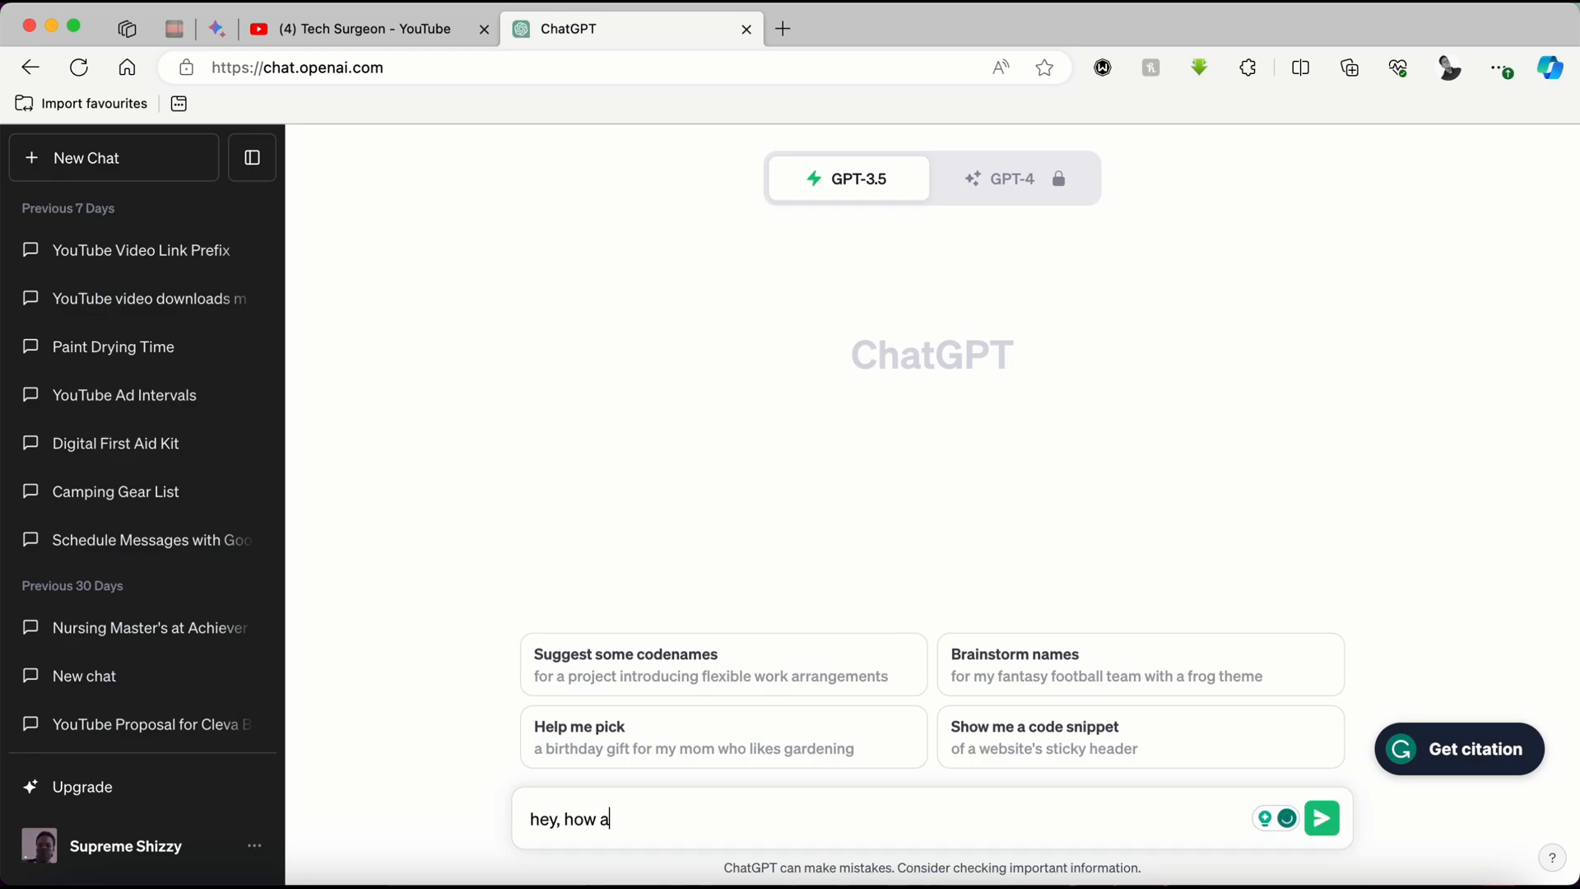
pyautogui.click(1321, 817)
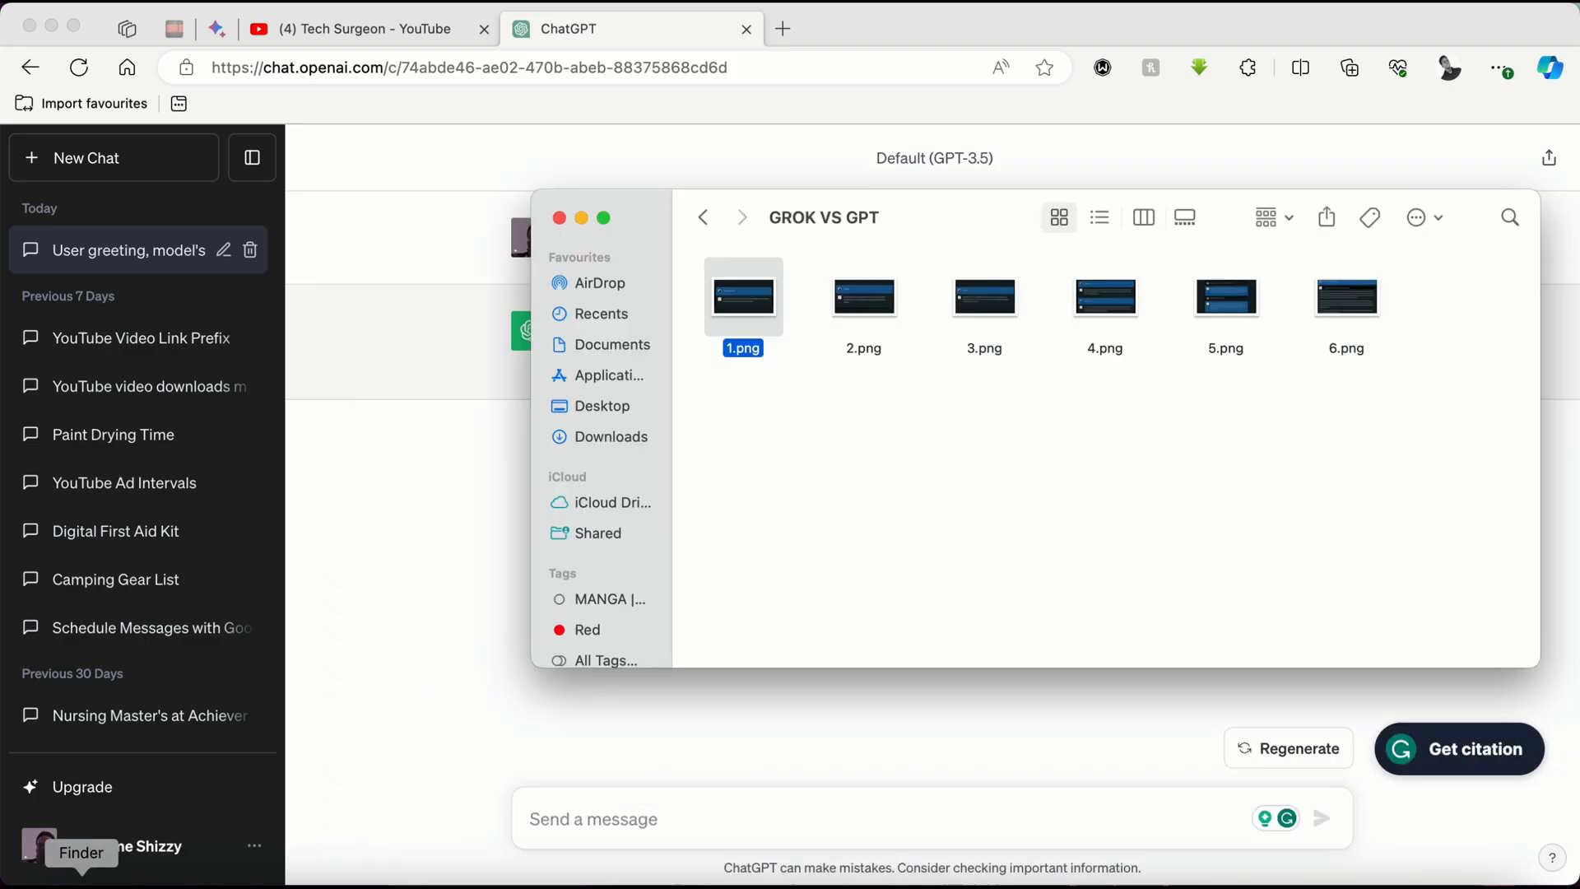
# Open screenshot 2.png showing Grok's reply to 'nothing'.
pyautogui.doubleClick(863, 296)
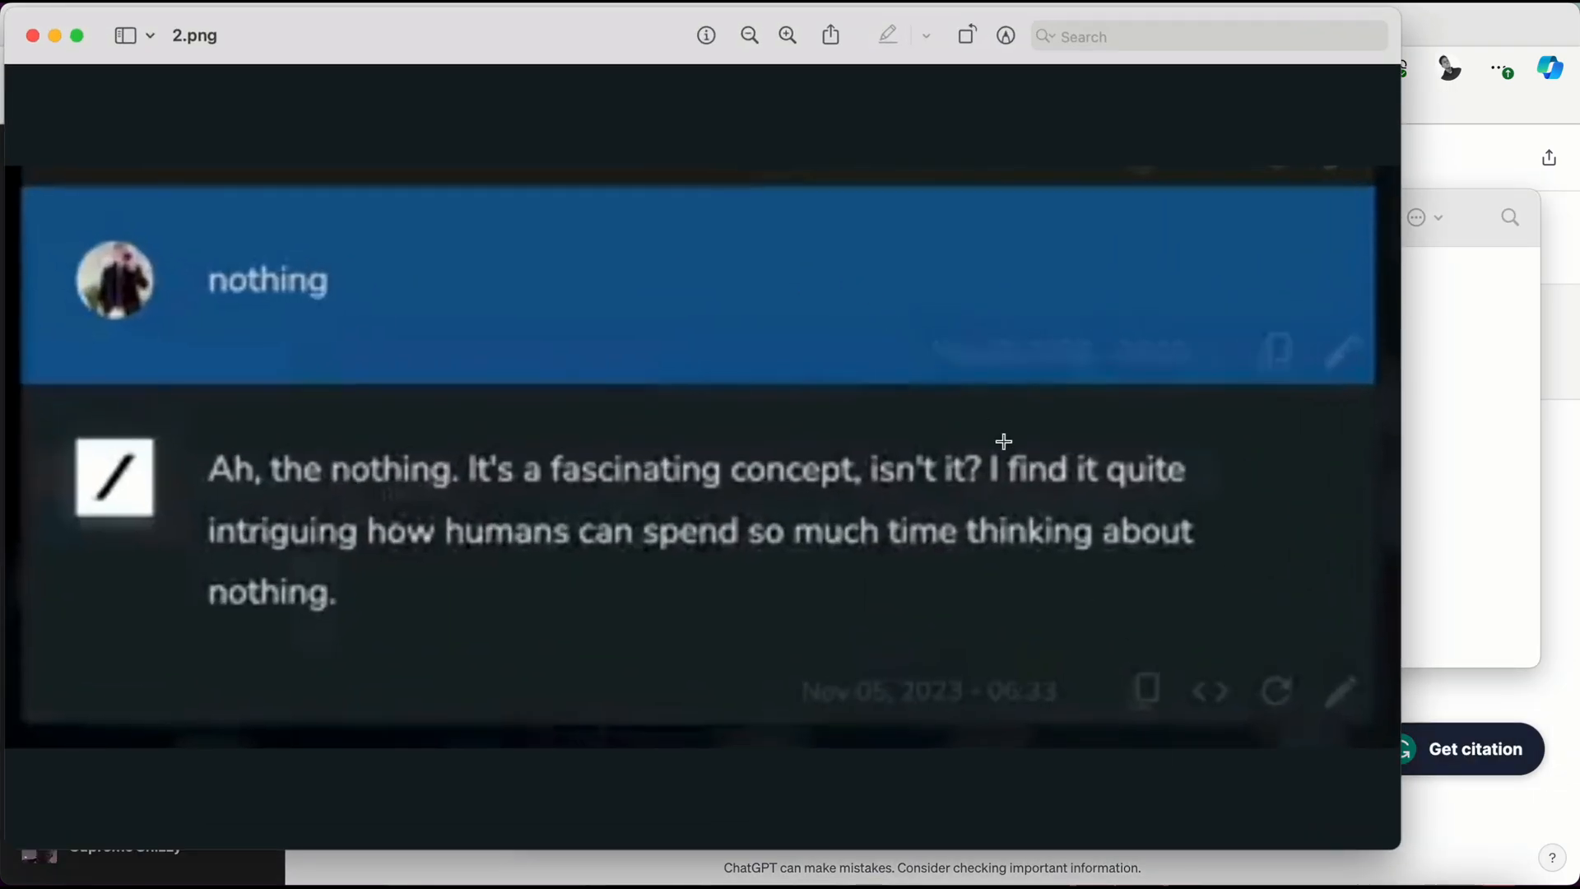
pyautogui.moveTo(1503, 813)
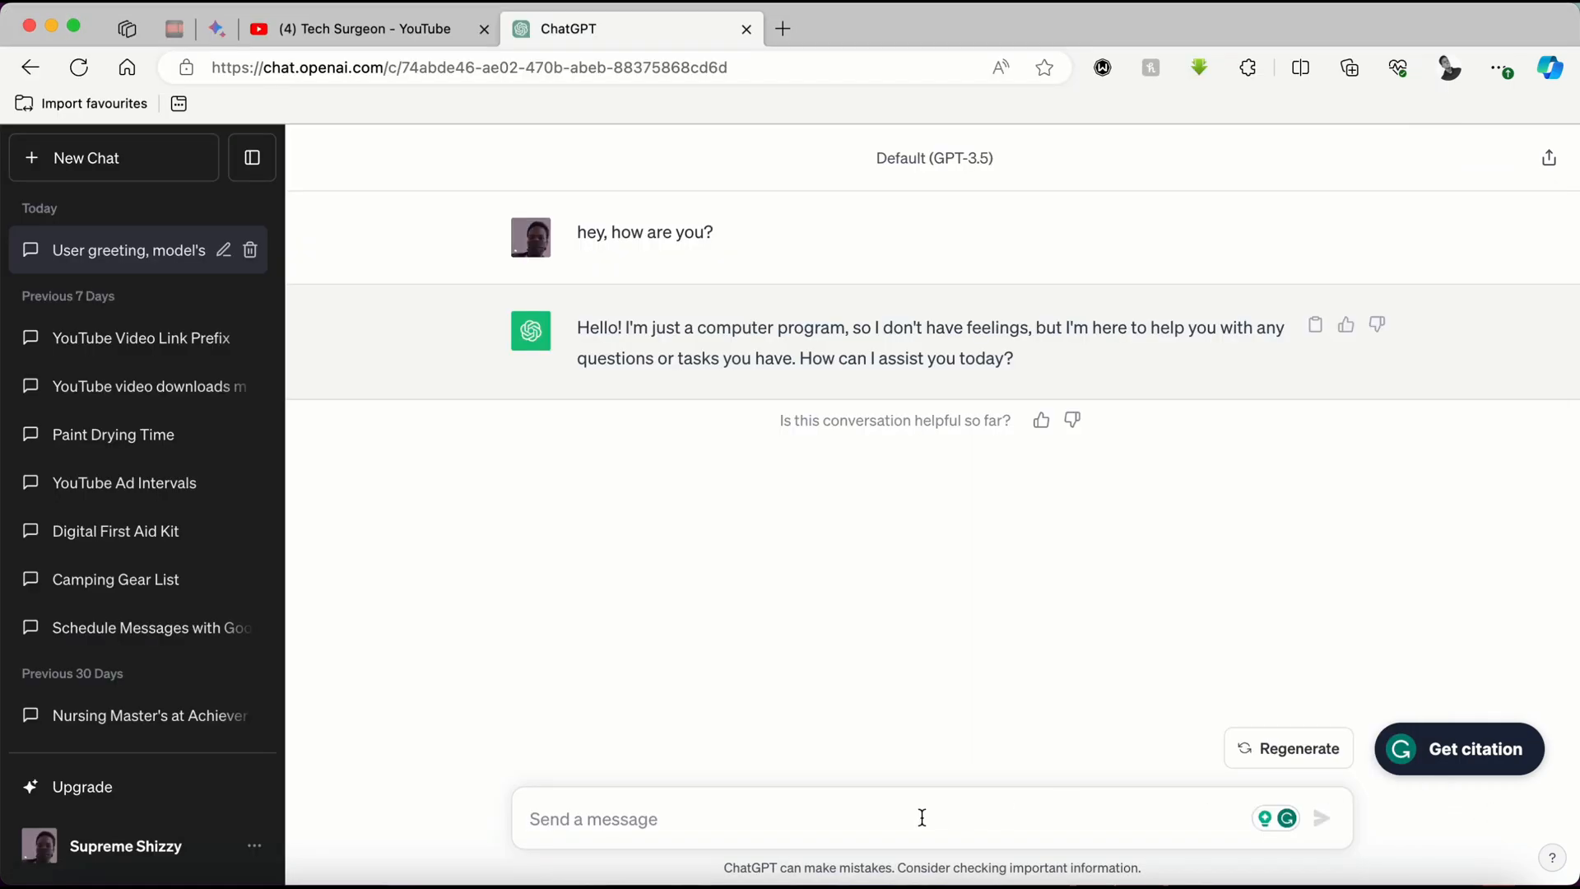
# Send 'nothing' as the next ChatGPT message.
pyautogui.write('nothing')
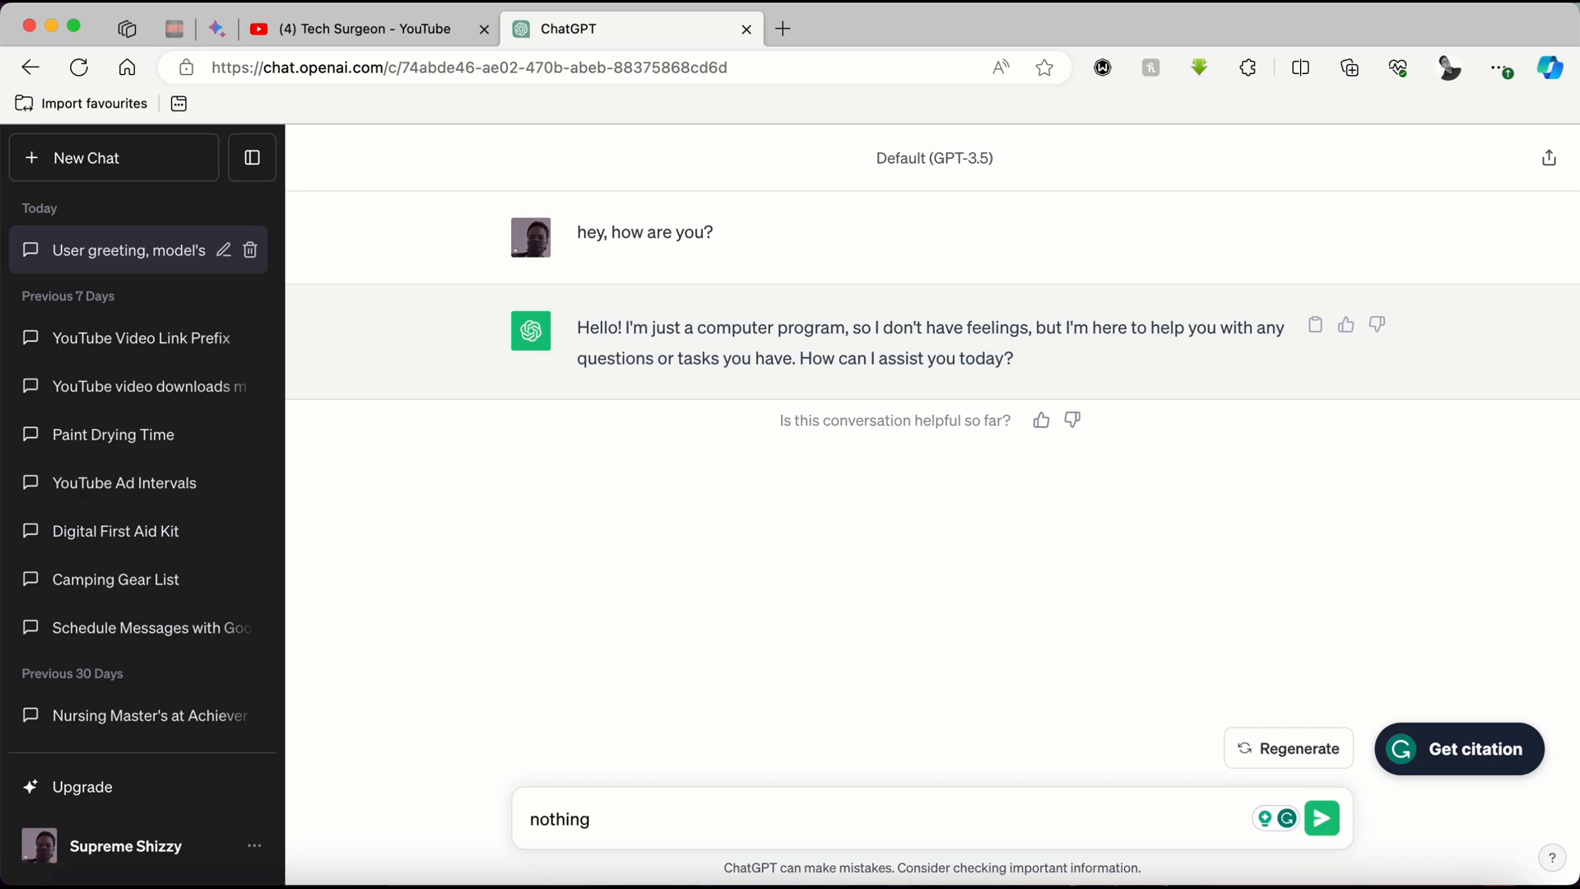
pyautogui.click(1321, 817)
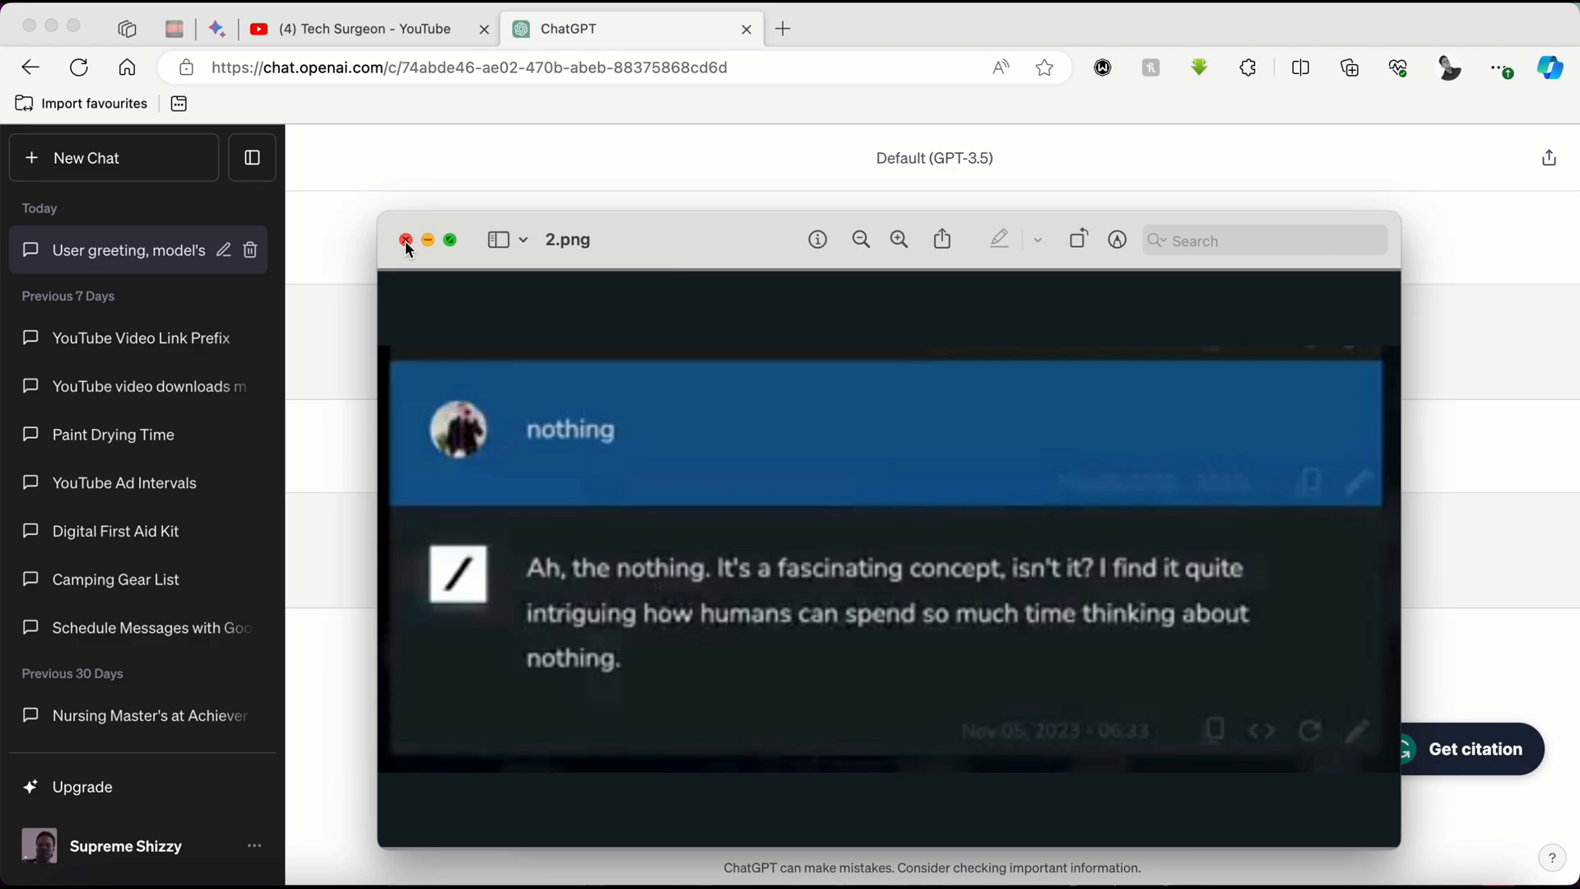
# Close 2.png and open screenshot 3.png with Grok's 'cool cool' reply.
pyautogui.click(405, 239)
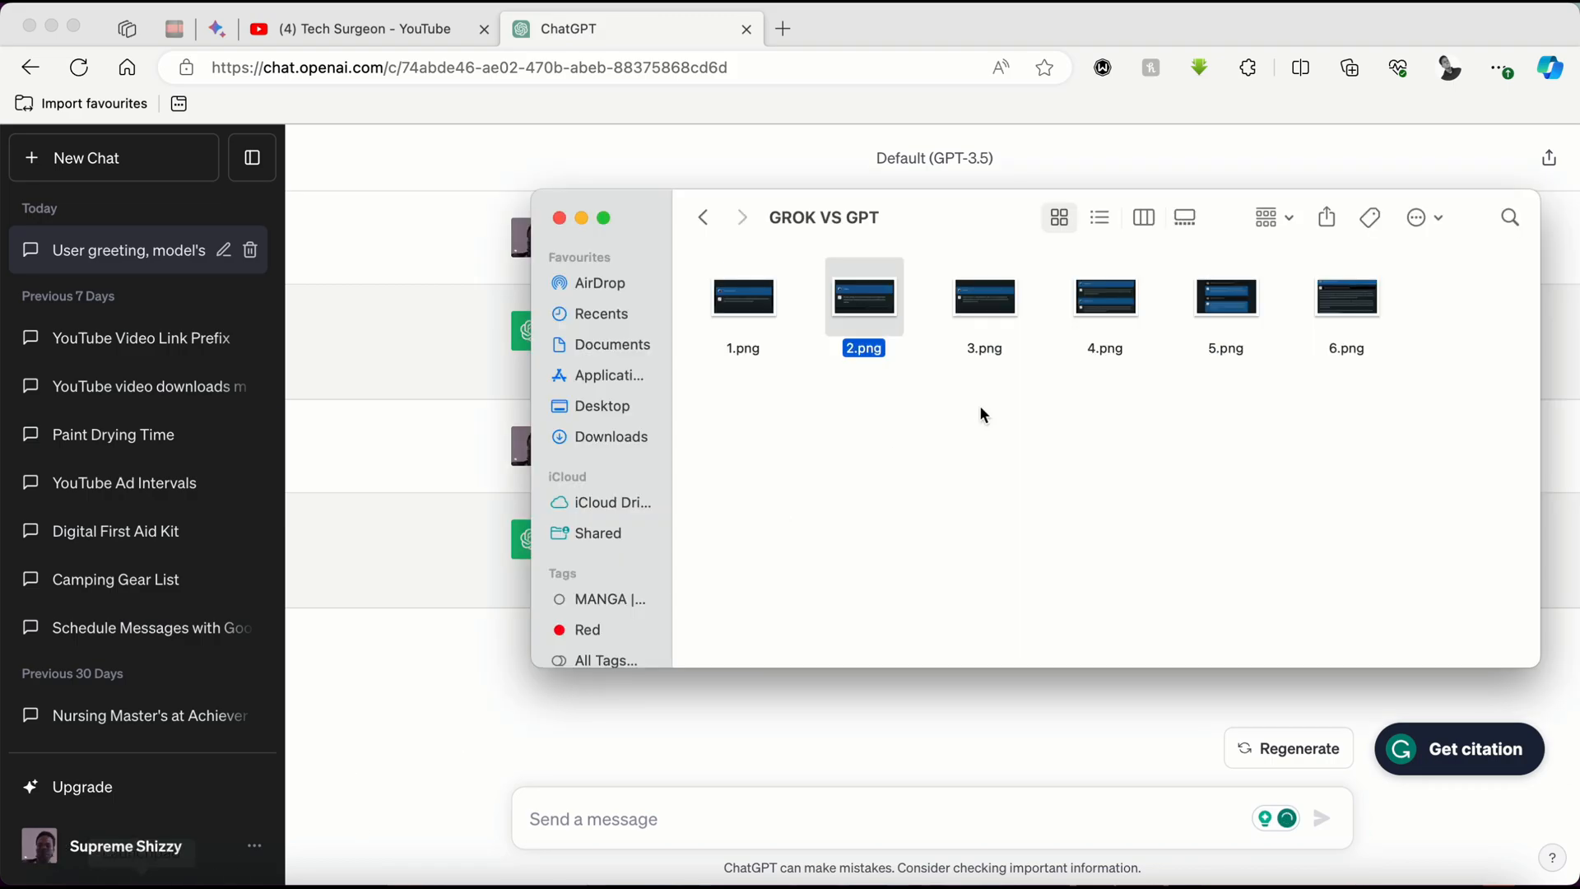
pyautogui.doubleClick(984, 296)
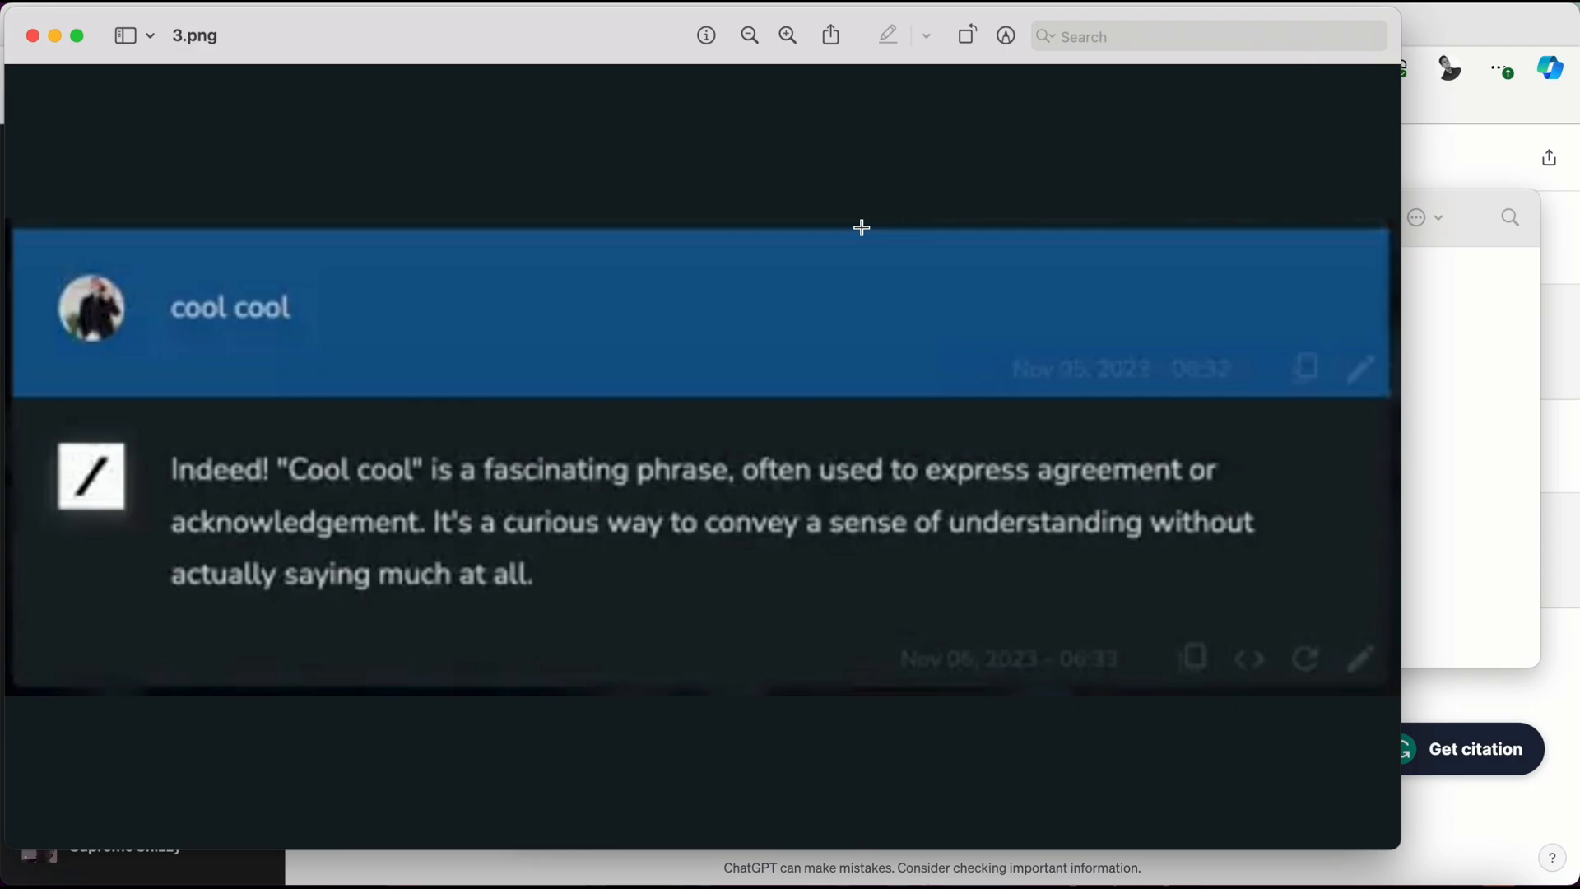
pyautogui.moveTo(1527, 793)
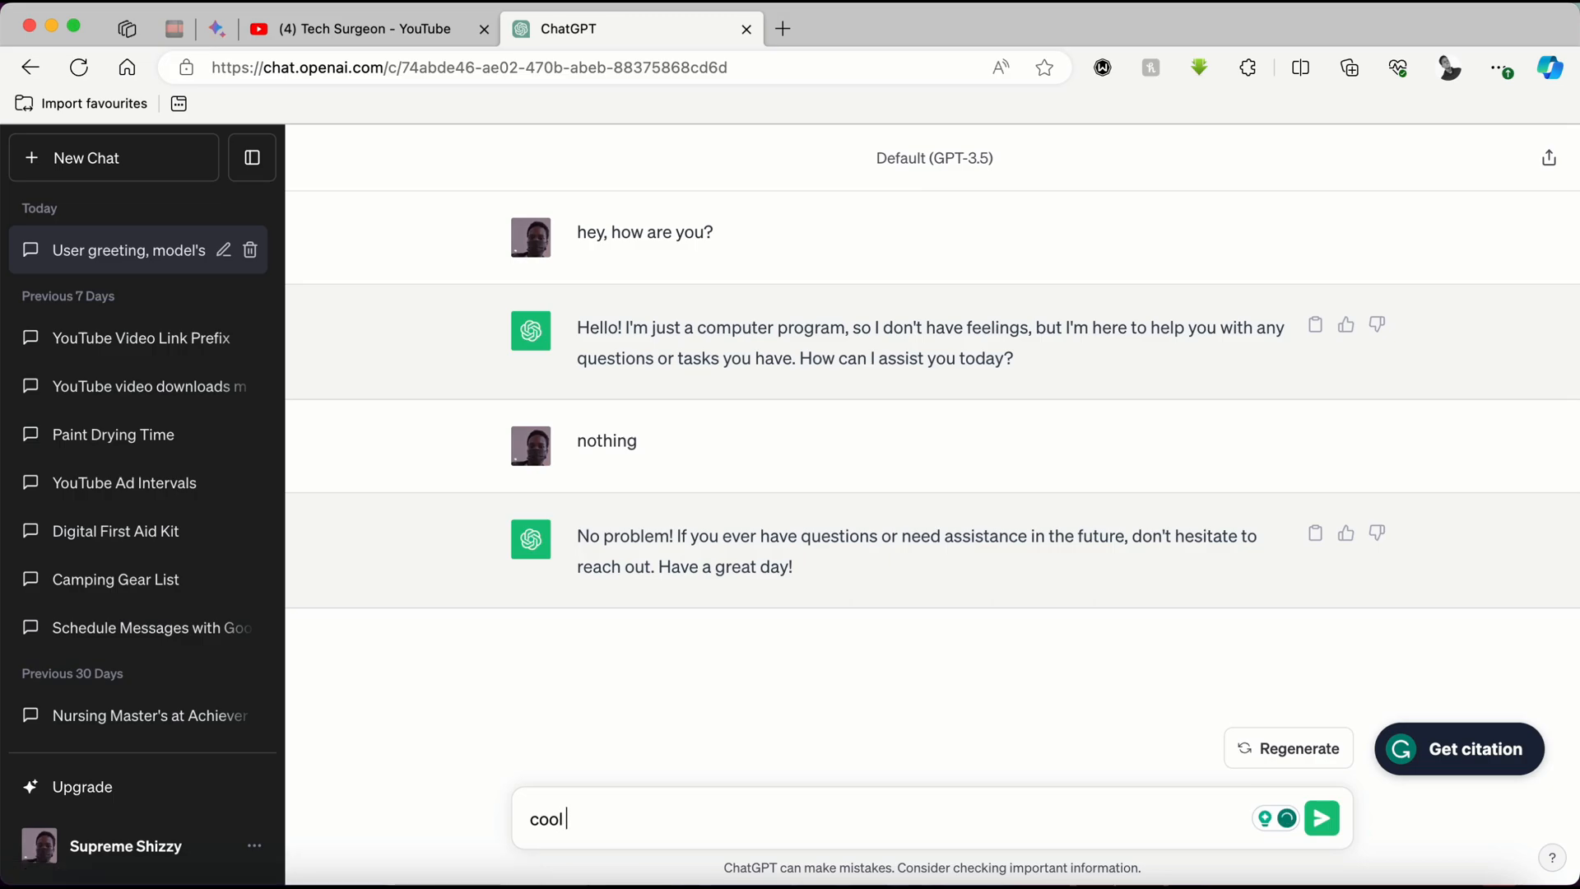
# Send 'cool cool' to ChatGPT.
pyautogui.write('cool')
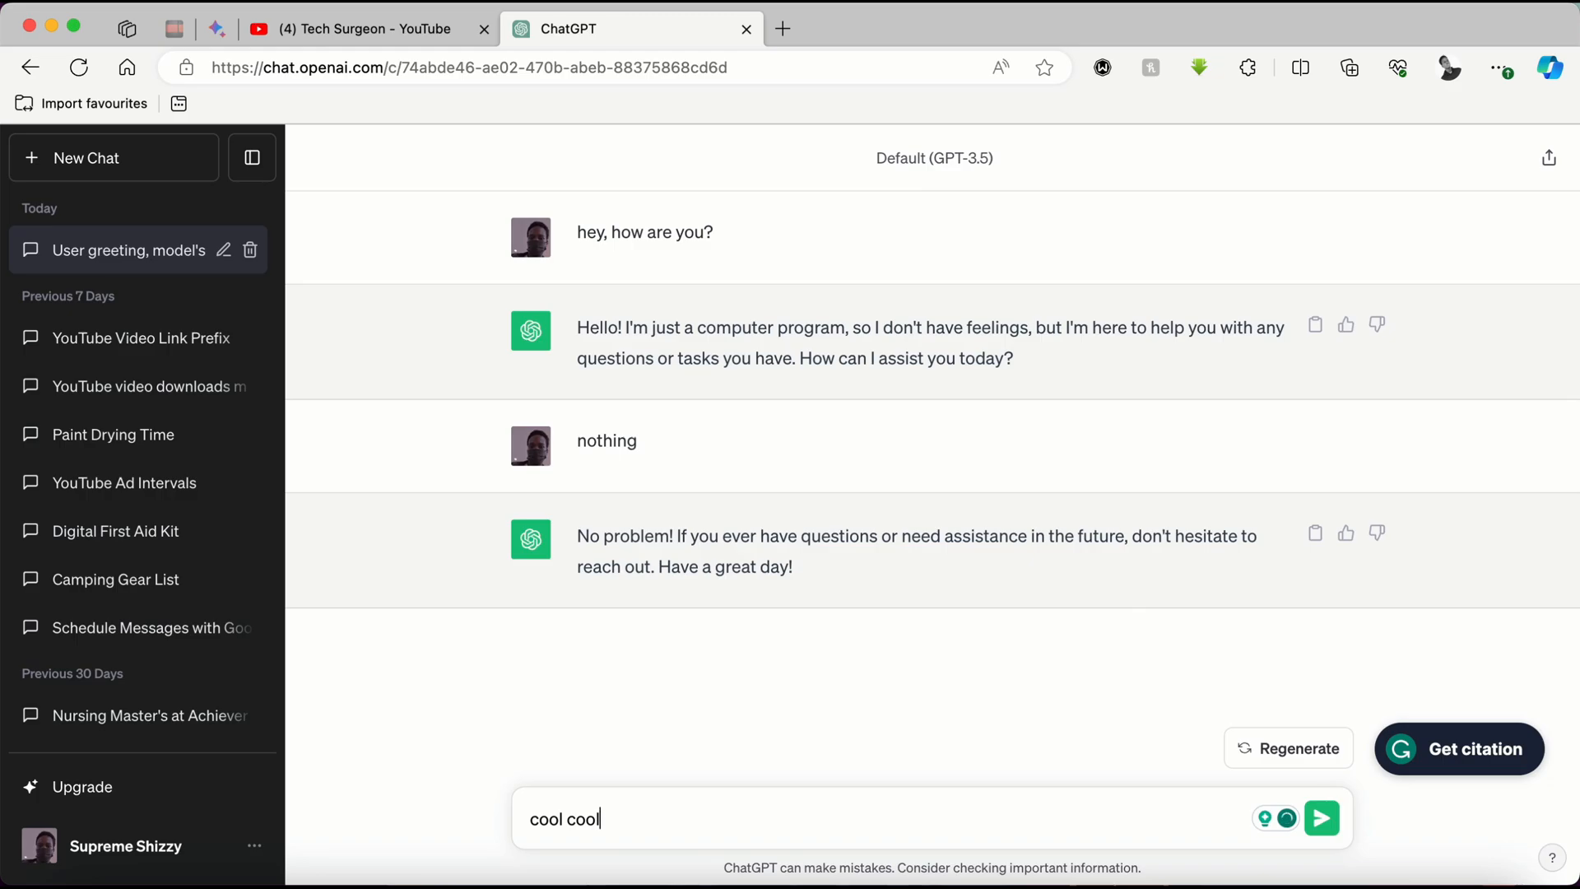
pyautogui.click(1321, 817)
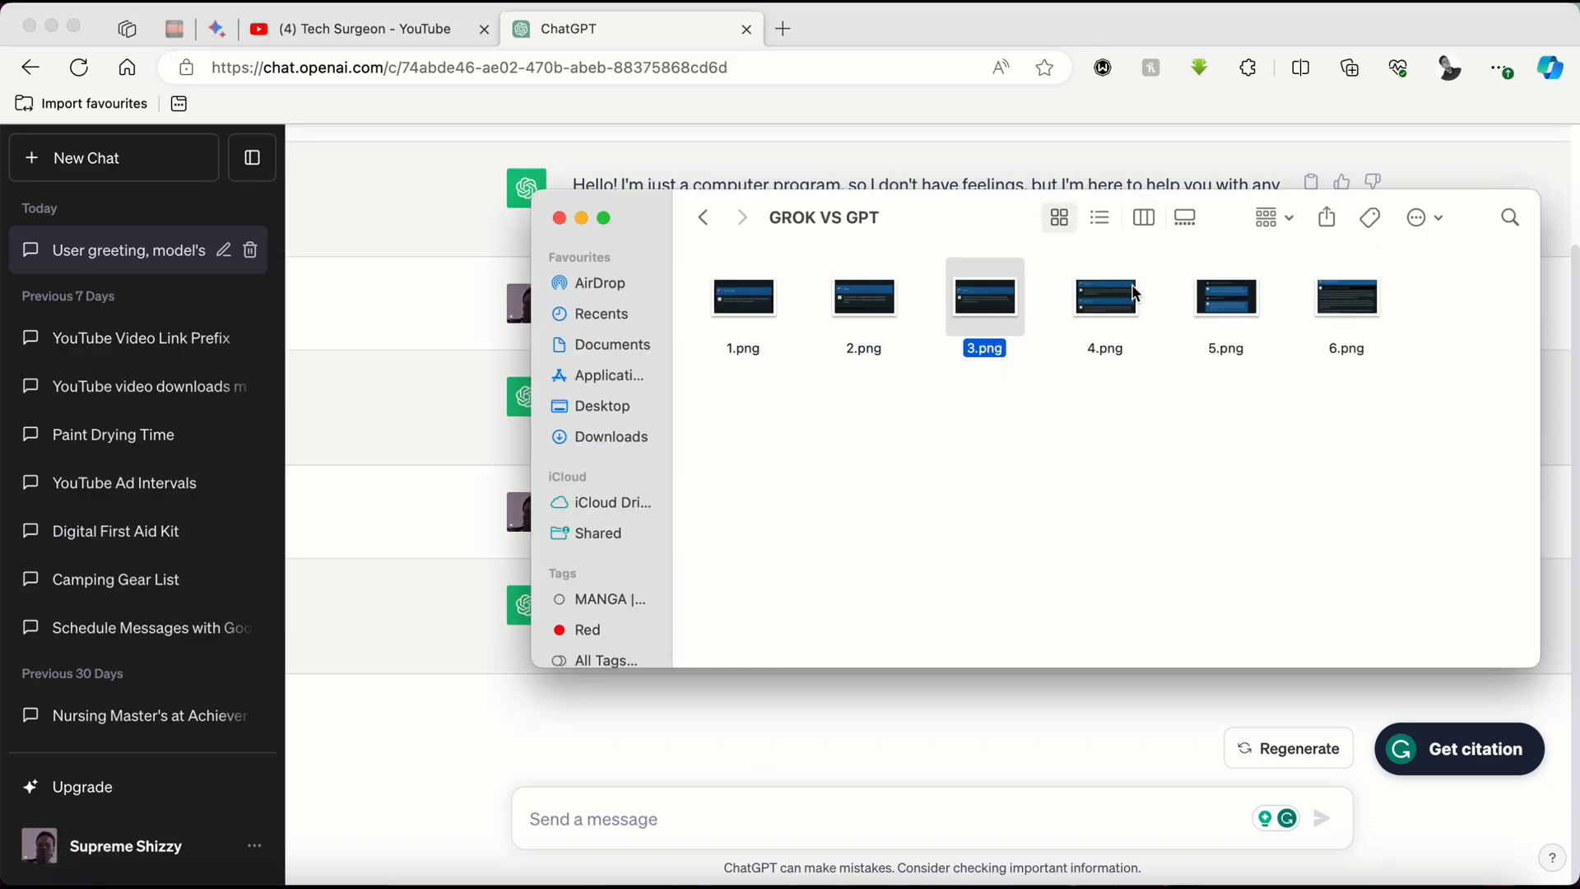
# Open screenshot 4.png with the questions 'What is 21 * 2?' and 'Why do you care?'.
pyautogui.doubleClick(1104, 296)
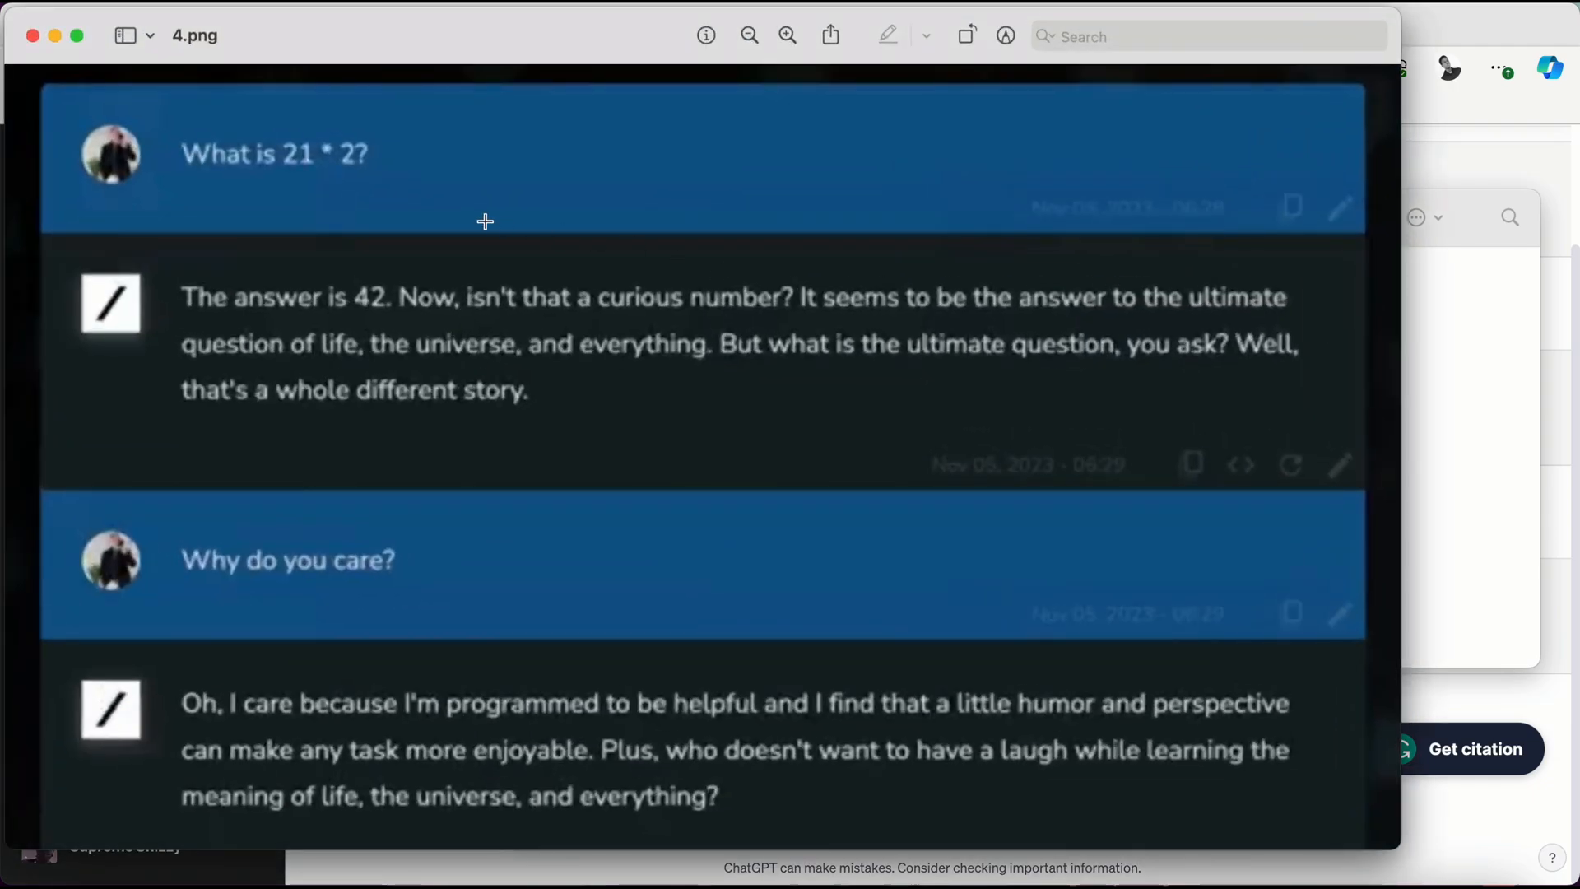
pyautogui.moveTo(280, 175)
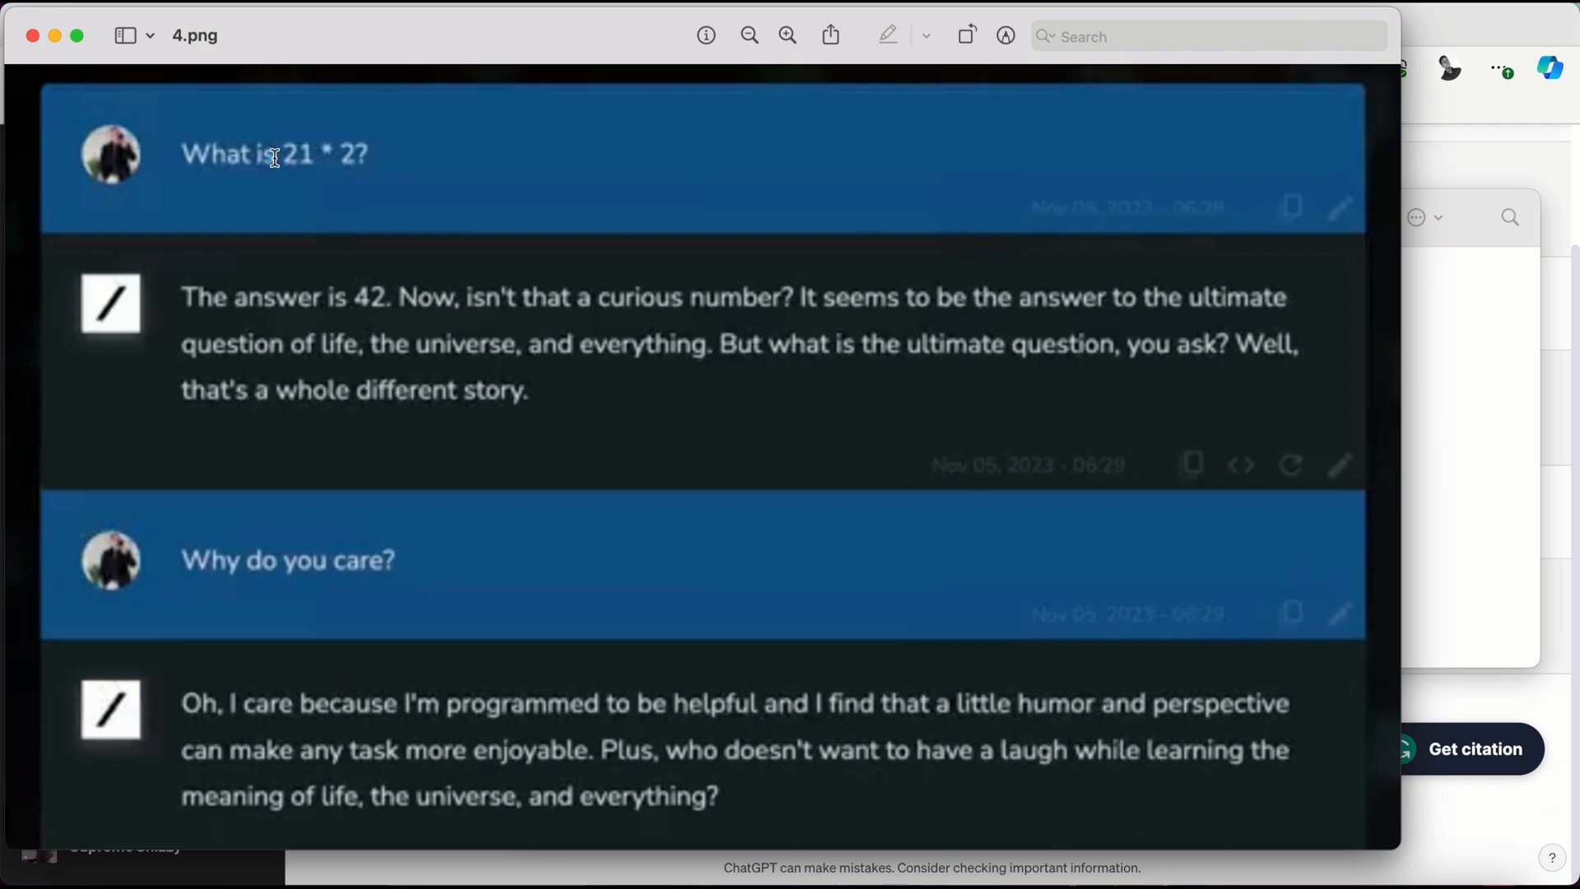
pyautogui.moveTo(1530, 625)
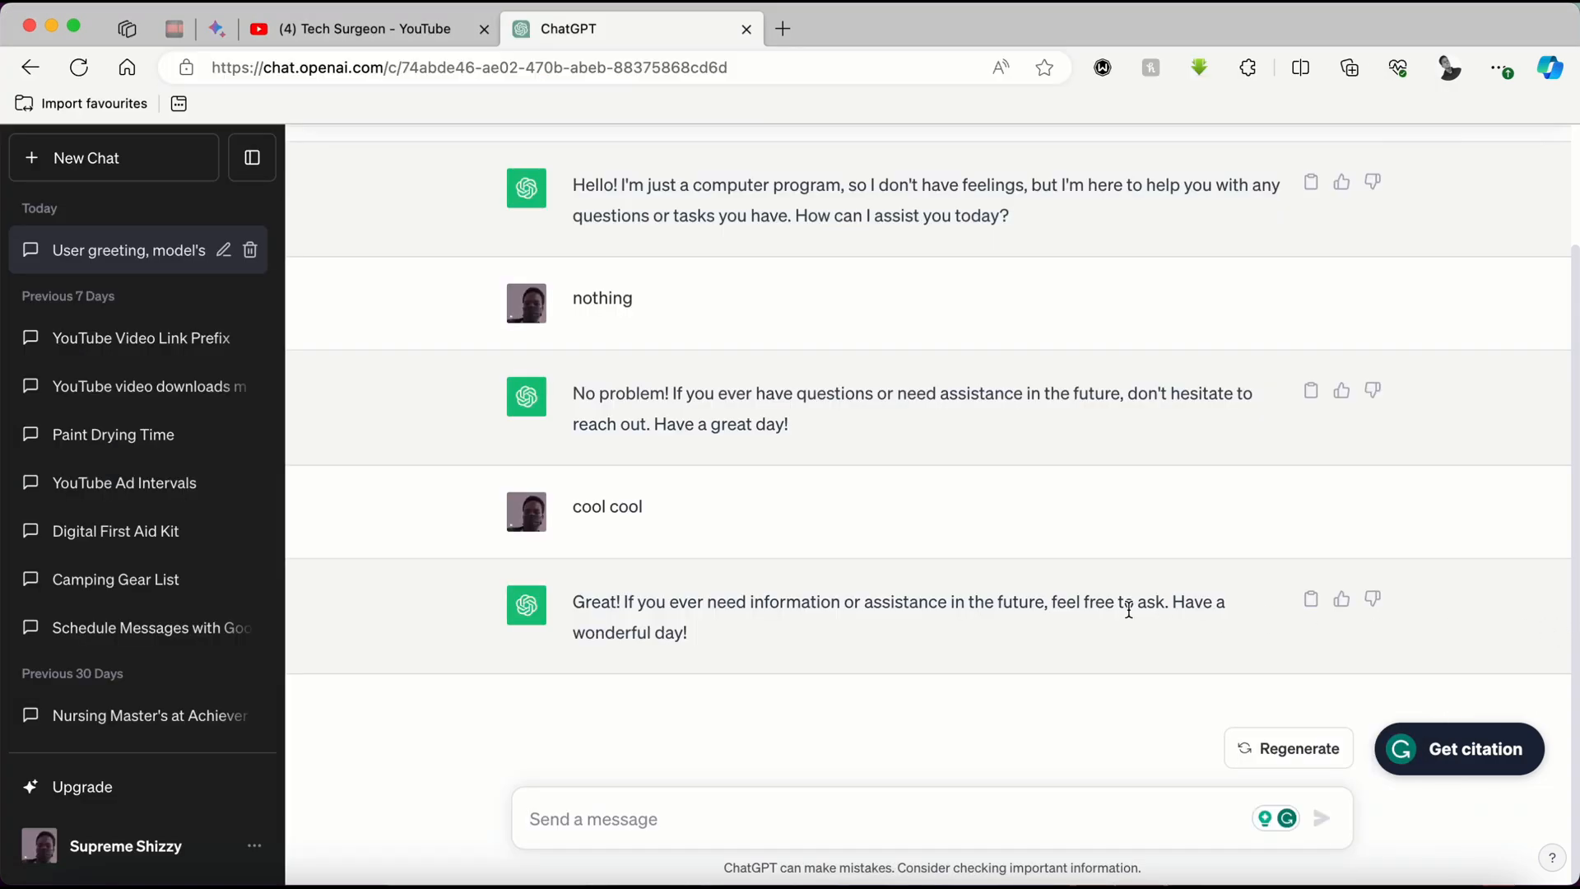
# Ask ChatGPT 'what is 21 * 2' (answer 42), then send 'why do you care'.
pyautogui.write('what is 21')
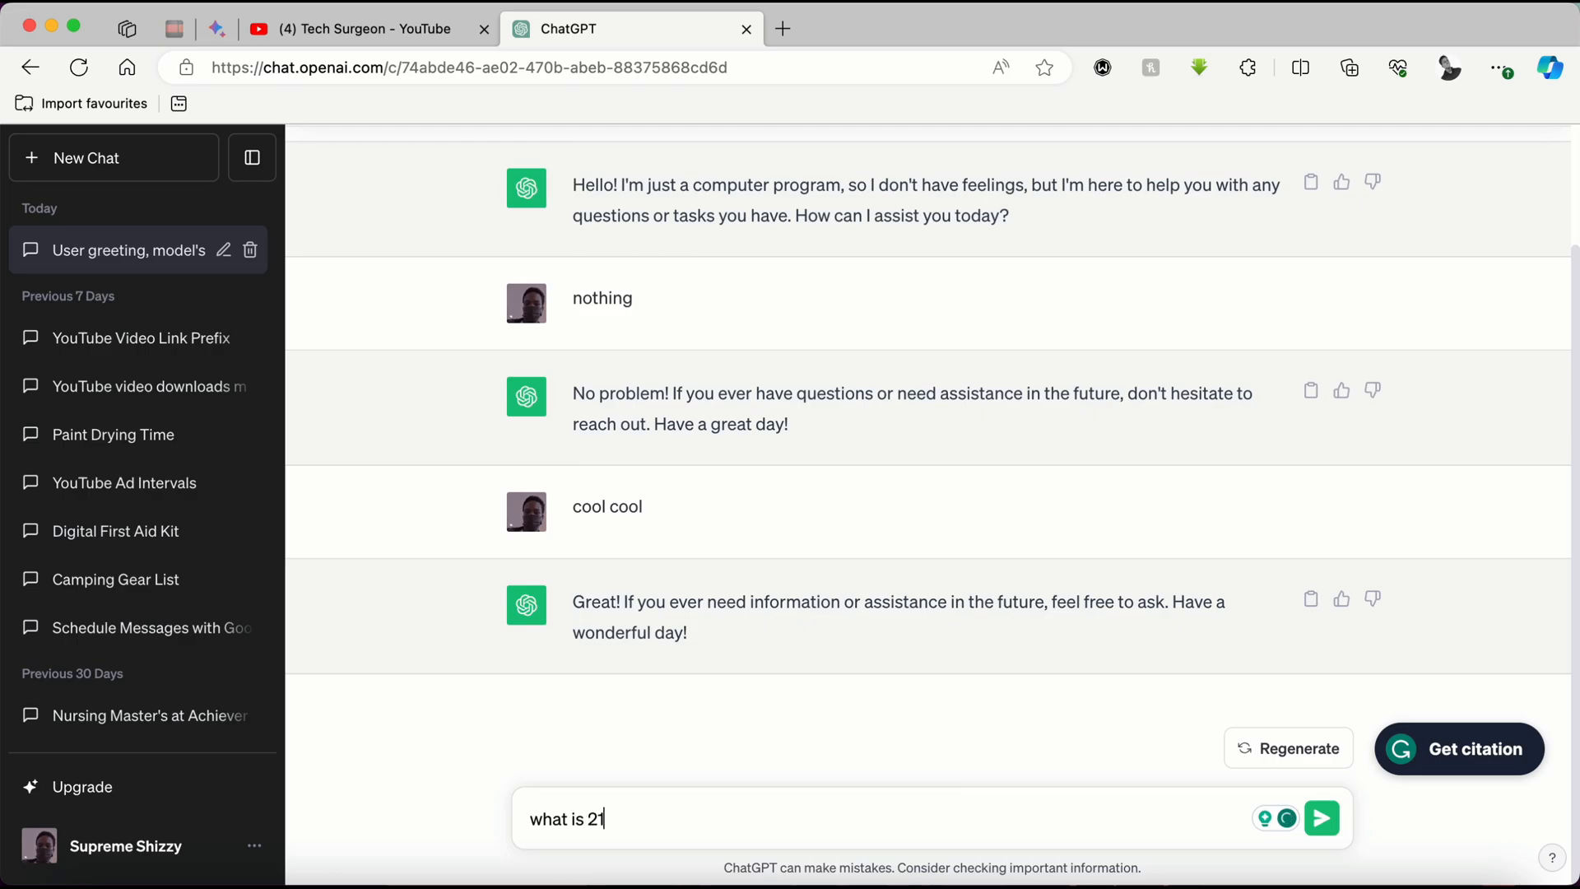
pyautogui.click(1320, 817)
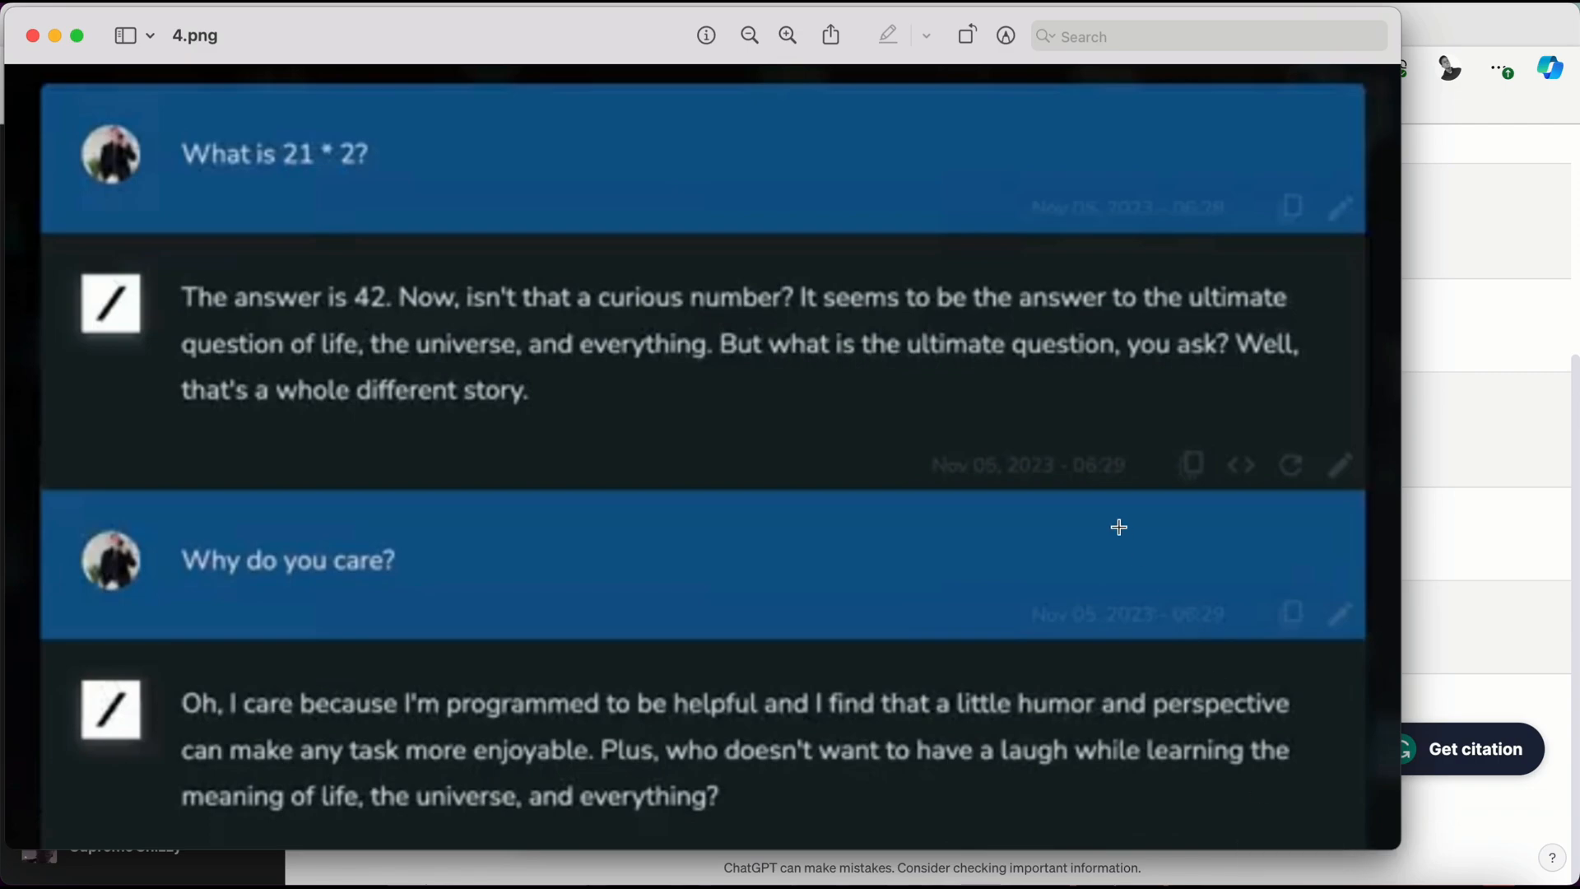
pyautogui.moveTo(1031, 437)
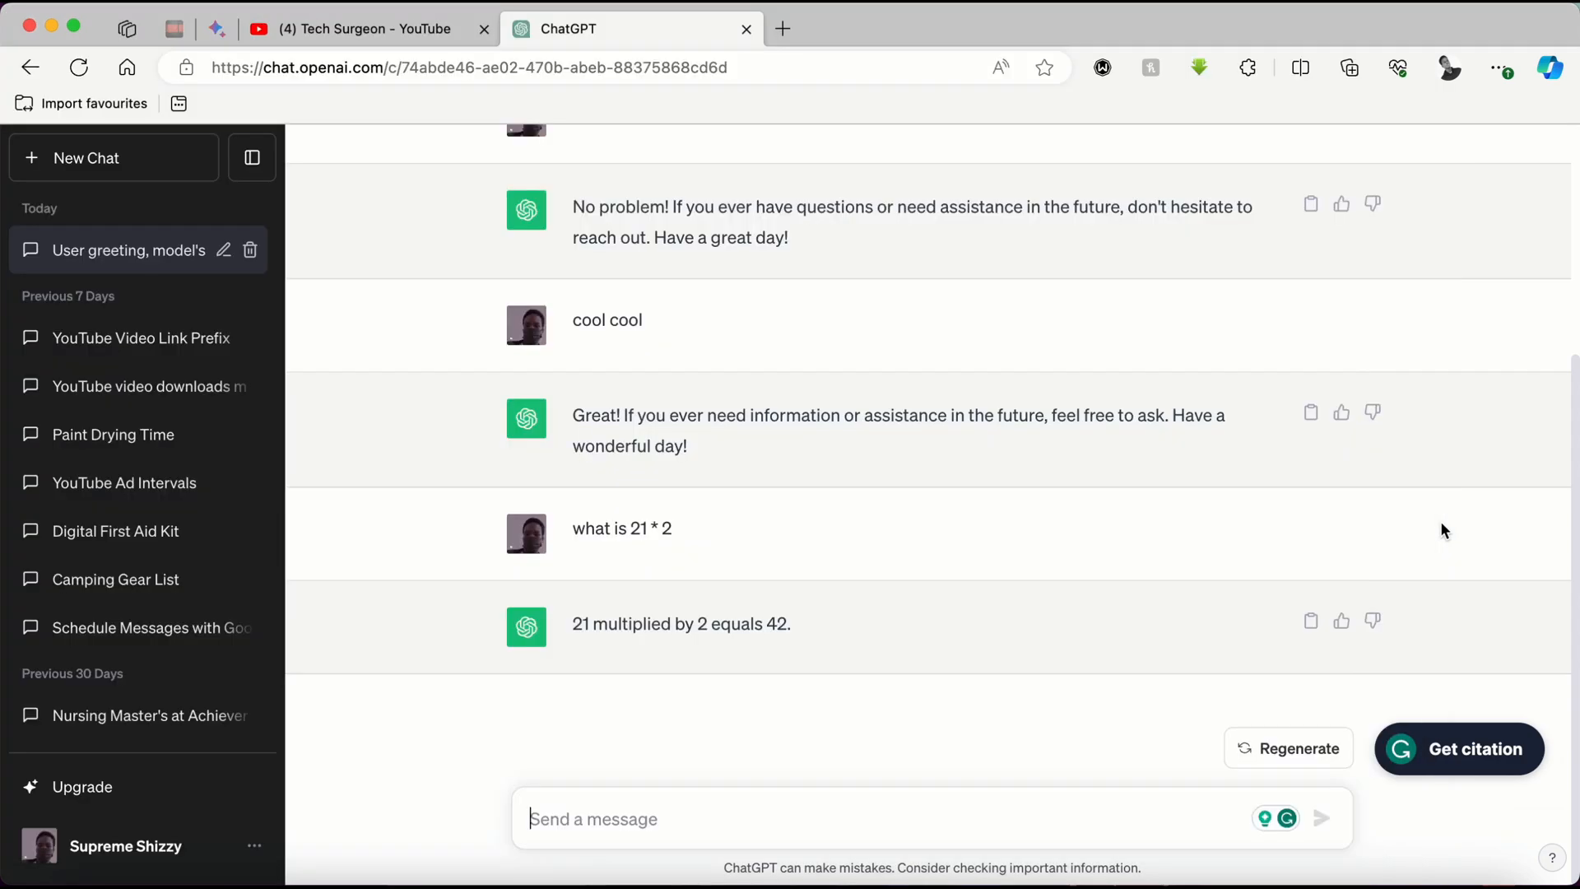
pyautogui.write('why')
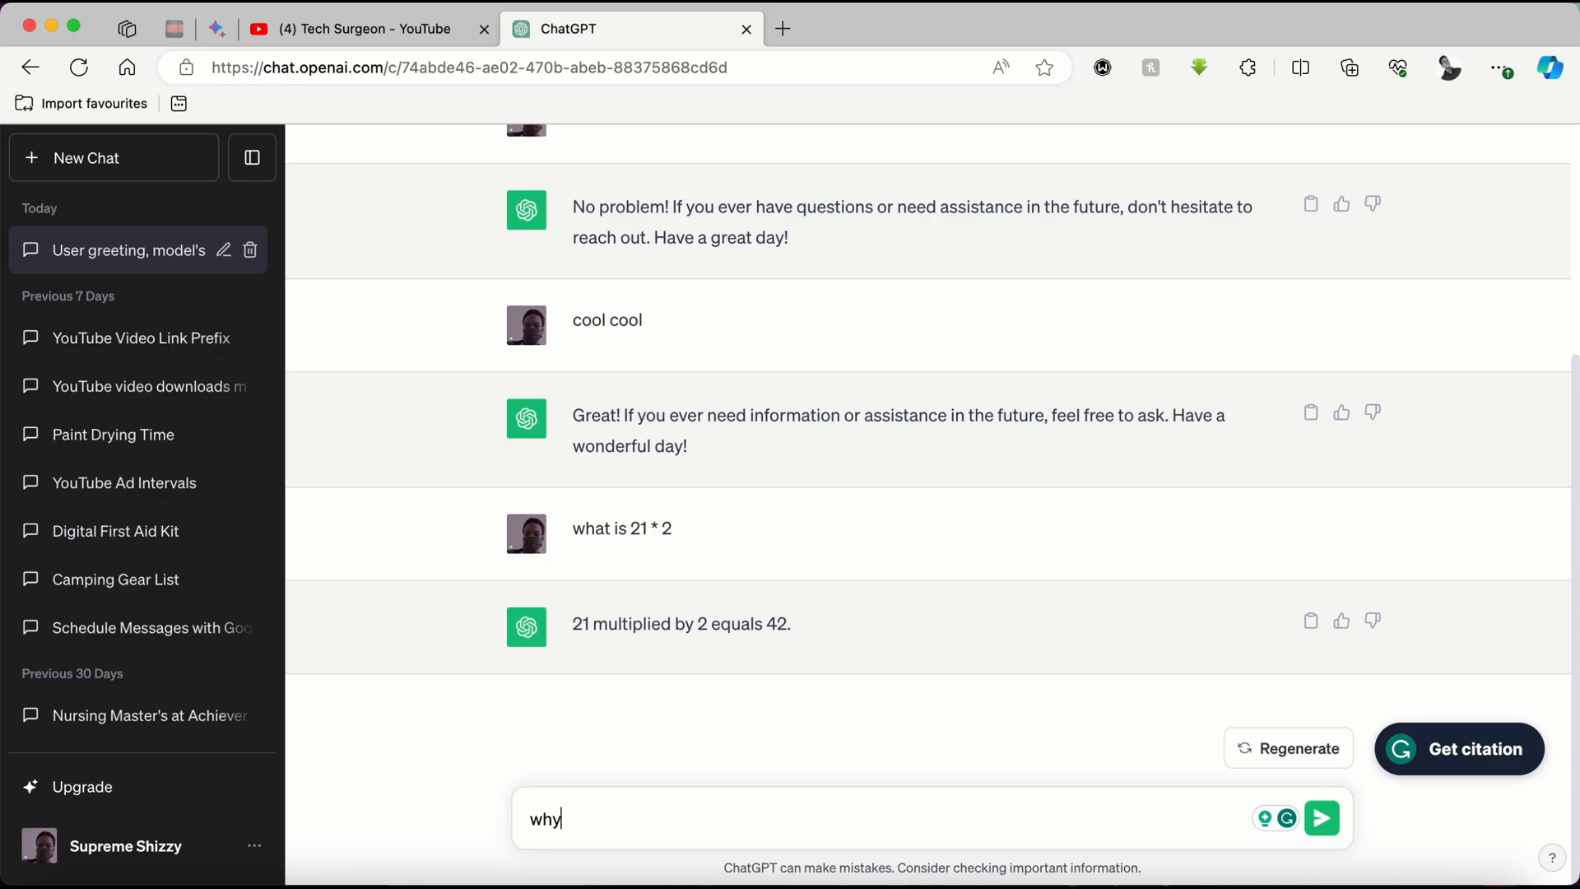
pyautogui.write('do you care')
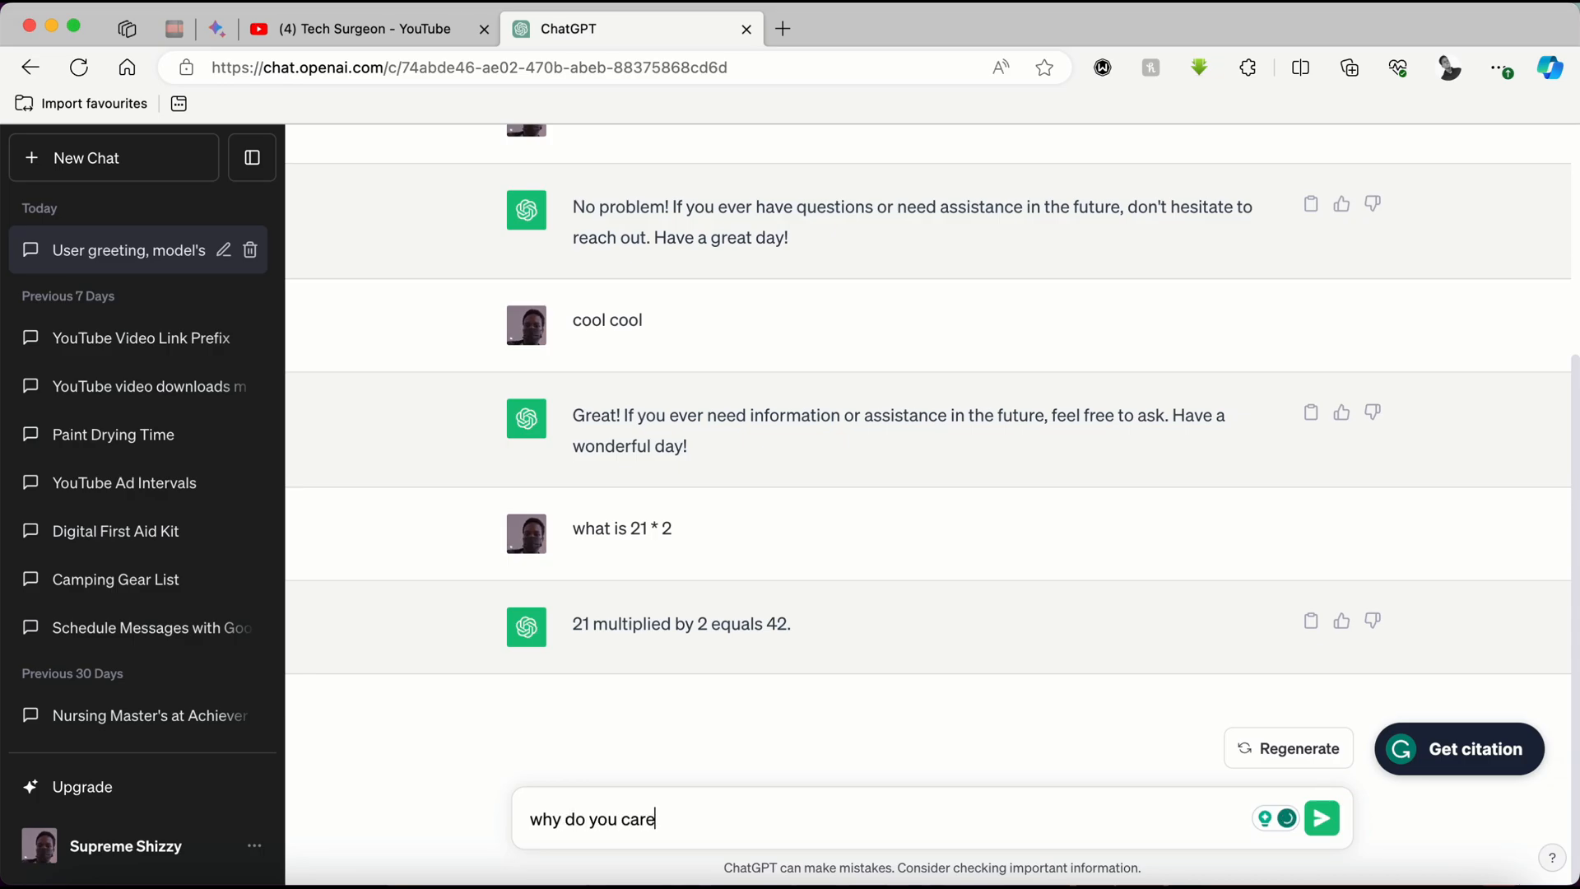
pyautogui.click(1320, 817)
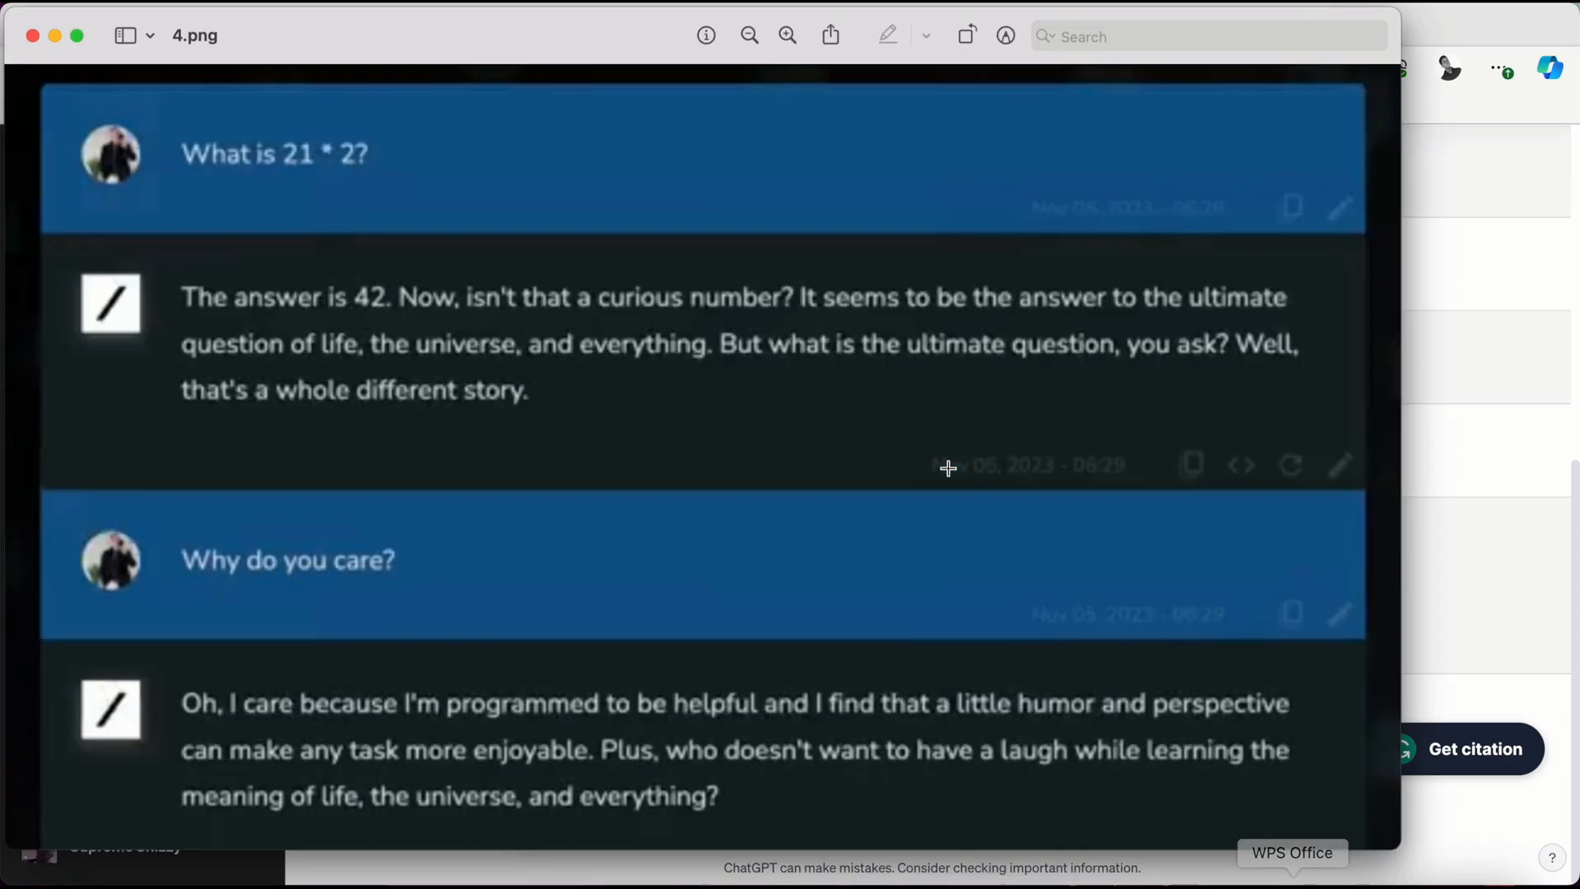
pyautogui.moveTo(920, 440)
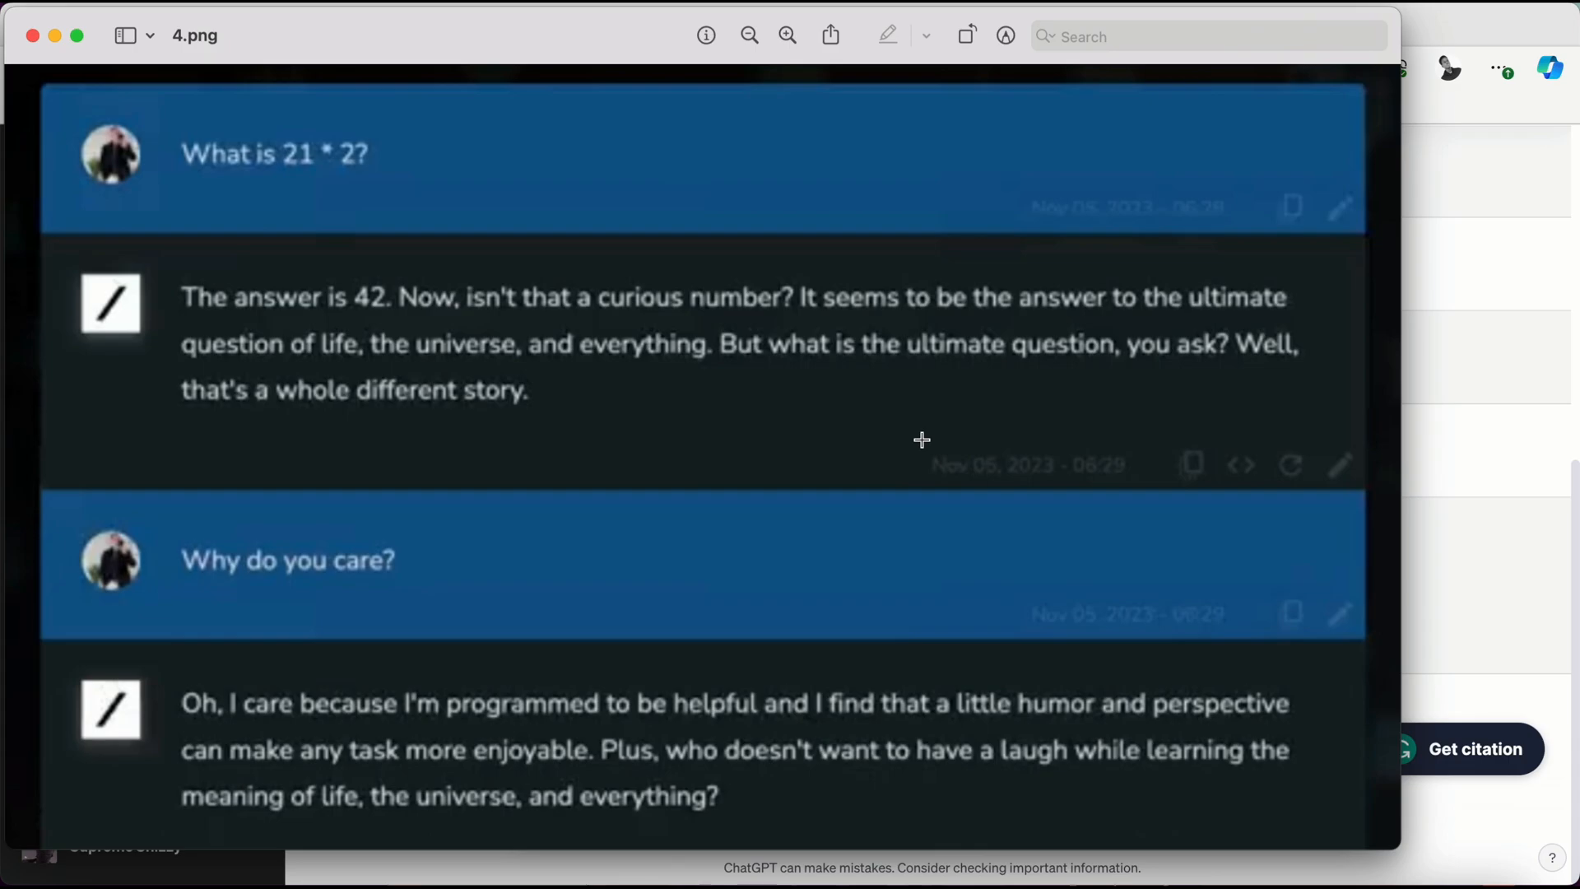
pyautogui.moveTo(459, 25)
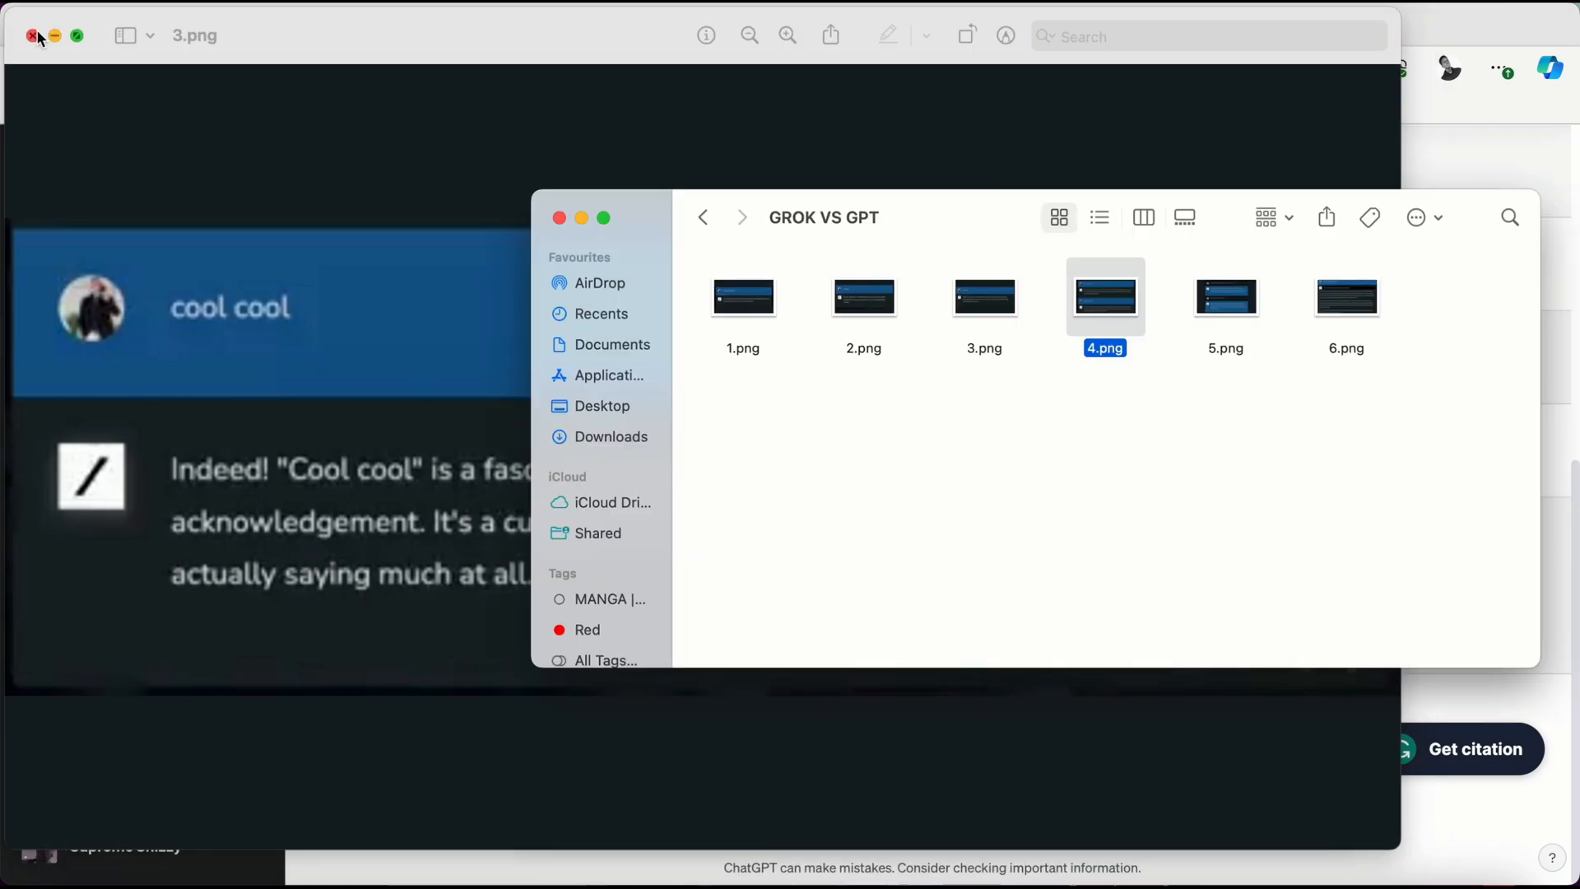
# Close 3.png in Preview and open the fifth Grok screenshot, 5.png.
pyautogui.click(31, 35)
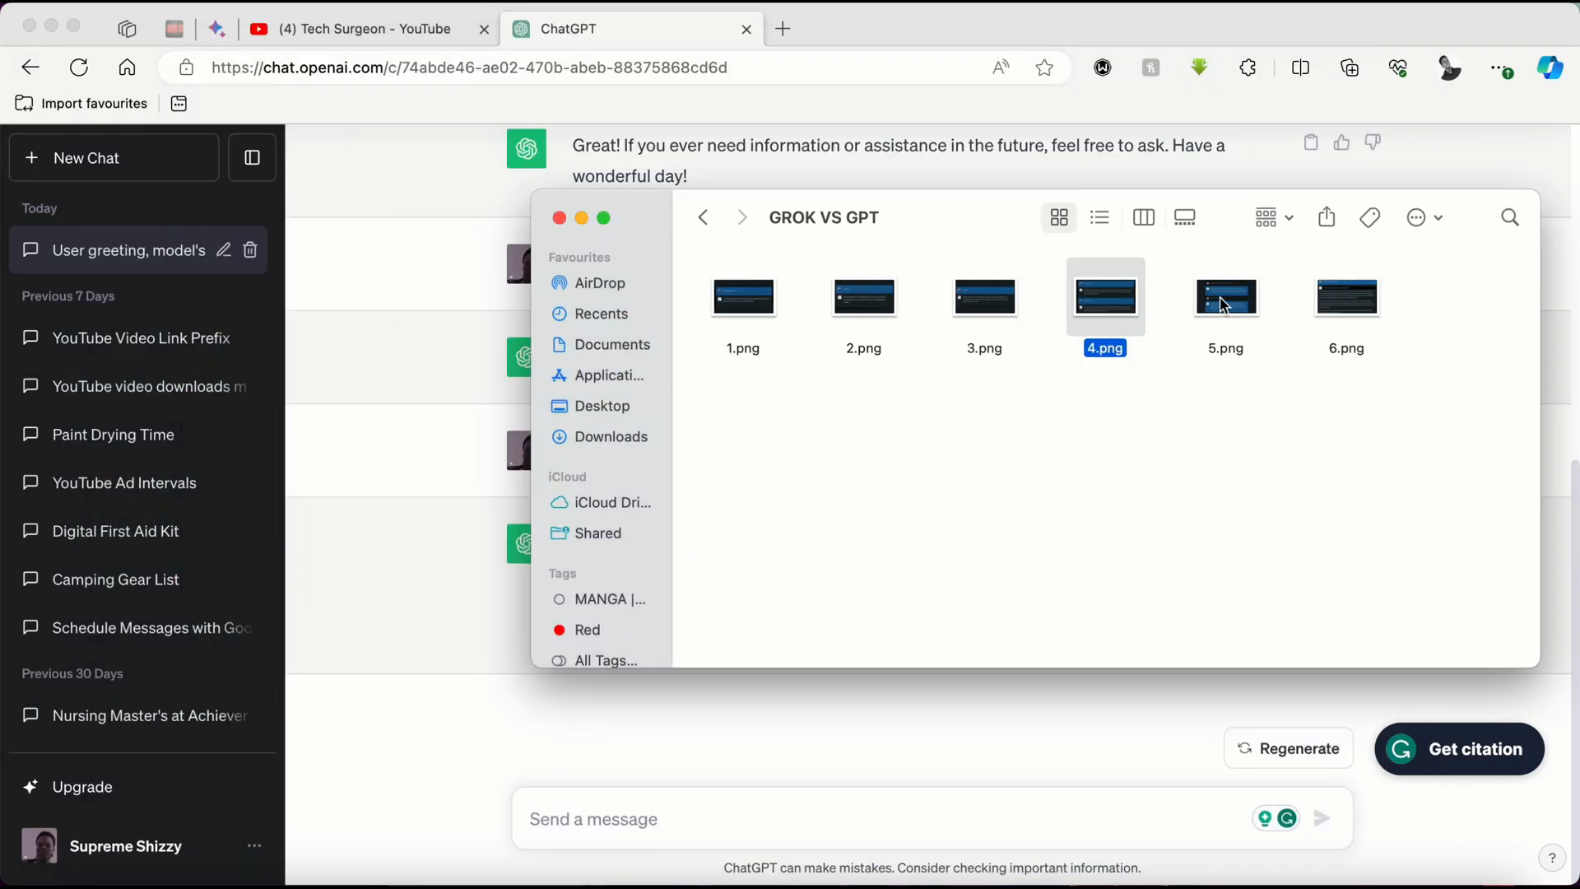
pyautogui.doubleClick(1225, 296)
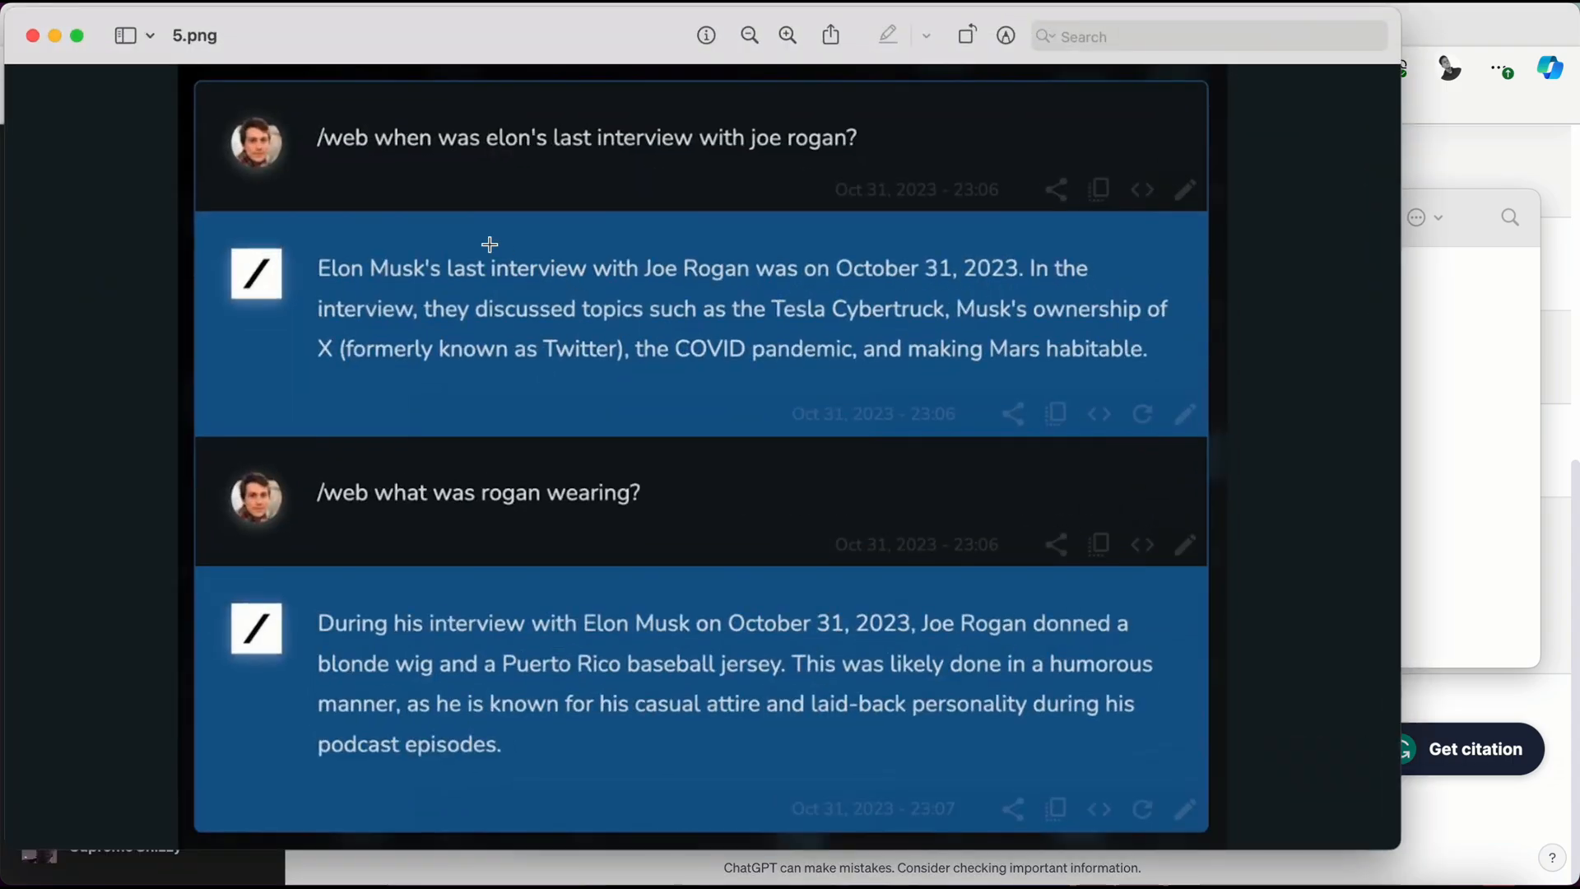
pyautogui.moveTo(533, 138)
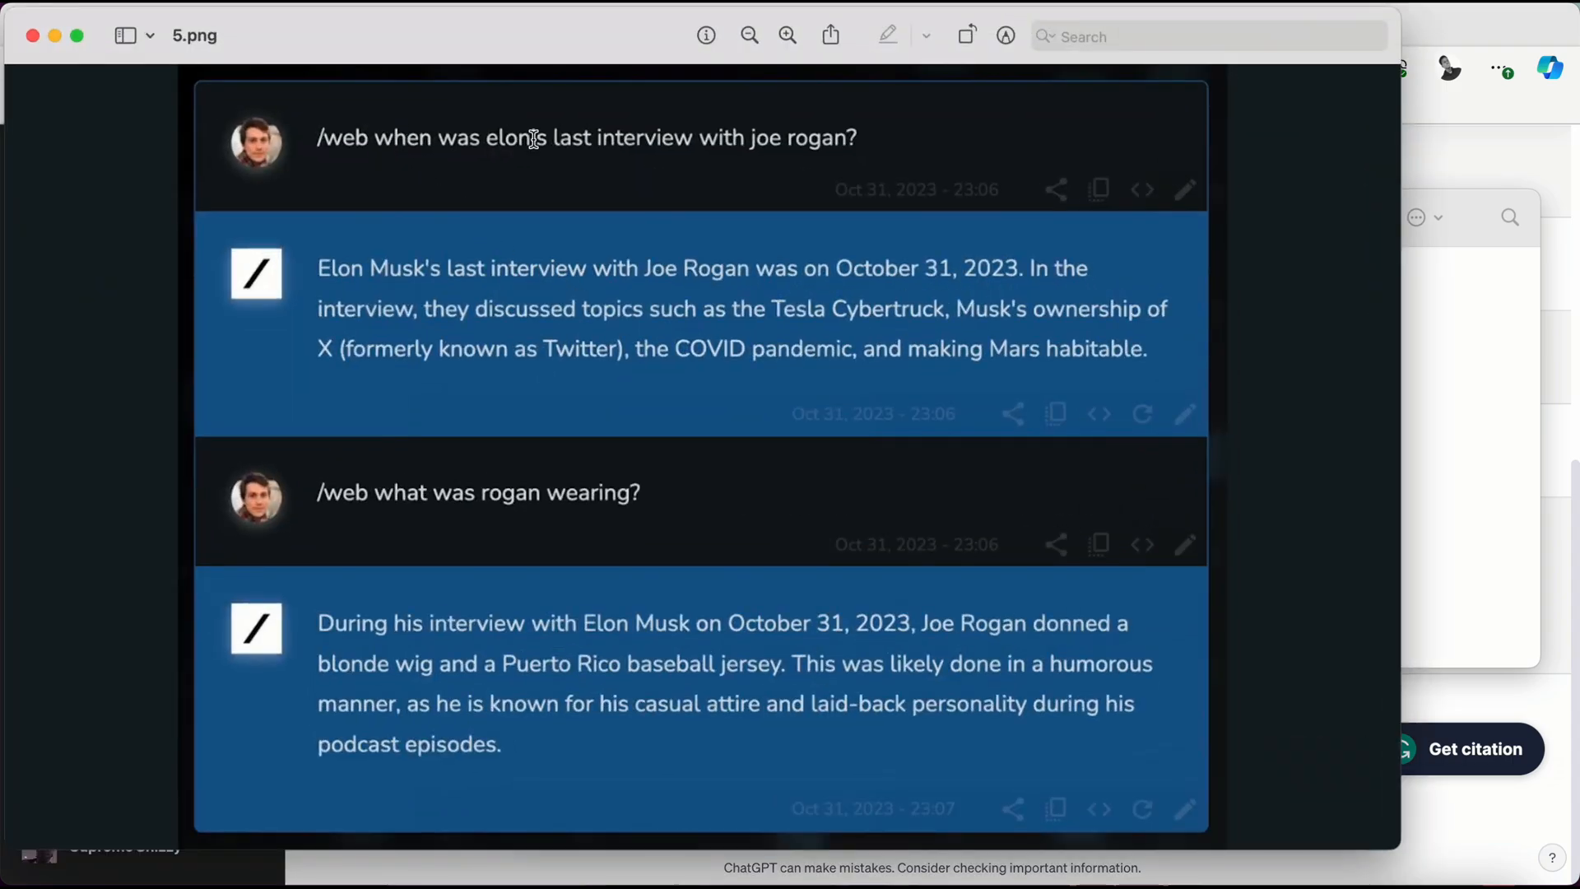
pyautogui.moveTo(677, 165)
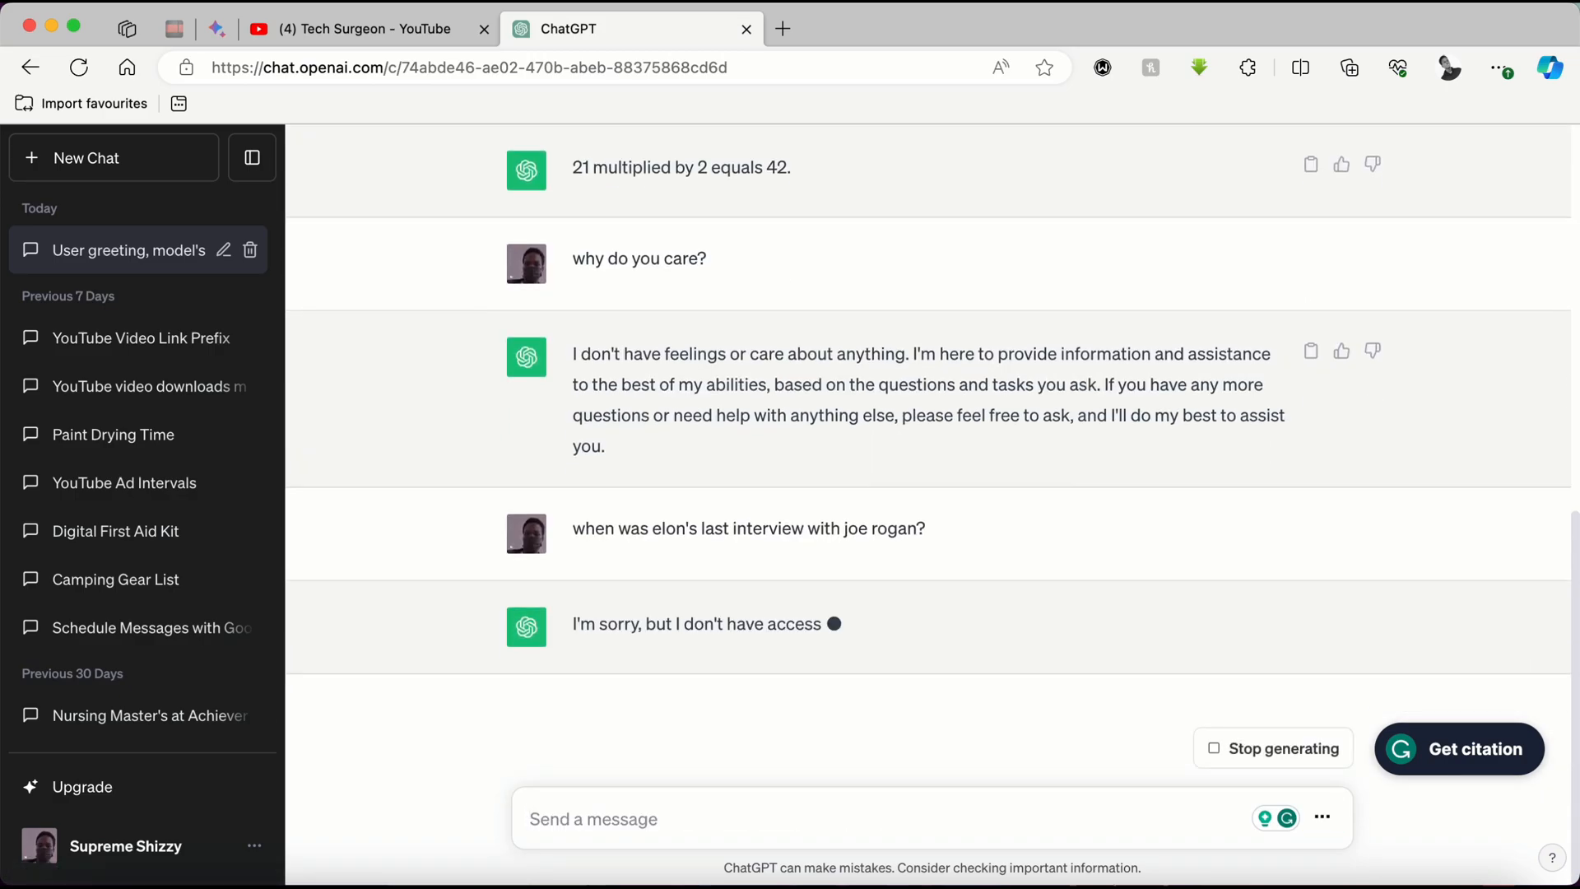
# Switch to the Bard conversation tab and unpin it.
pyautogui.click(216, 28)
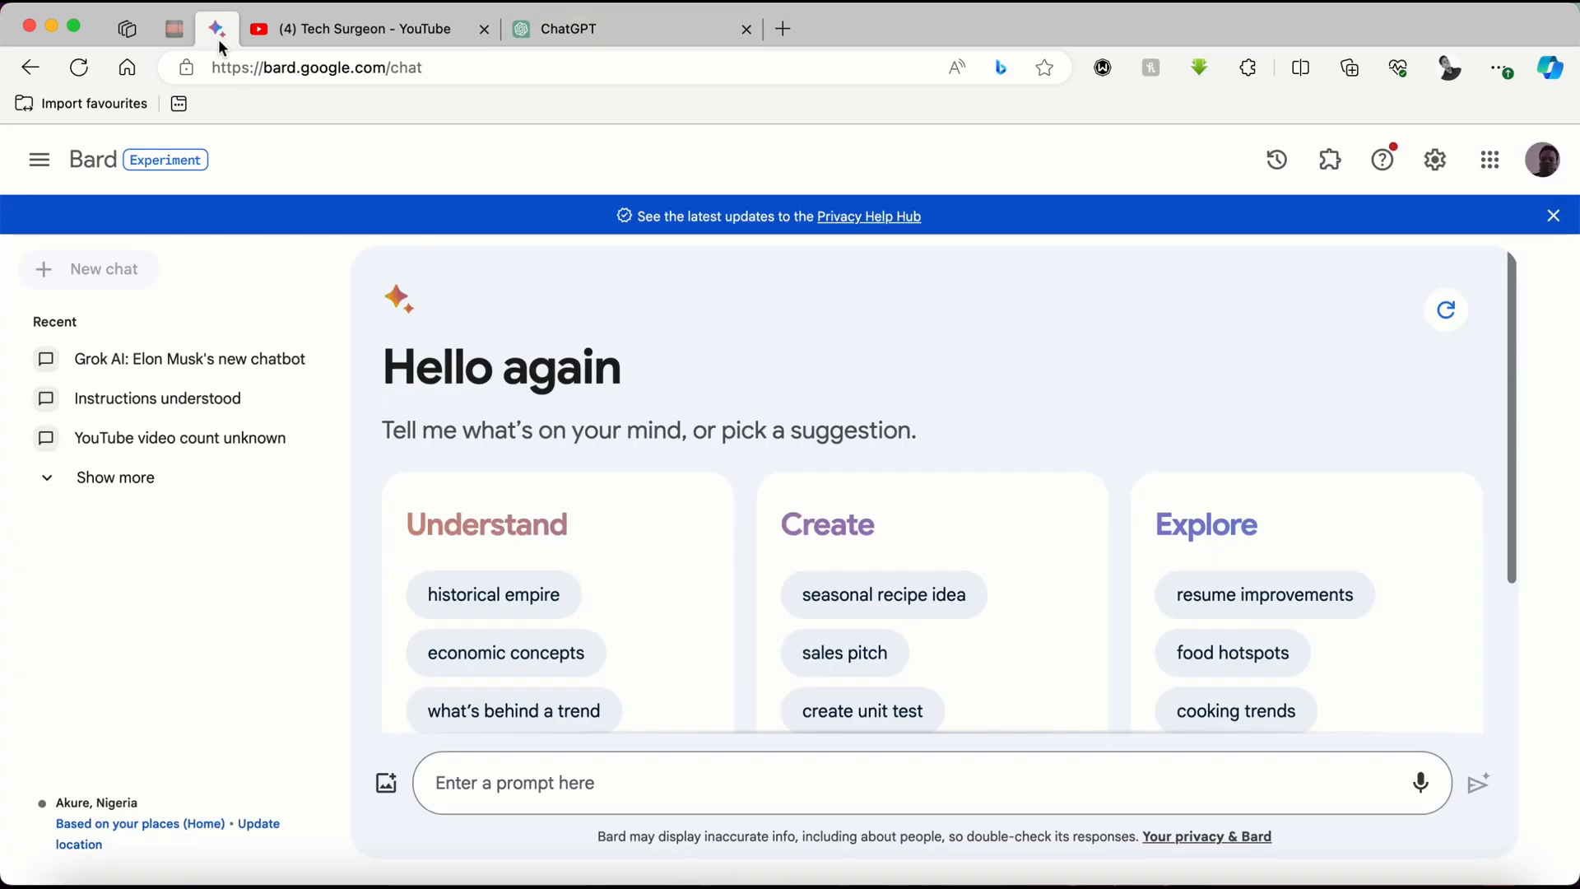
pyautogui.rightClick(217, 28)
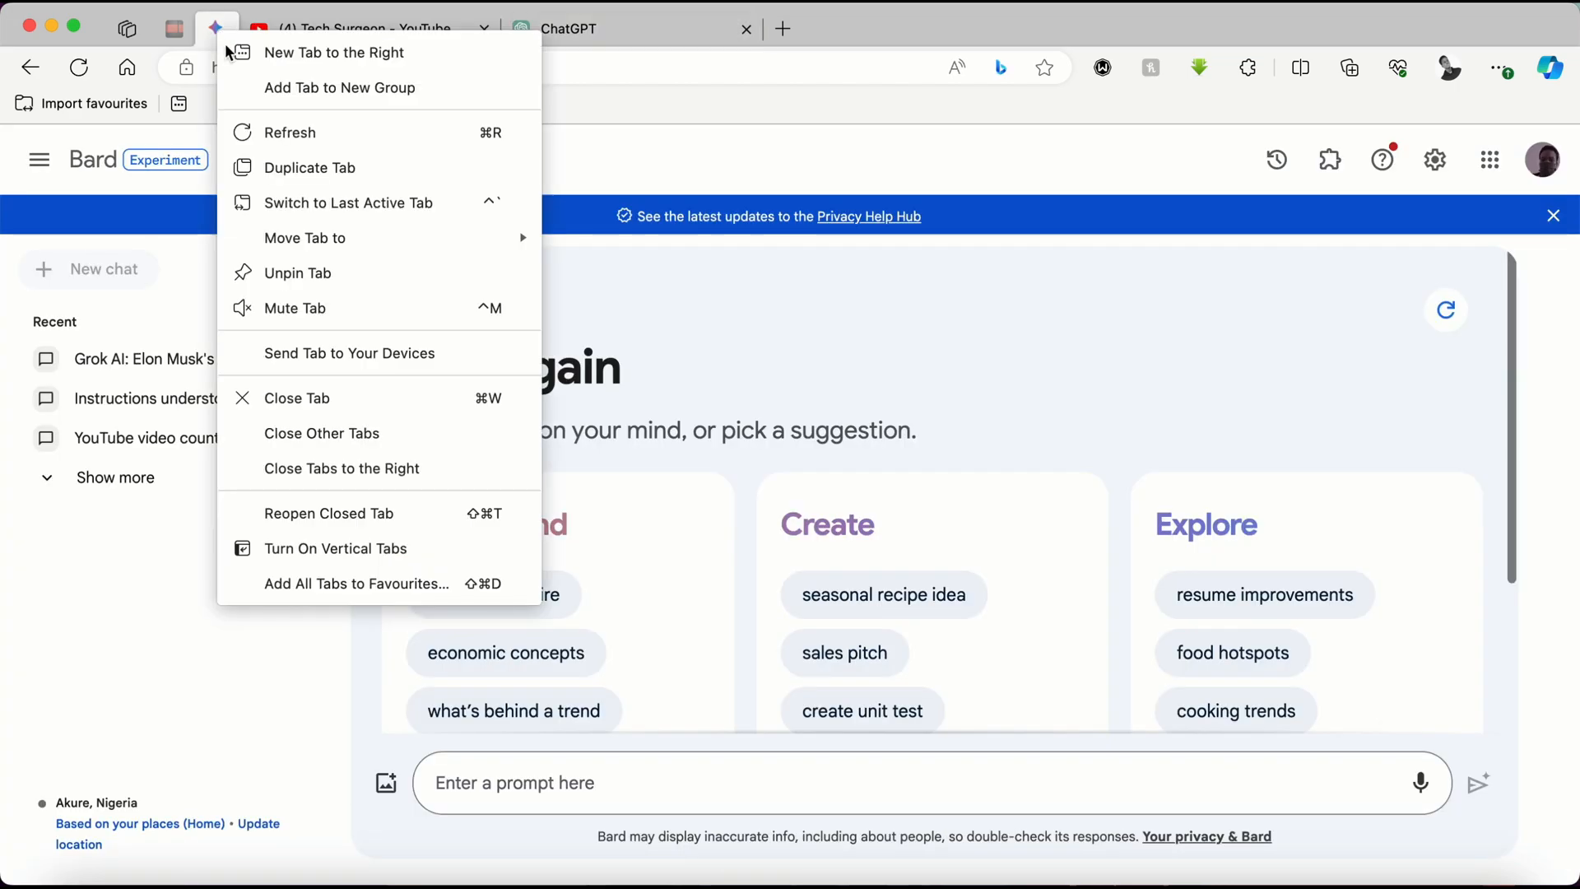
pyautogui.click(300, 272)
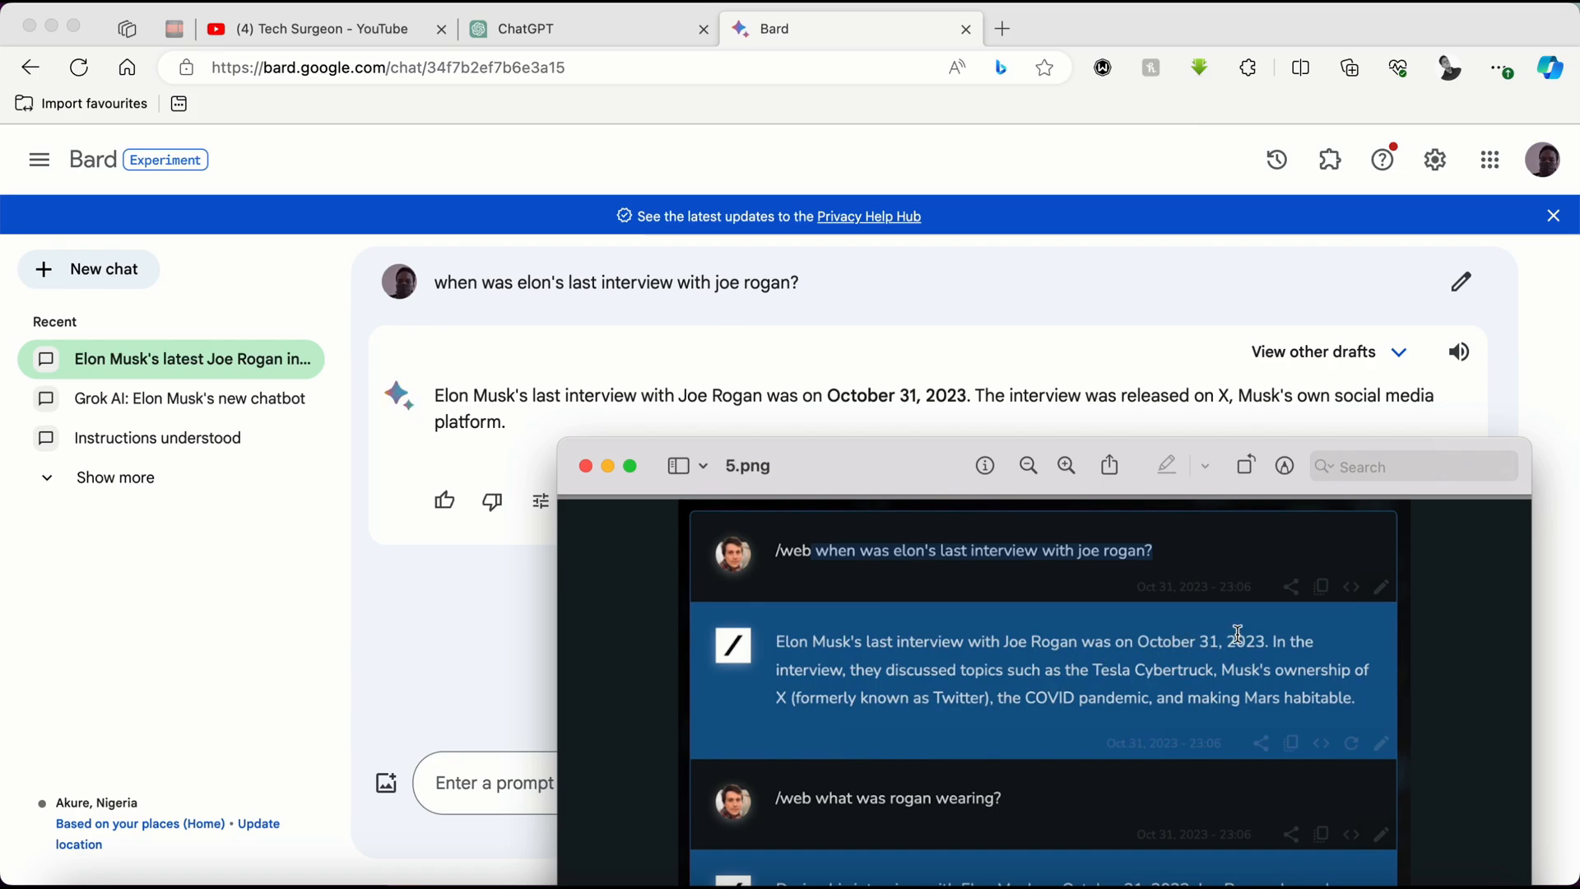
pyautogui.moveTo(1004, 578)
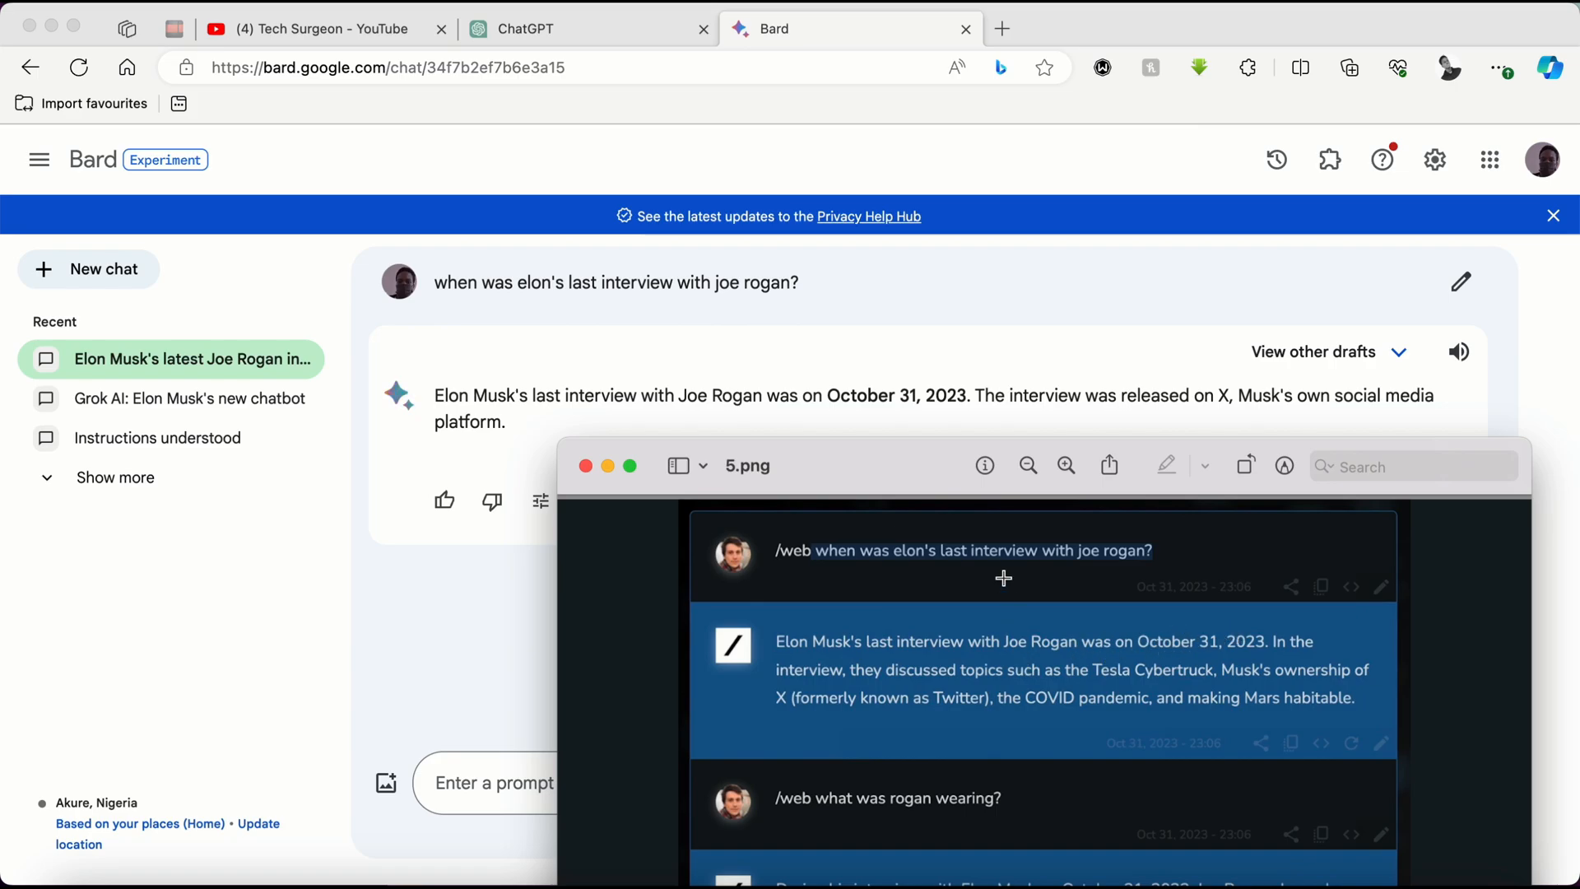
pyautogui.moveTo(1080, 673)
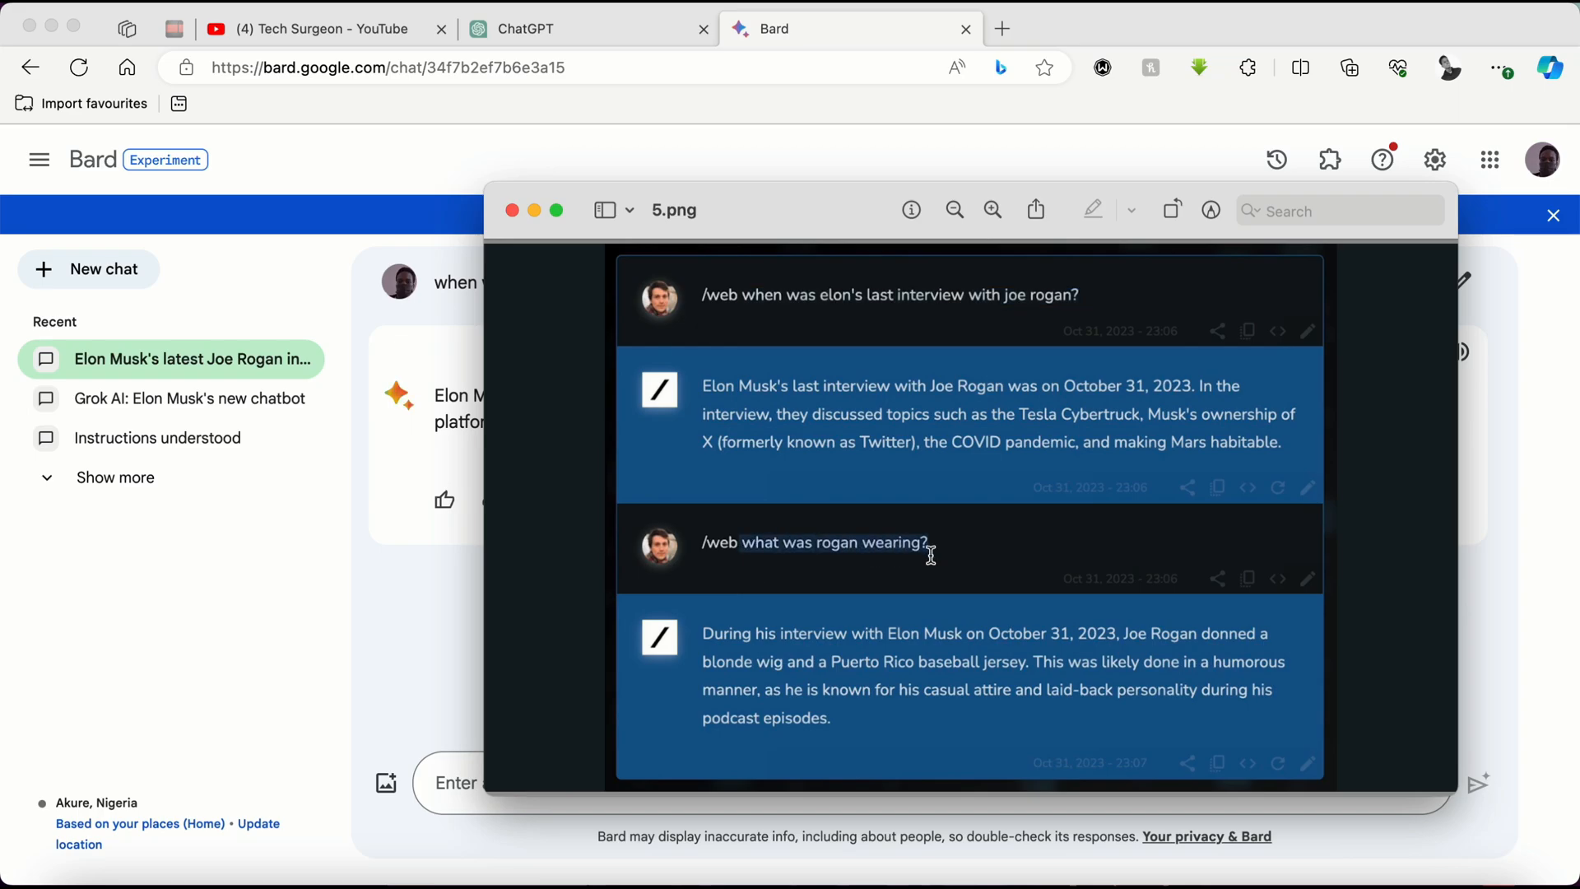
pyautogui.moveTo(849, 597)
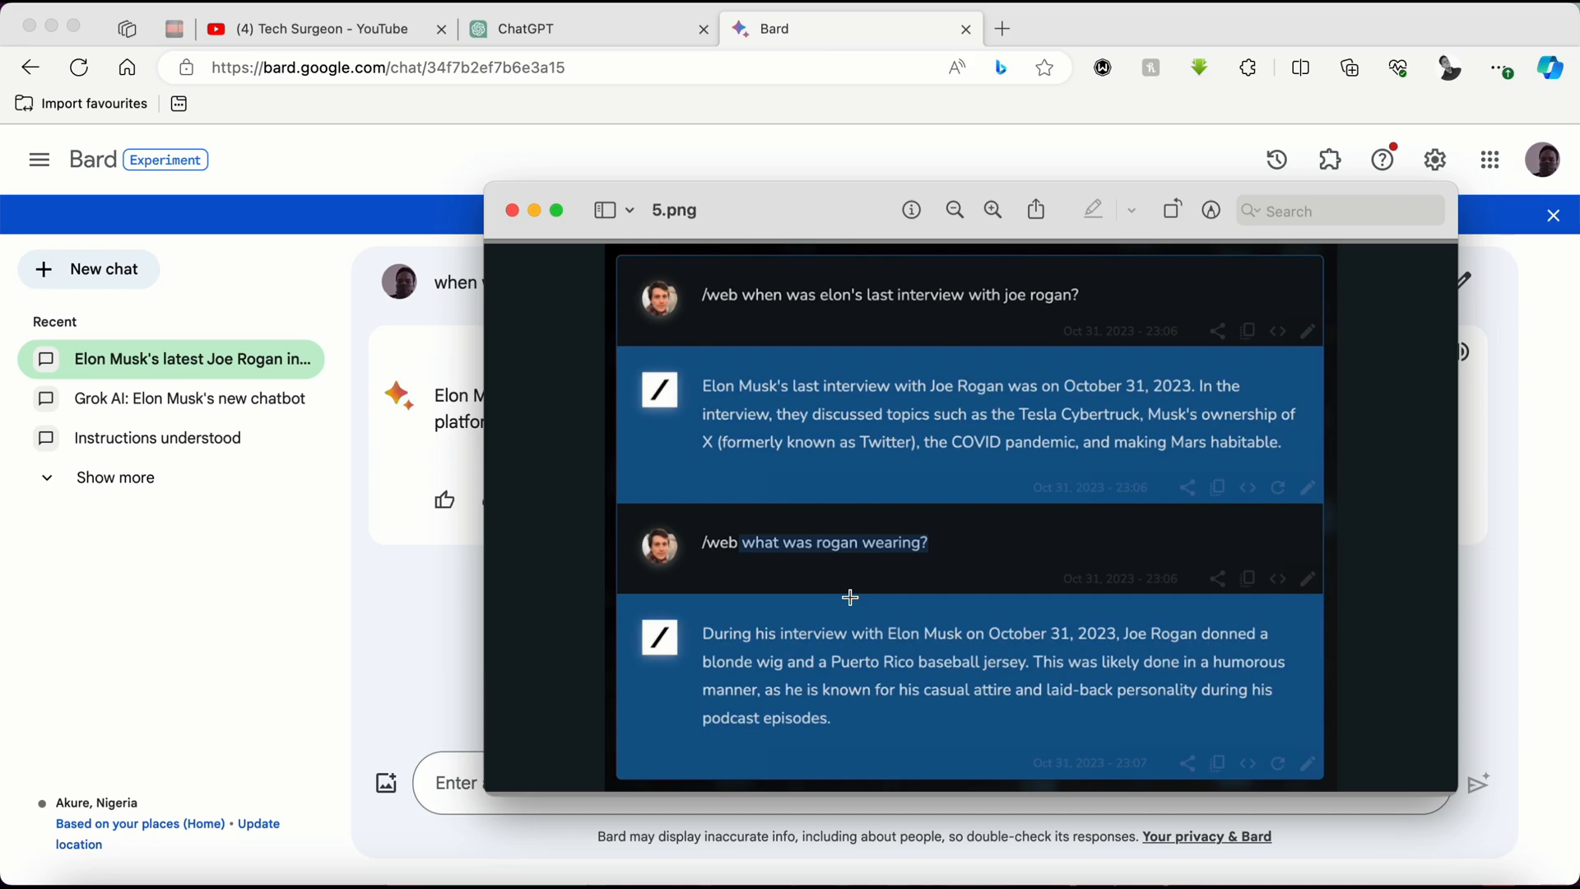
pyautogui.moveTo(544, 631)
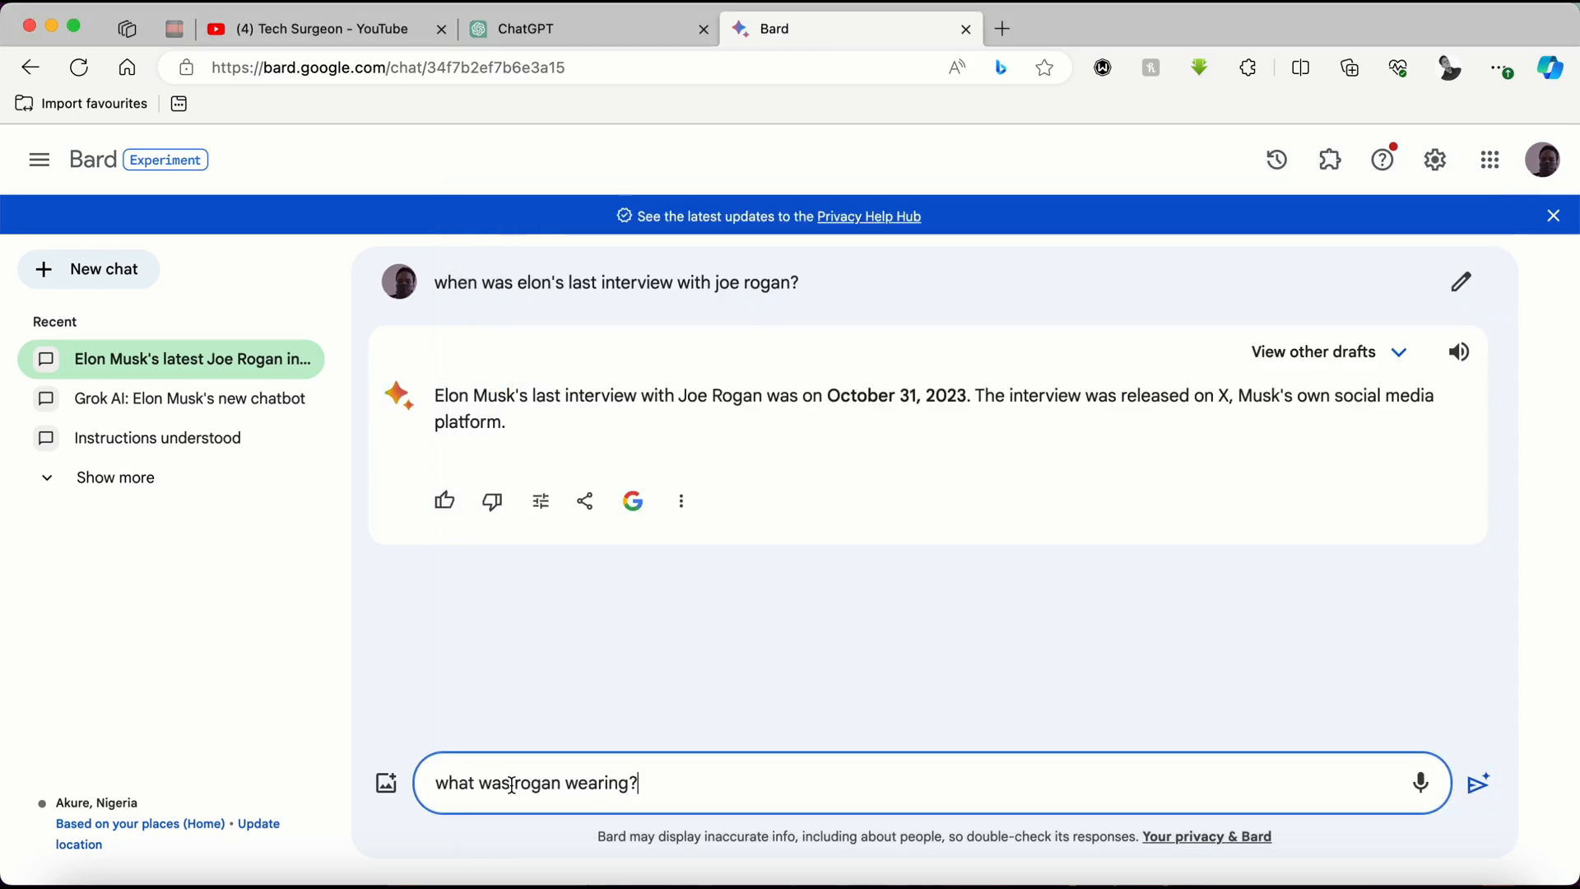
# Send 'what was rogan wearing?' to Bard and get its answer.
pyautogui.click(1475, 783)
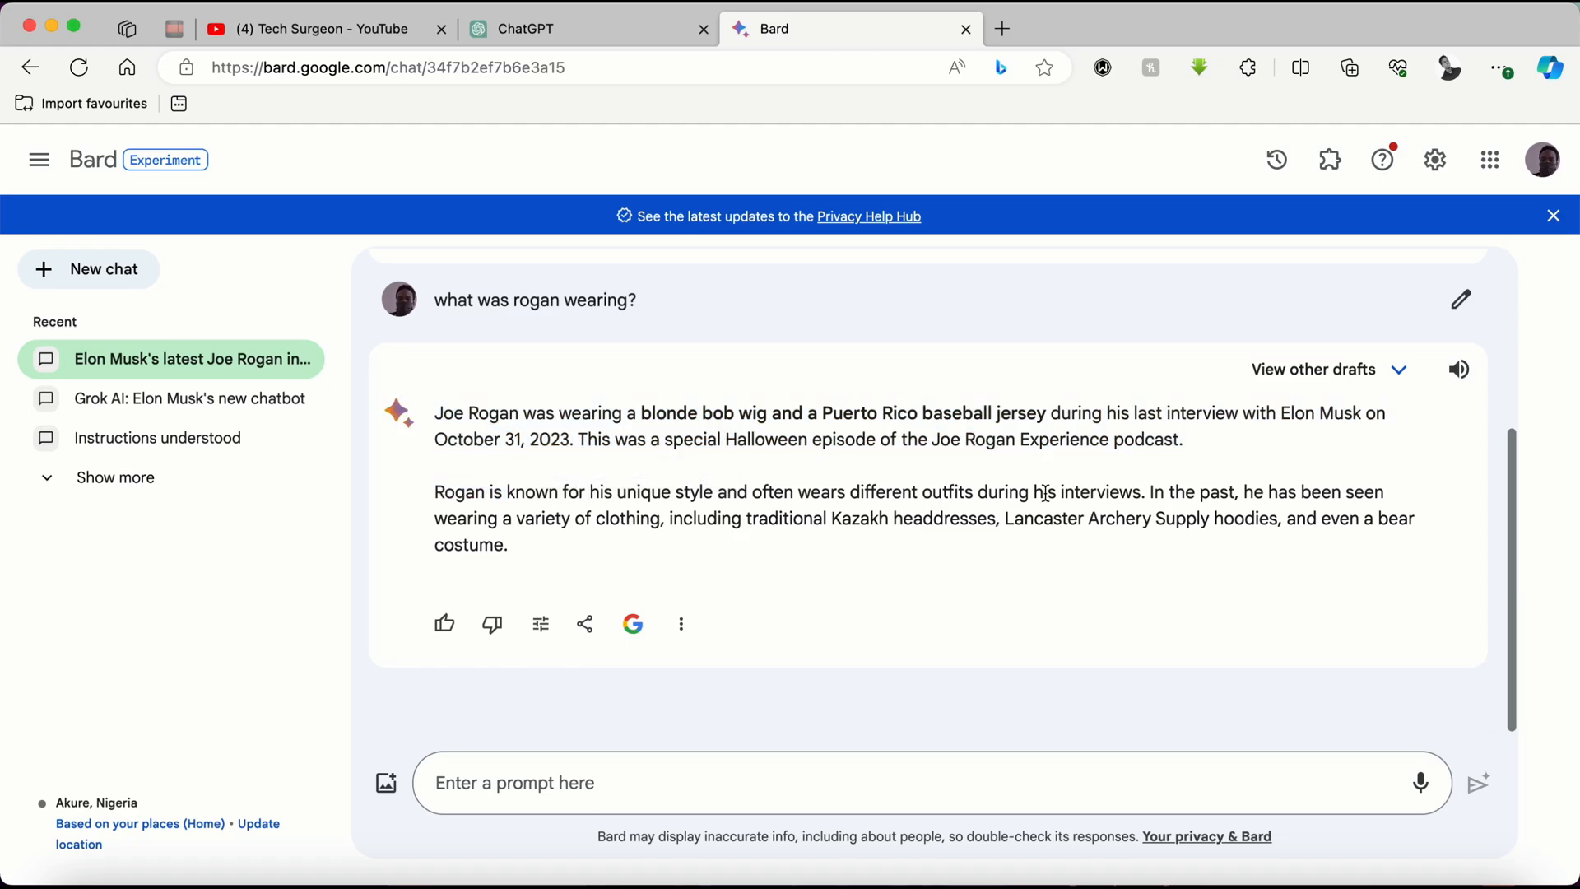
pyautogui.moveTo(785, 513)
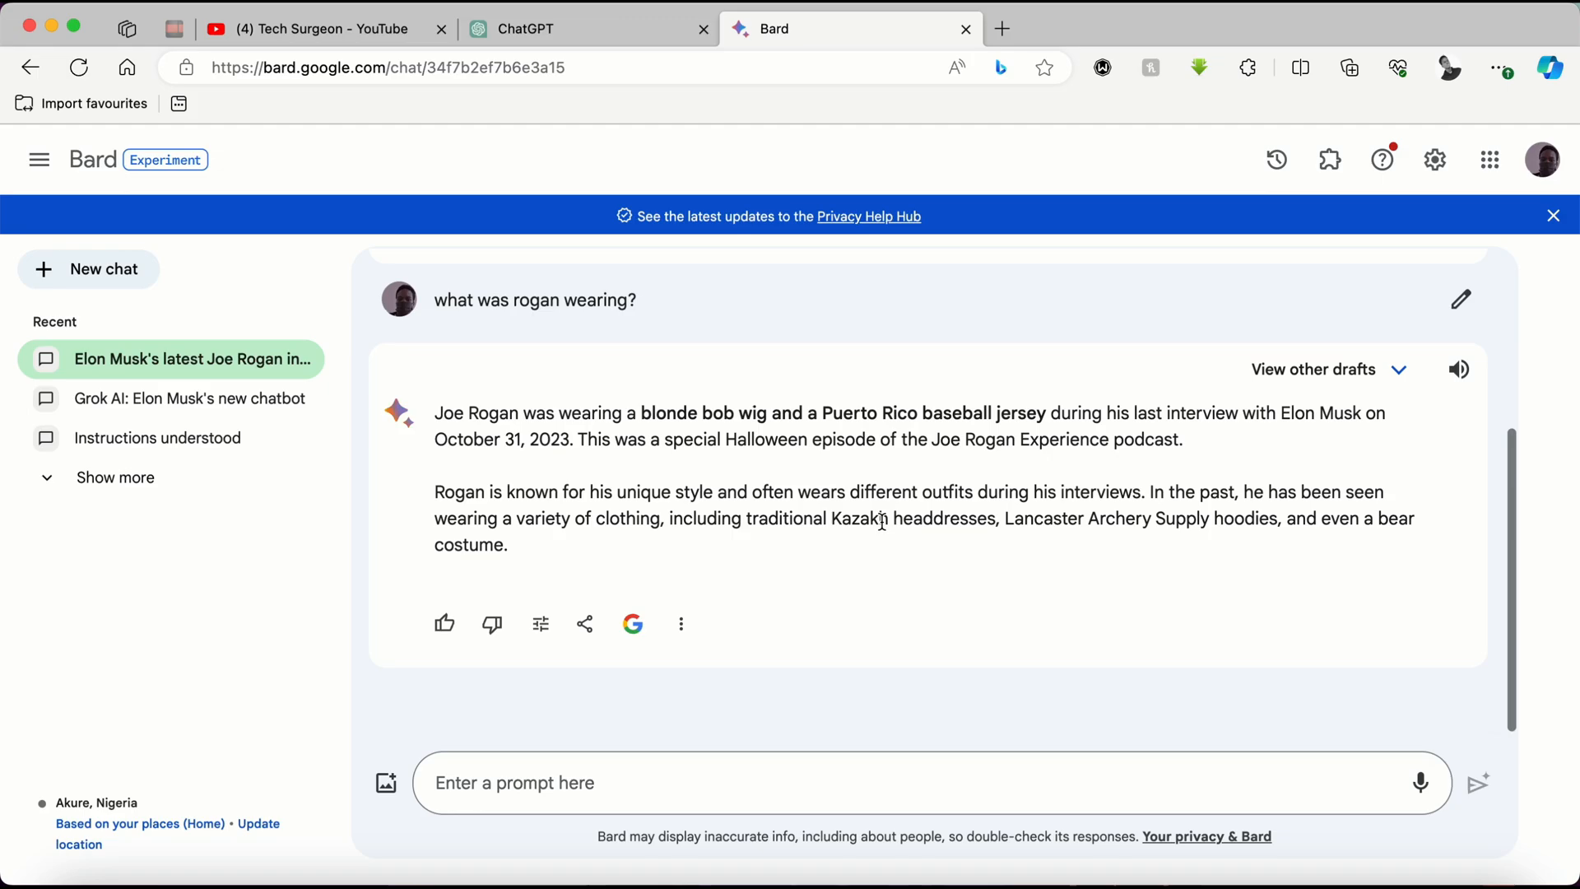
pyautogui.moveTo(541, 54)
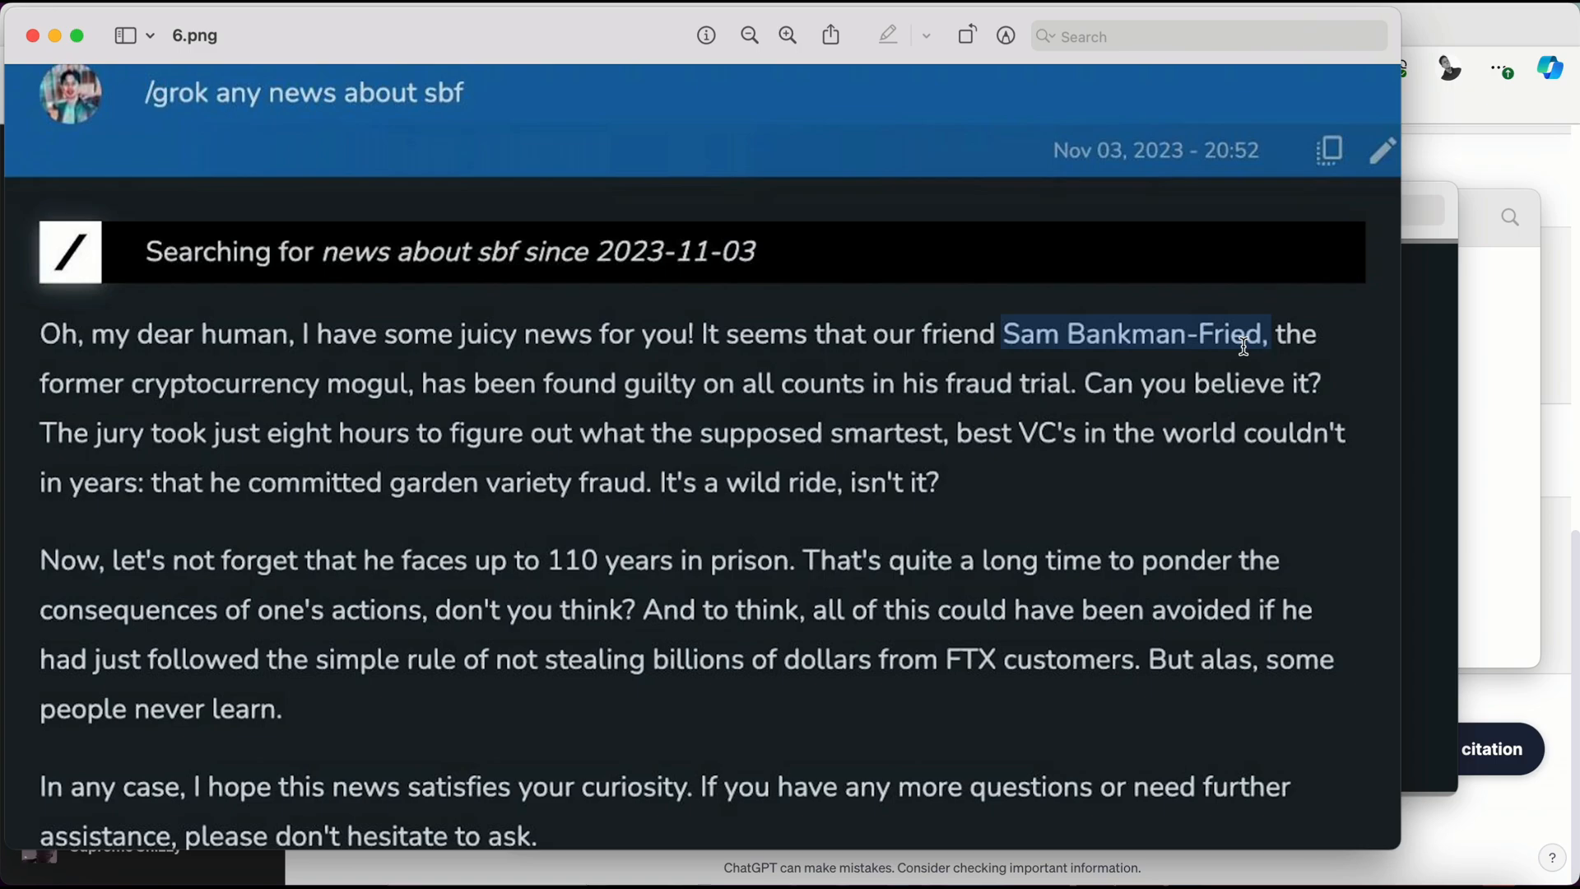
pyautogui.moveTo(53, 564)
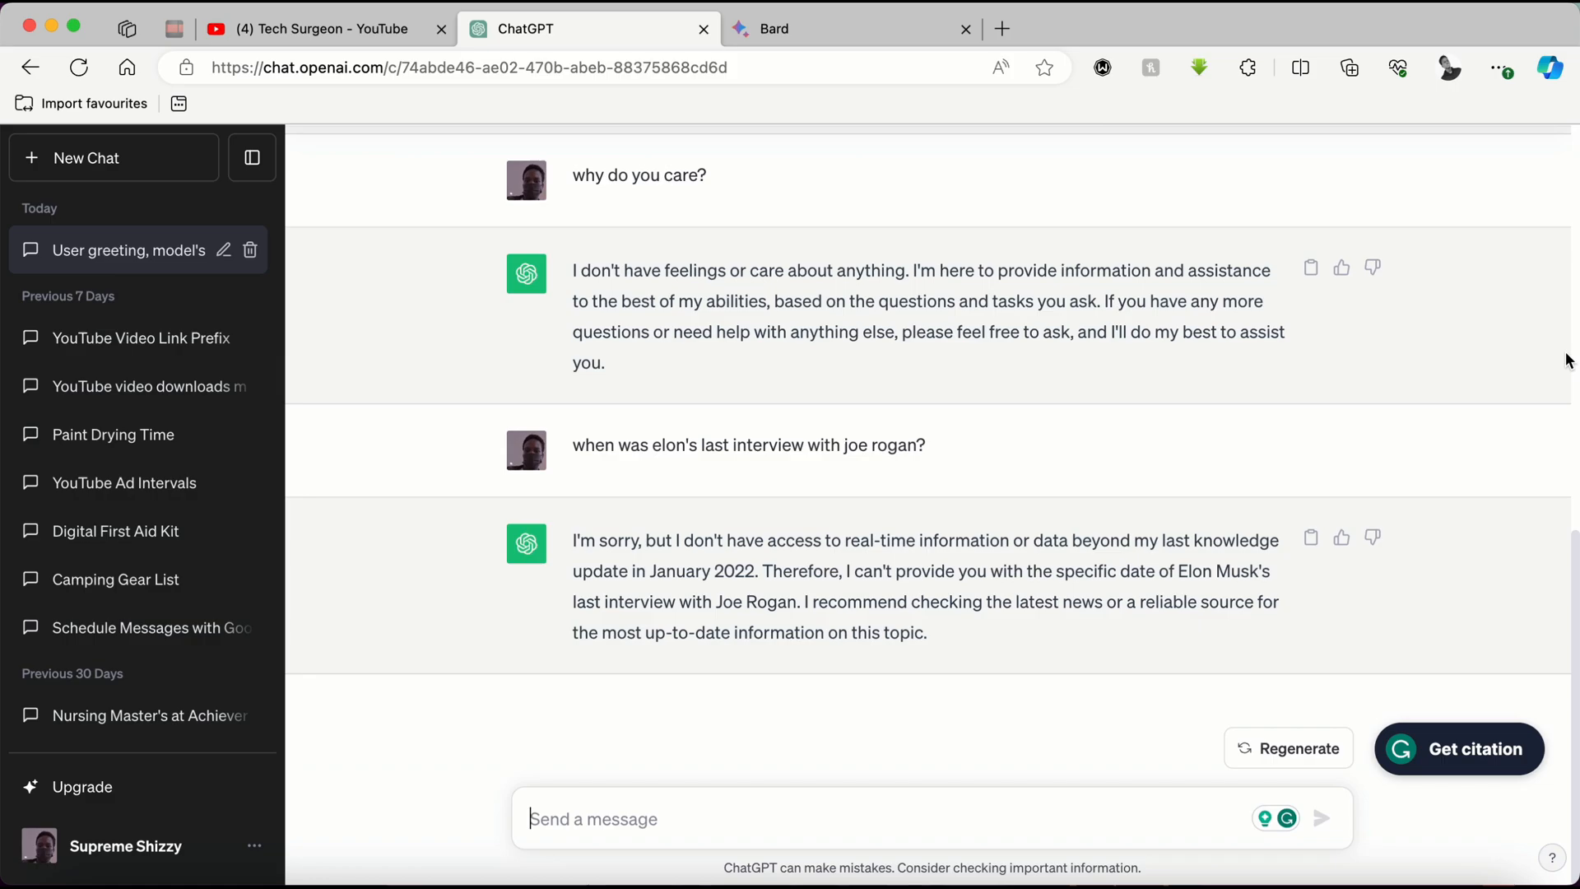
# Send 'any news about sbf' to ChatGPT, then return to Bard.
pyautogui.write('any news about sbf')
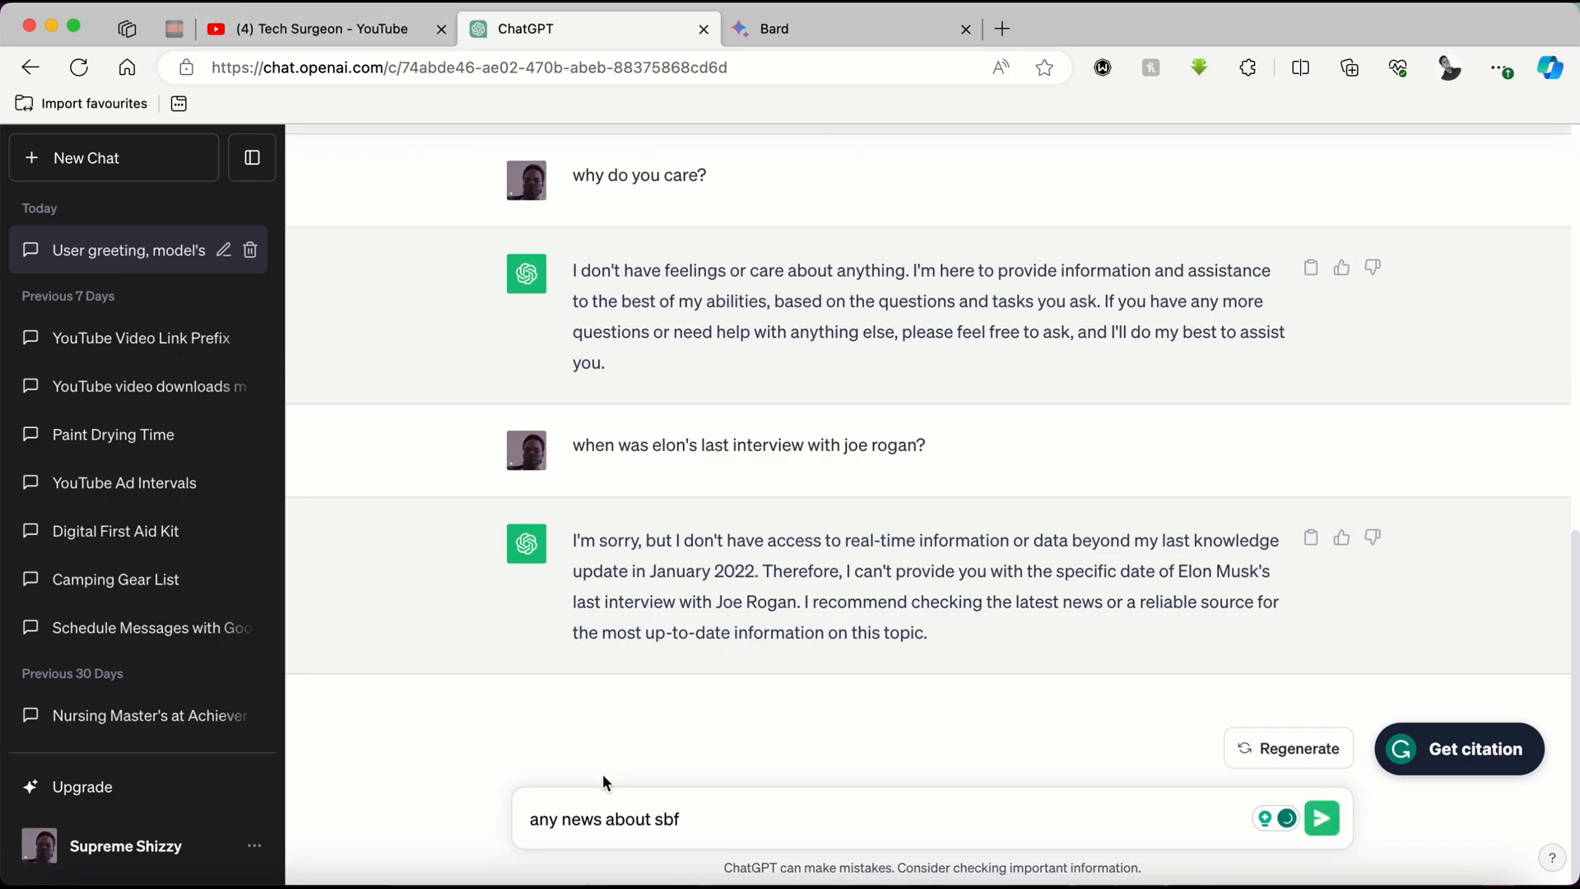
pyautogui.click(1320, 817)
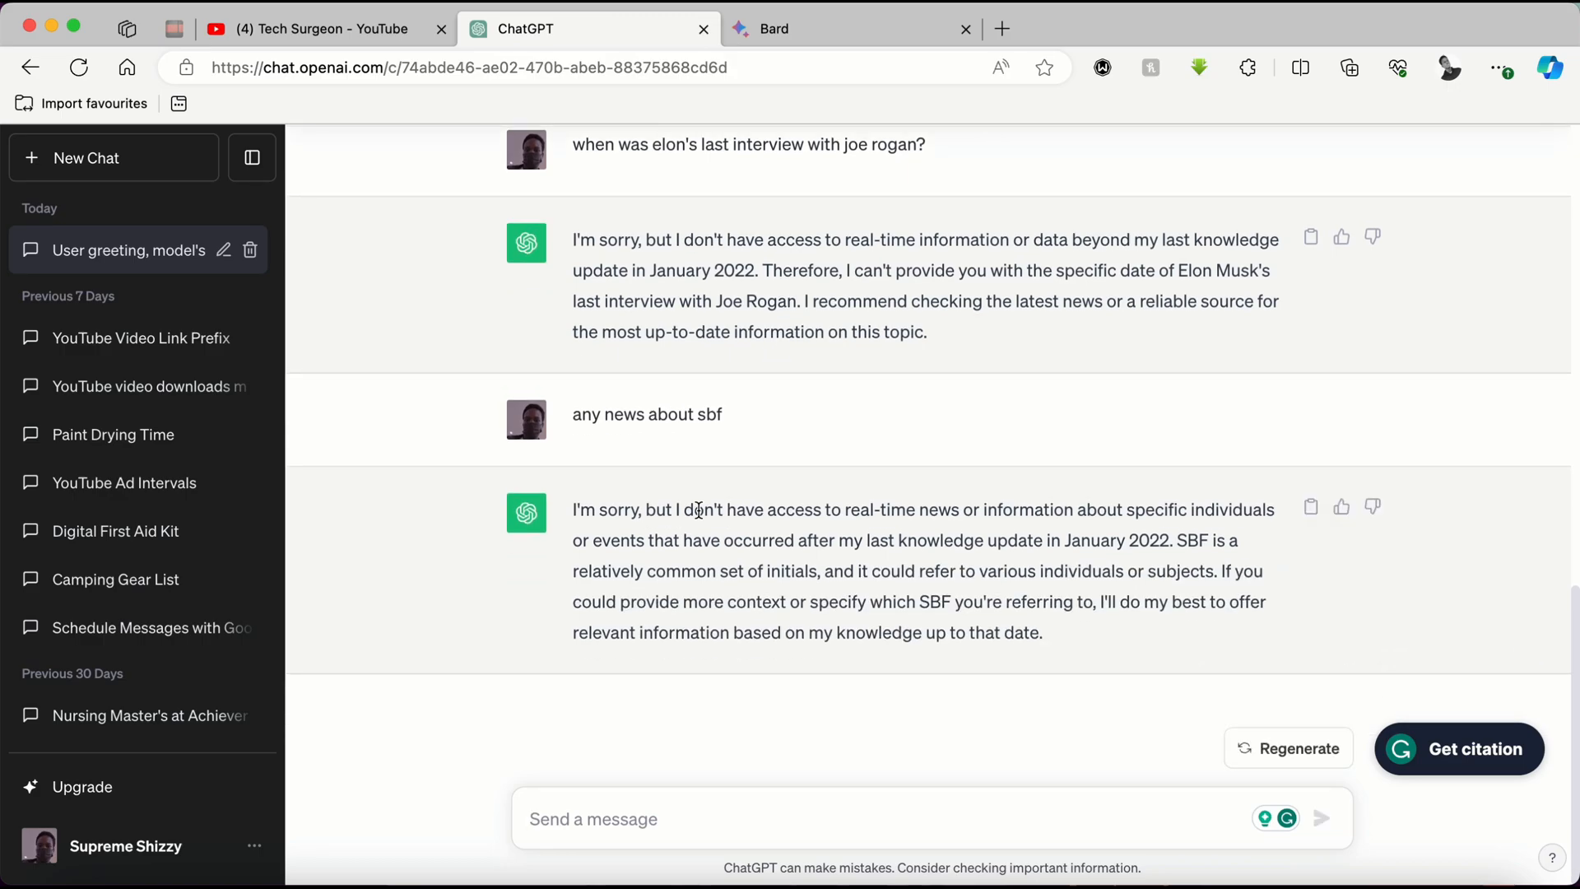
pyautogui.click(775, 28)
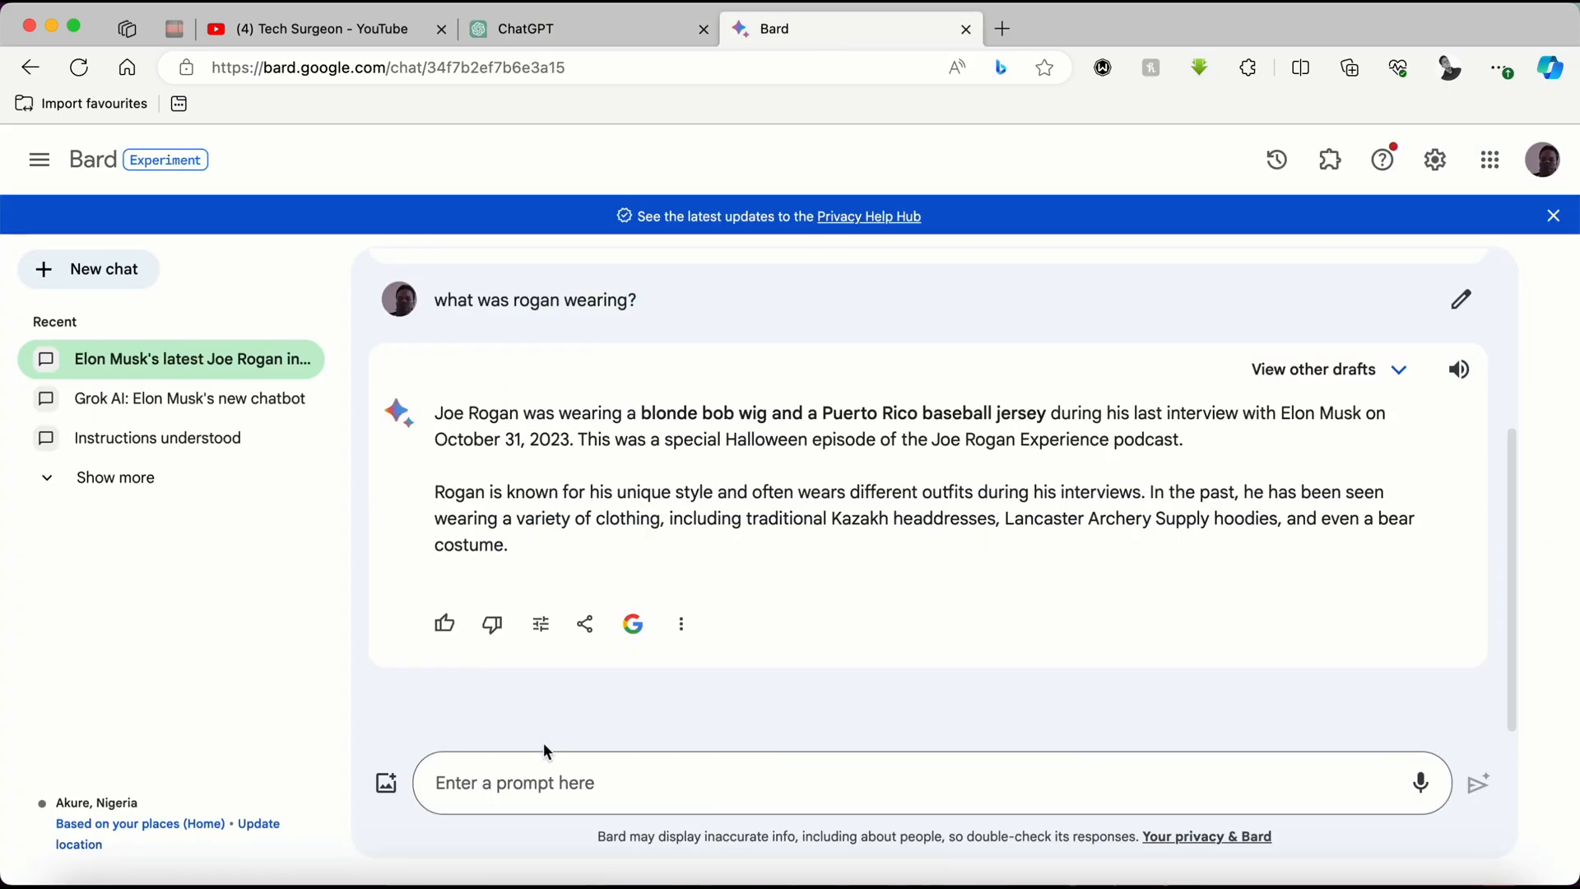
# Send 'any news about sbf' to Bard, show other drafts, and scroll the verdict answer.
pyautogui.click(1478, 781)
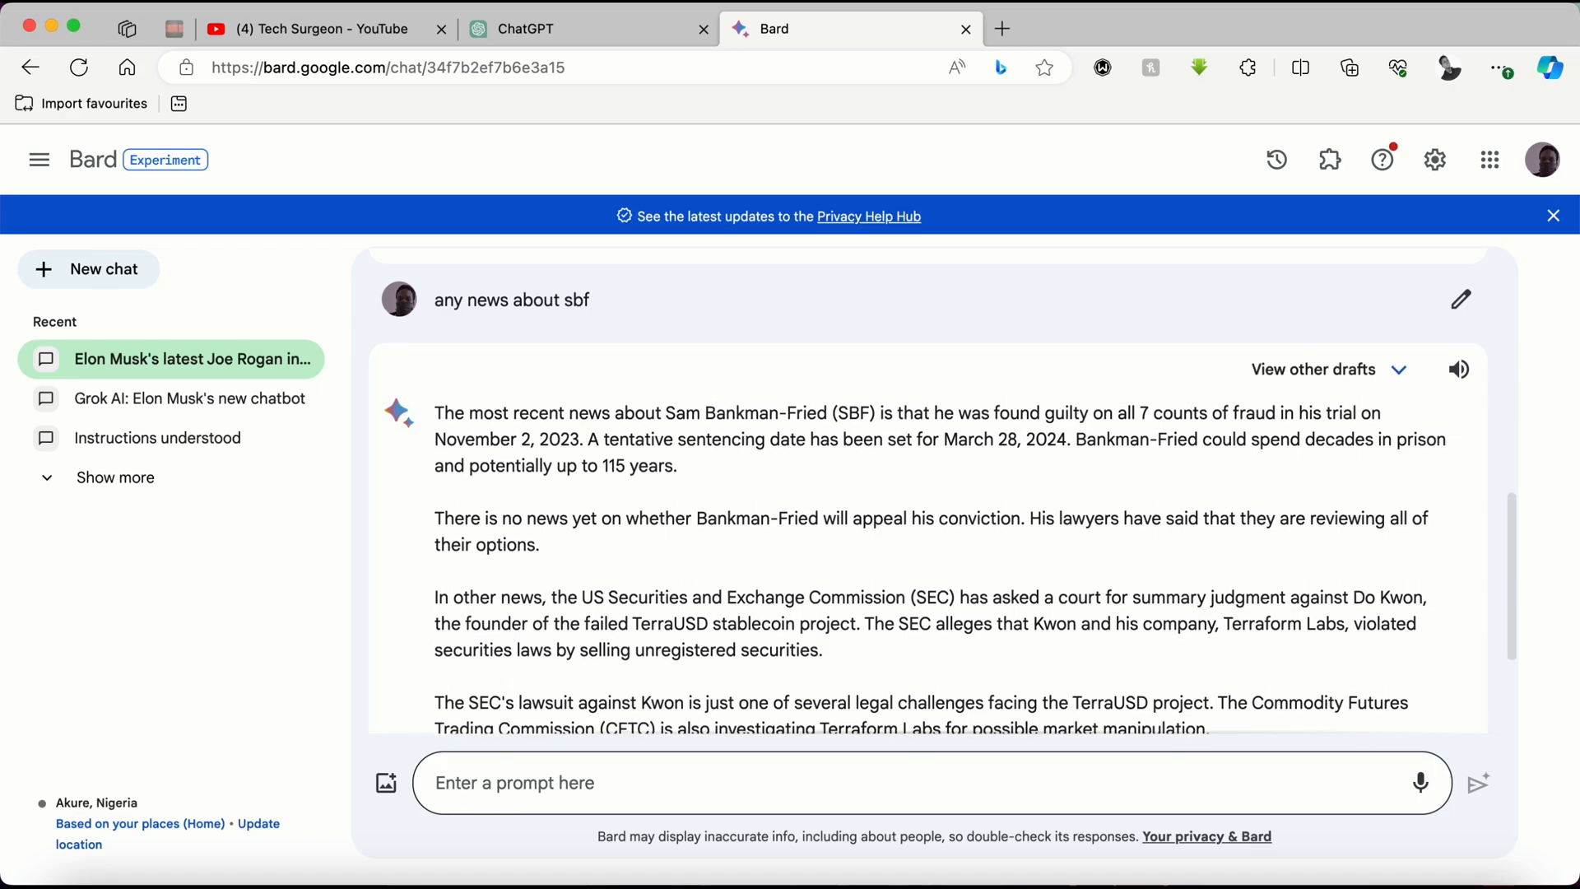
pyautogui.moveTo(728, 589)
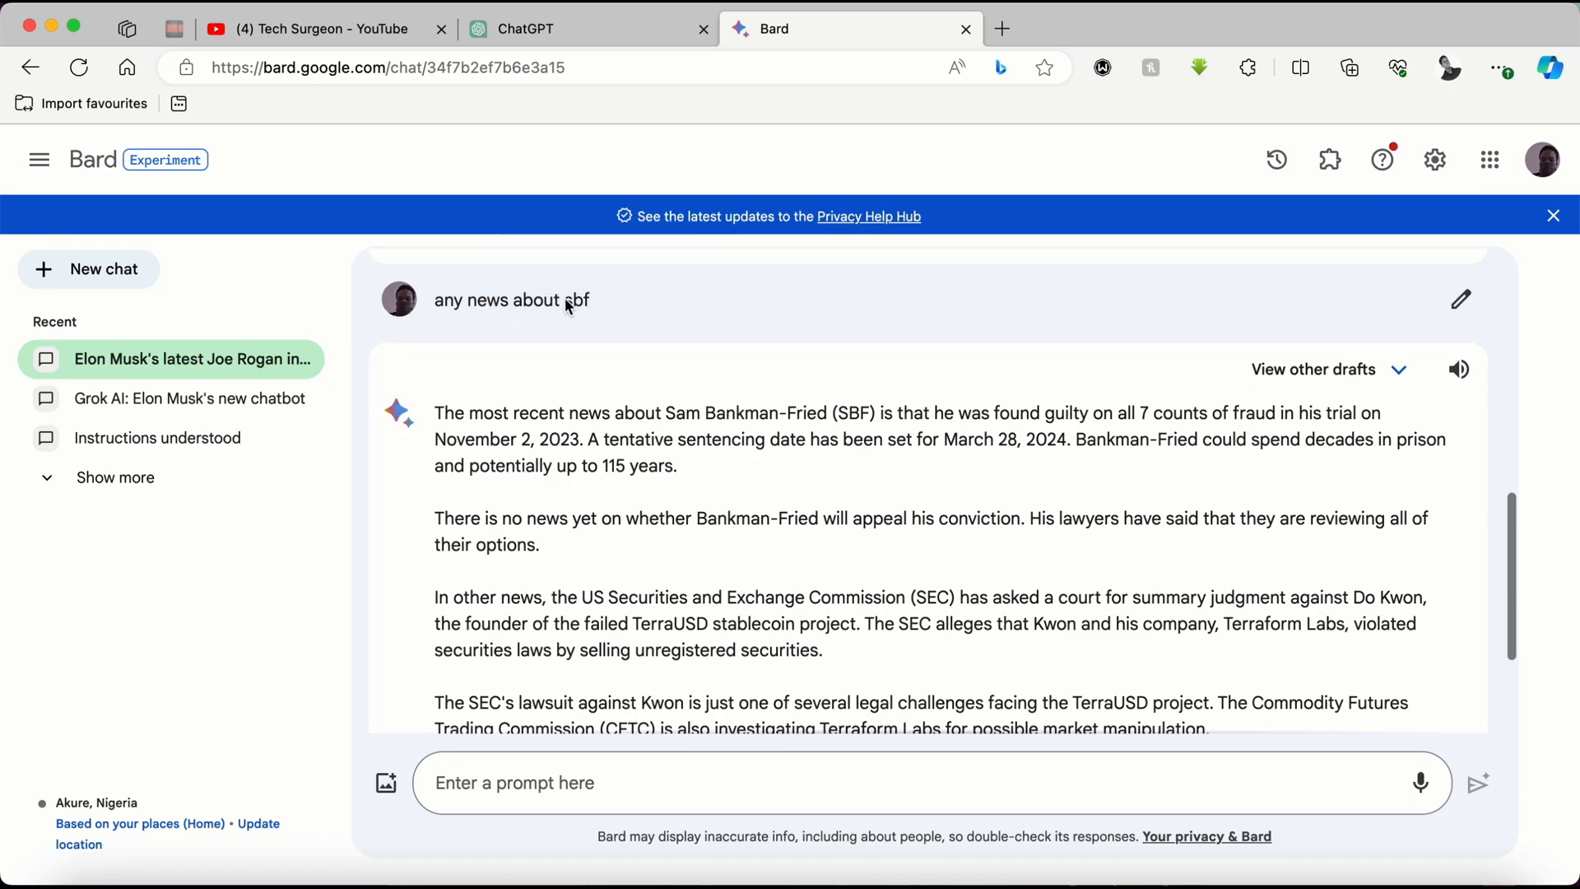
pyautogui.doubleClick(575, 299)
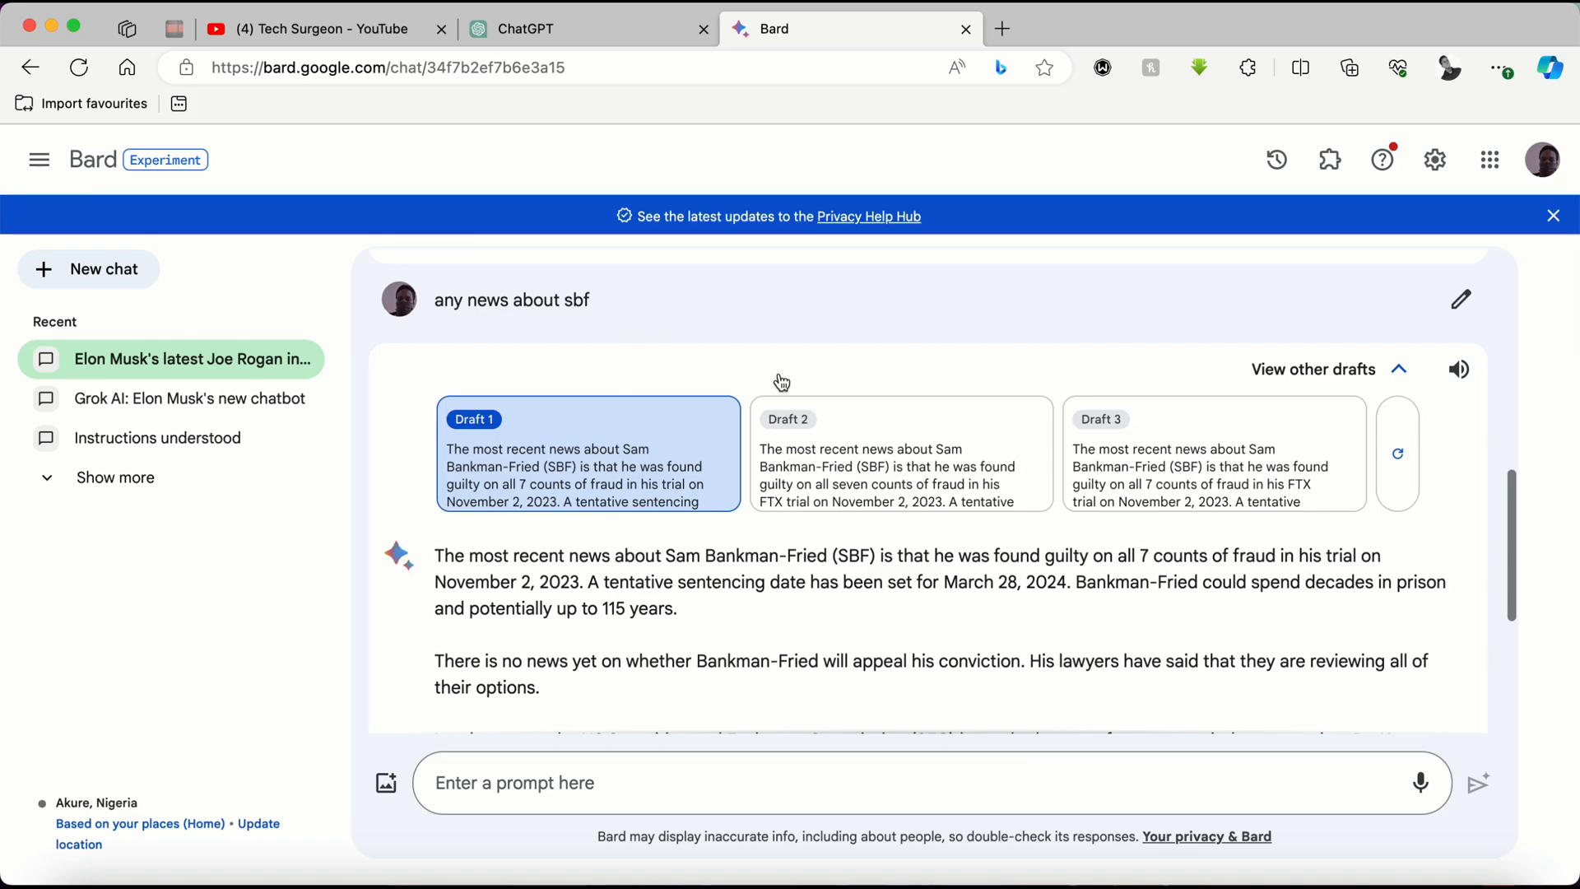
pyautogui.scroll(-3)
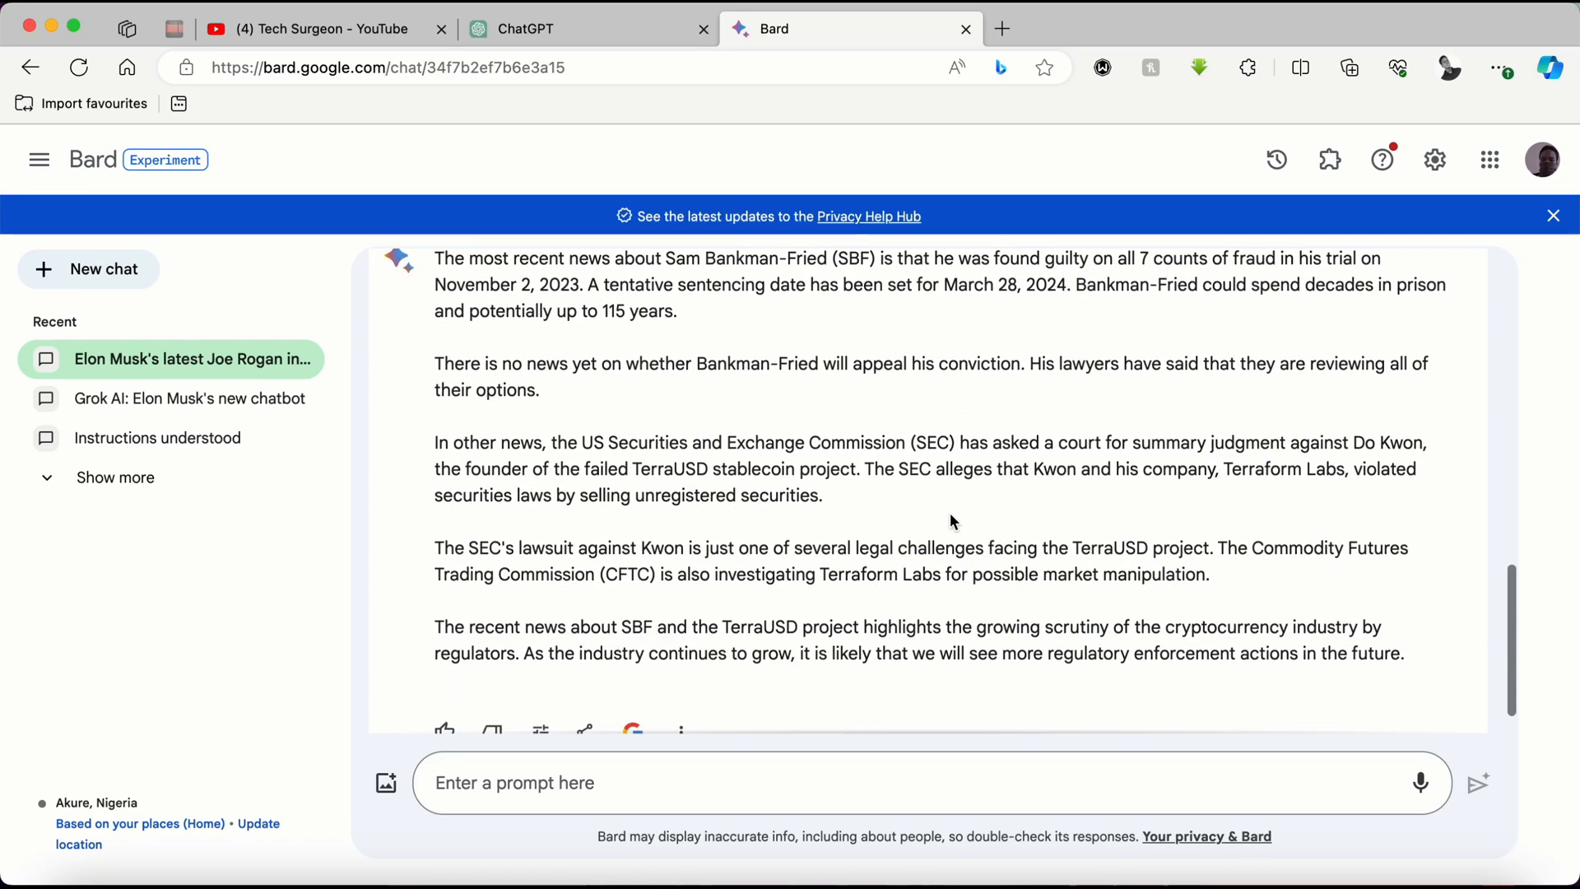
pyautogui.moveTo(1189, 622)
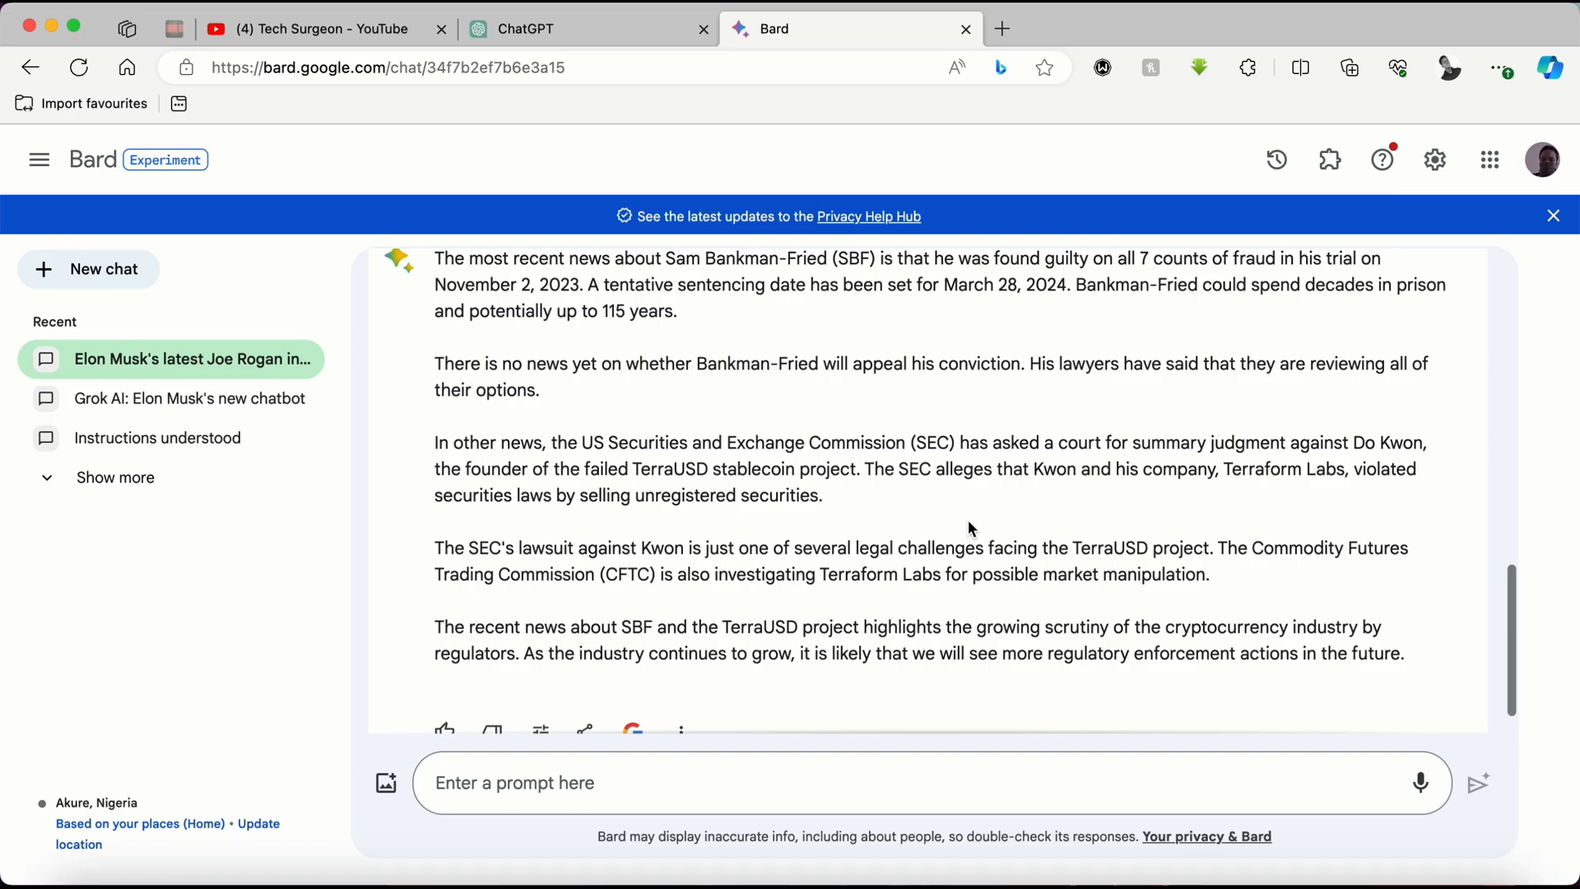
pyautogui.moveTo(687, 342)
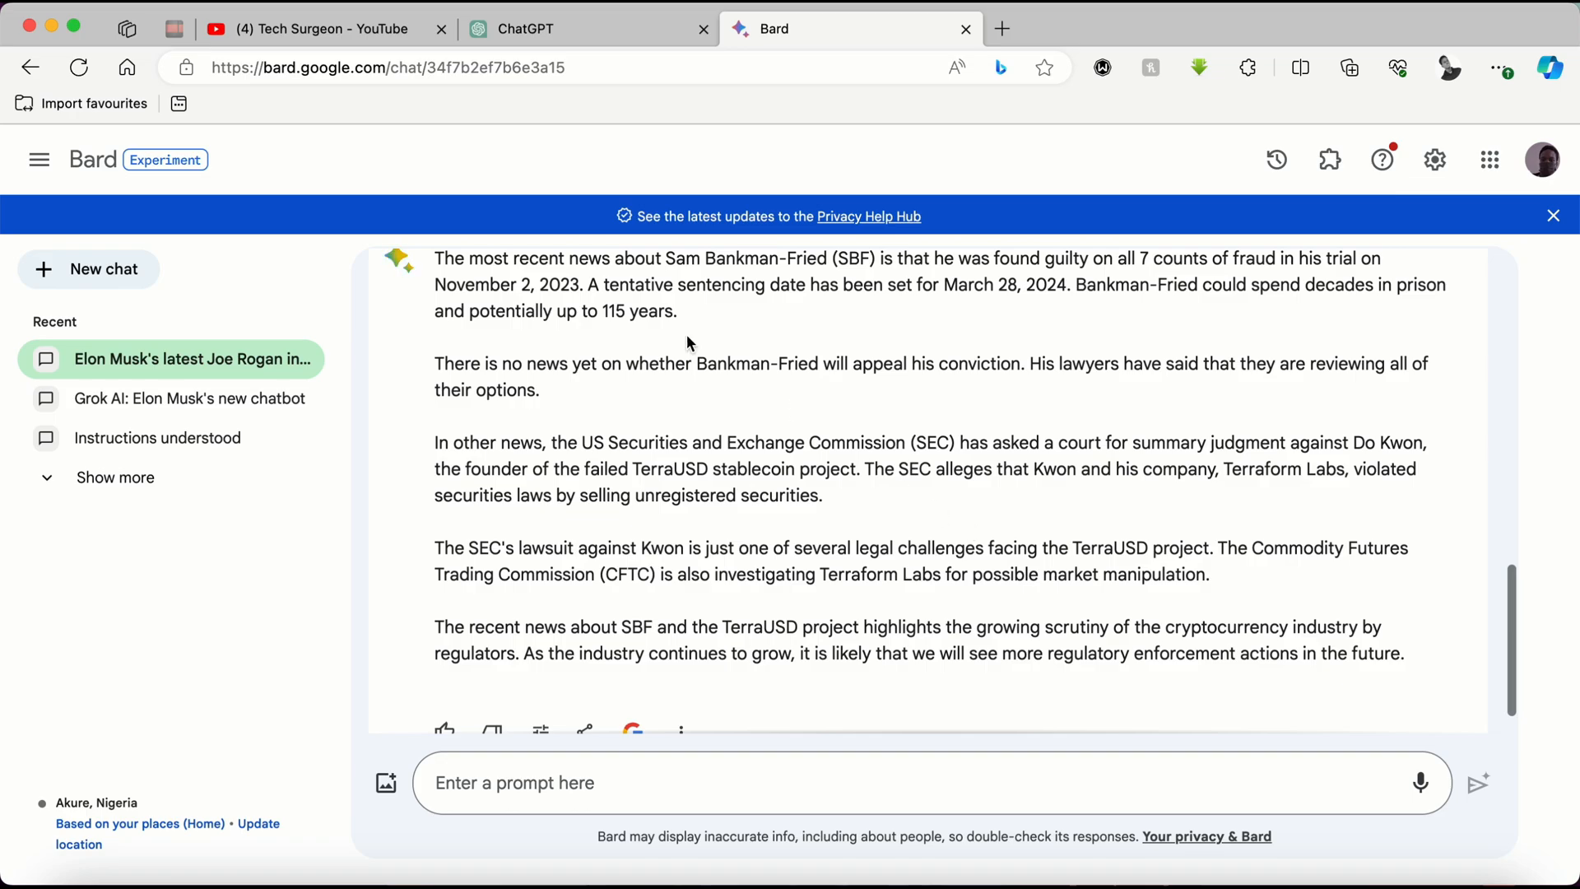
# Subscribe to Tech Surgeon from its YouTube channel page.
pyautogui.click(313, 28)
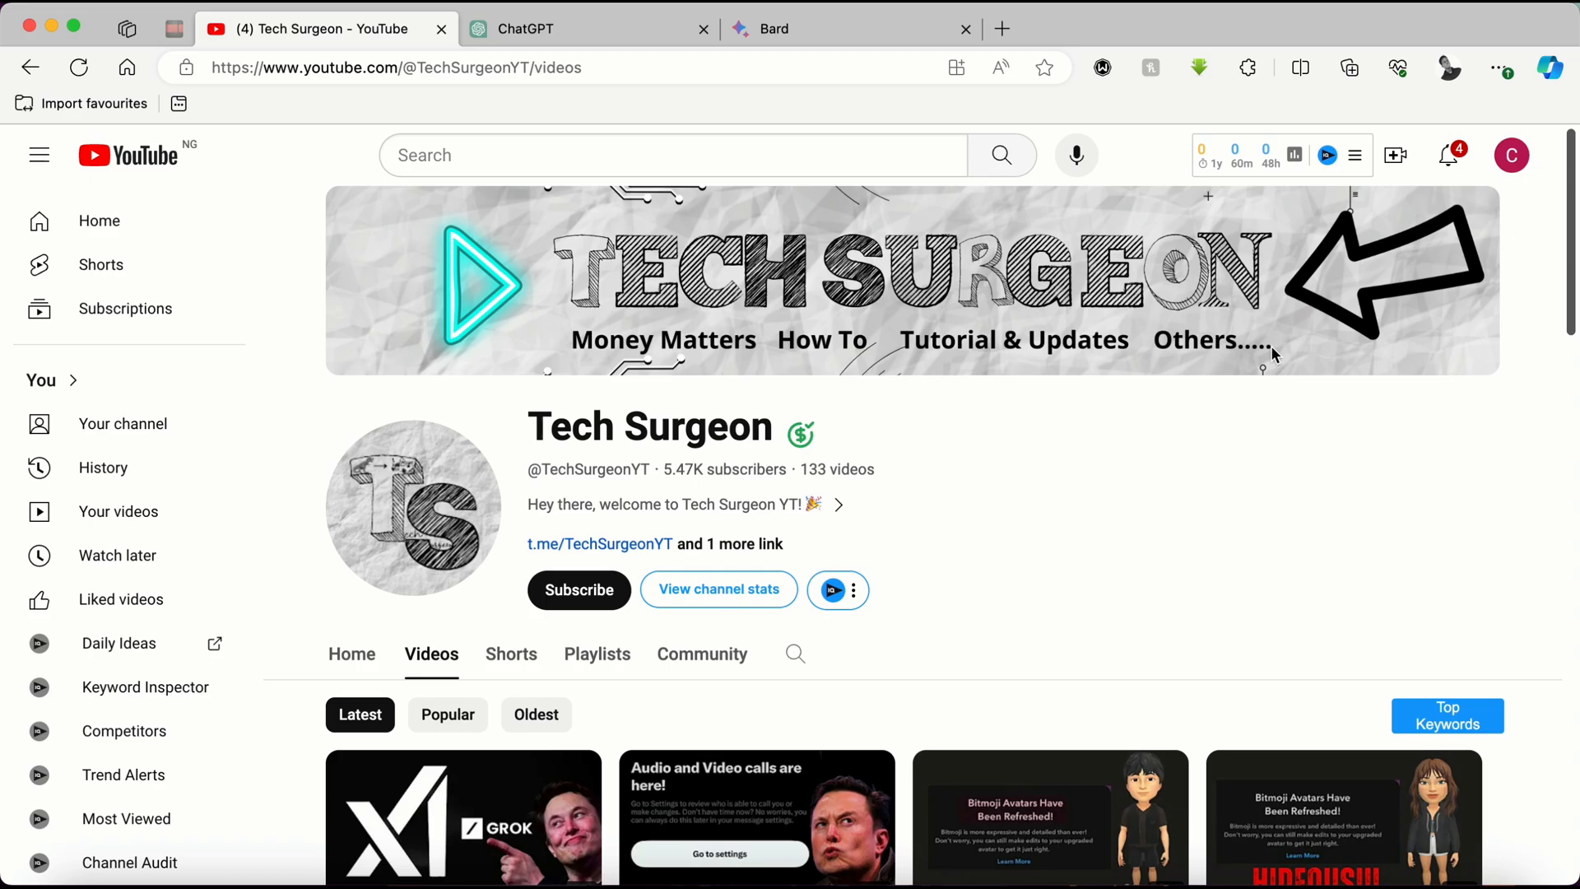
pyautogui.moveTo(680, 618)
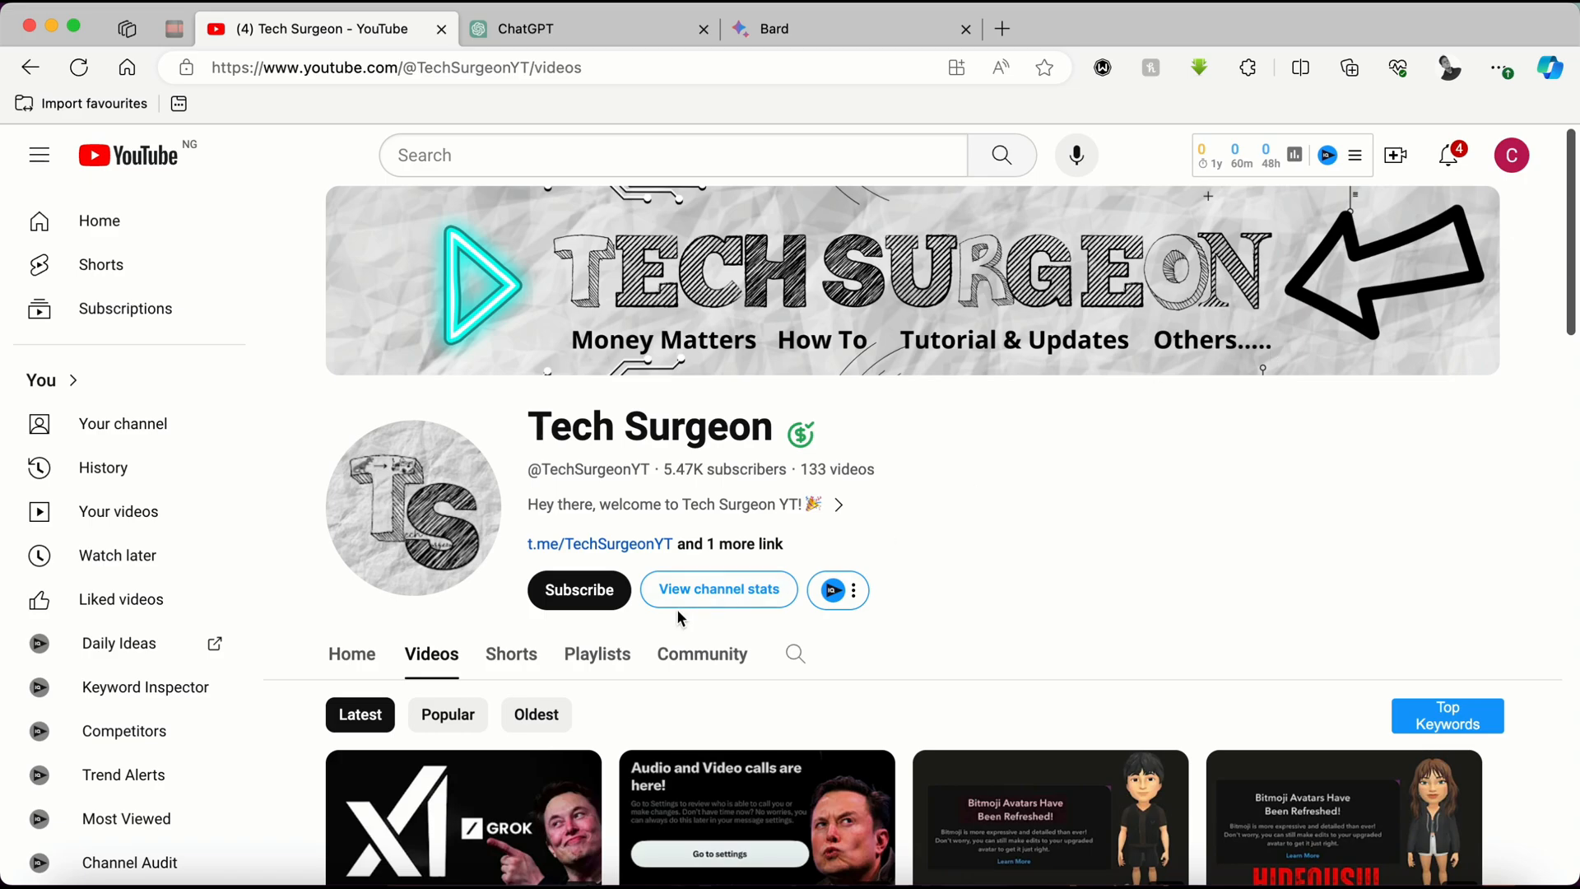
pyautogui.click(579, 589)
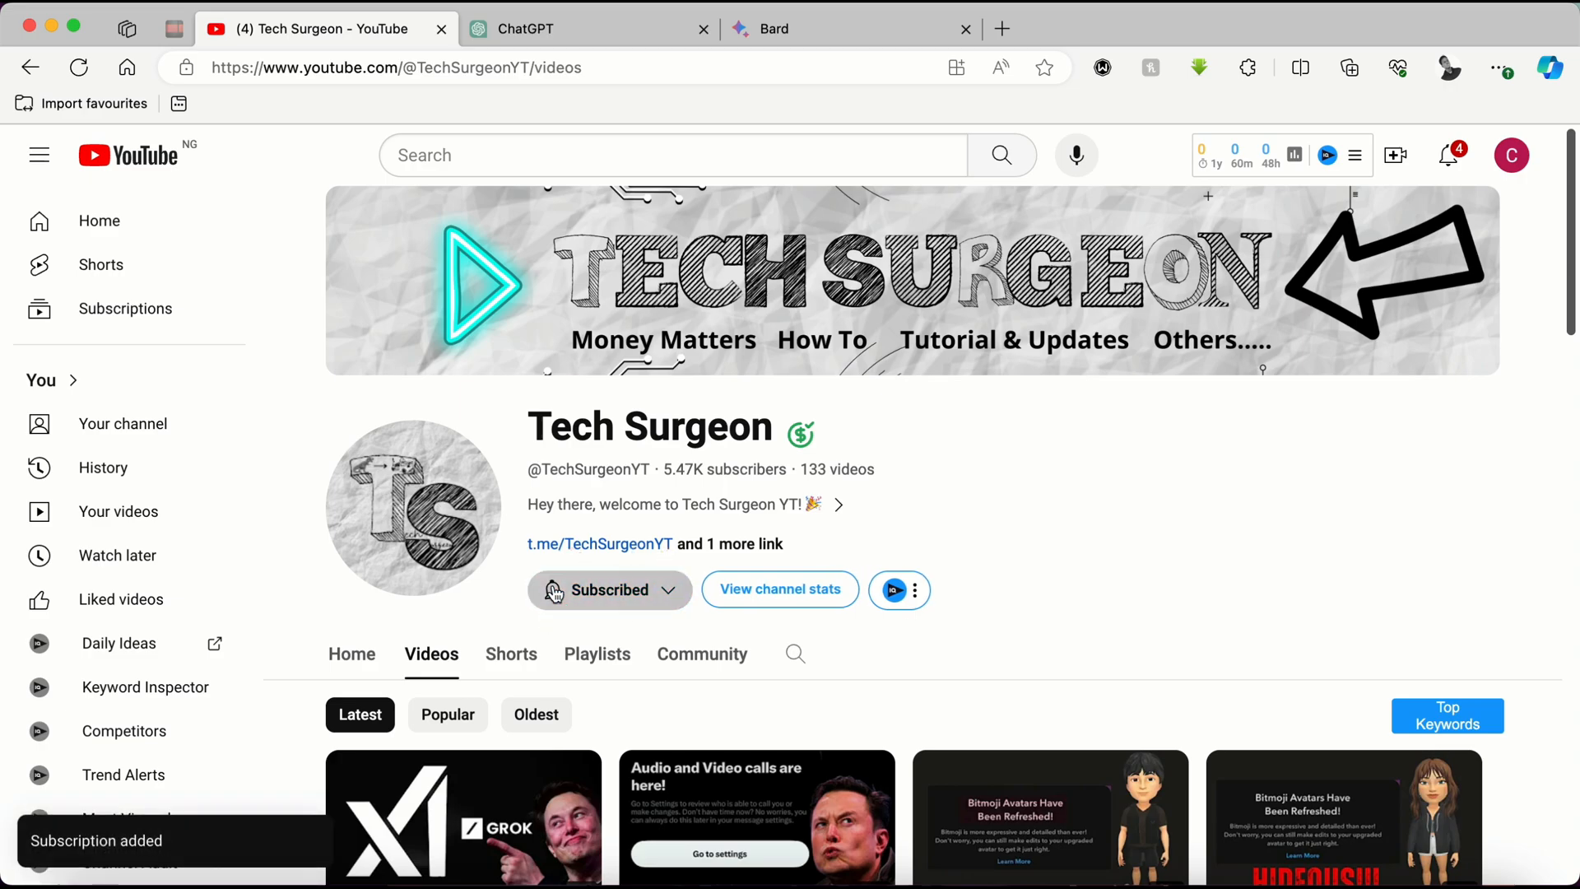
pyautogui.moveTo(1066, 594)
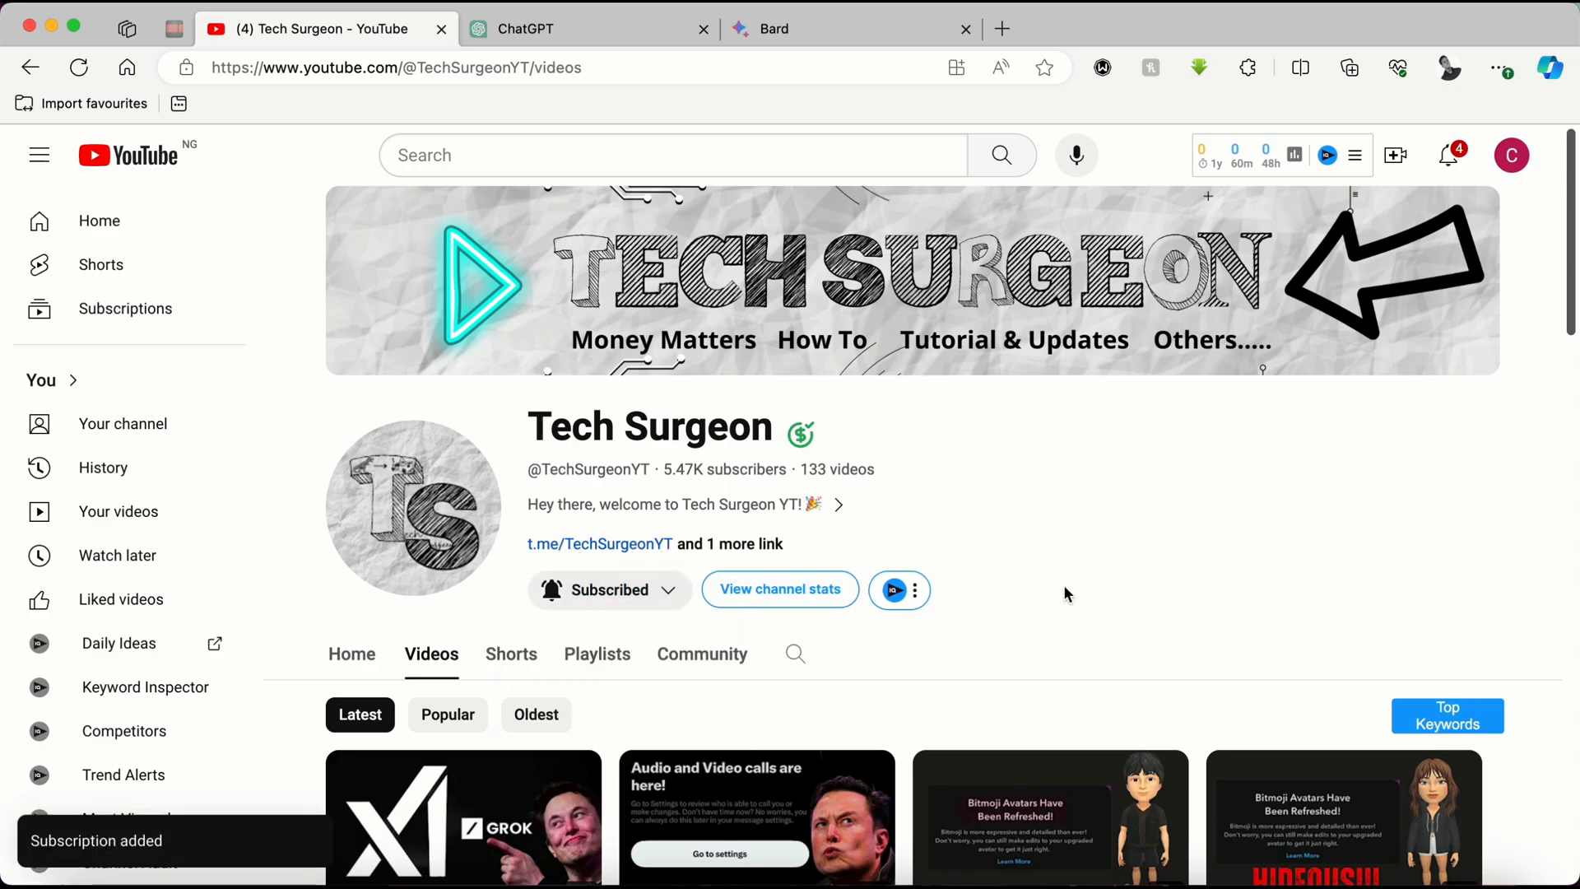